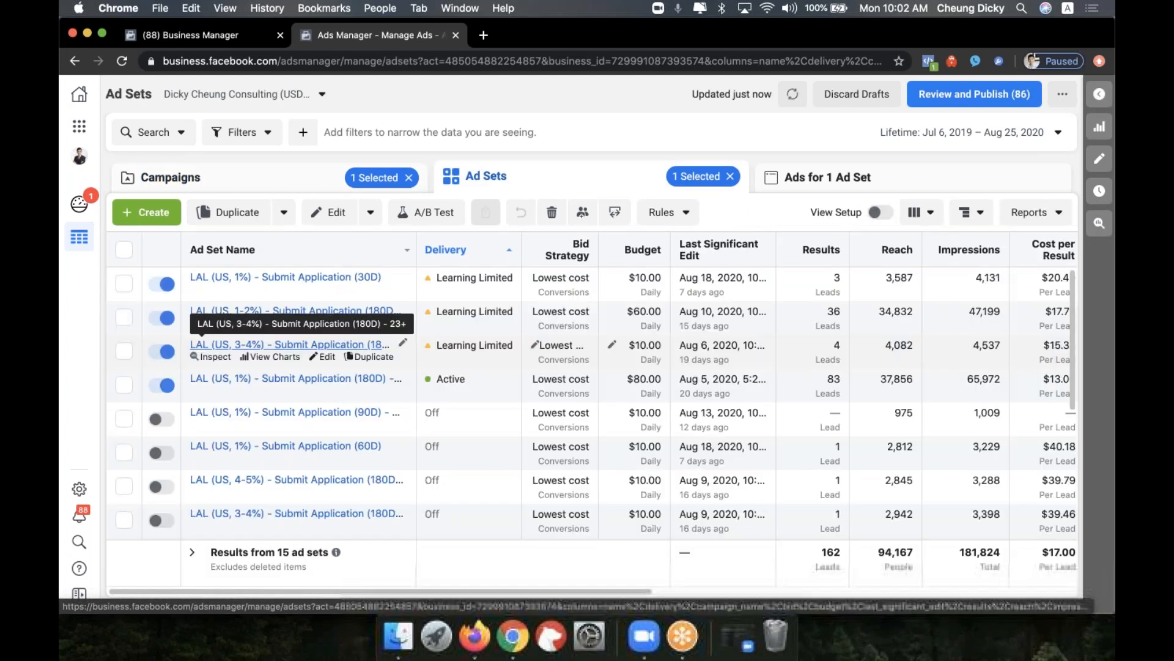
{"action": "mouse_move", "coordinate": [423, 318]}
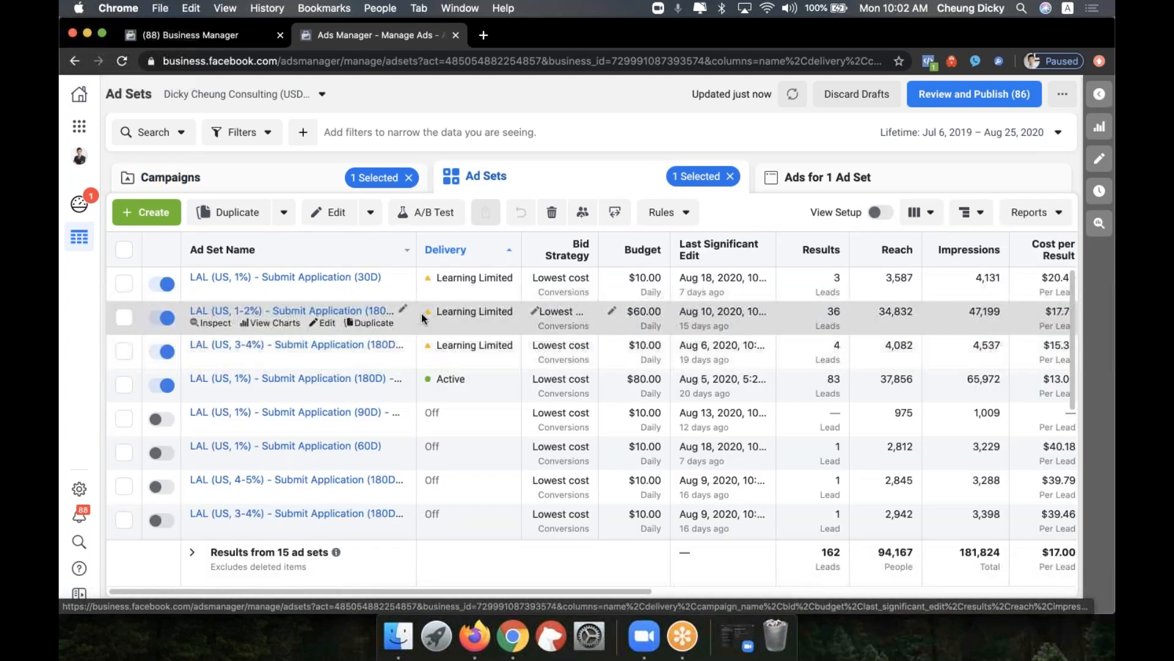
{"action": "mouse_move", "coordinate": [284, 364]}
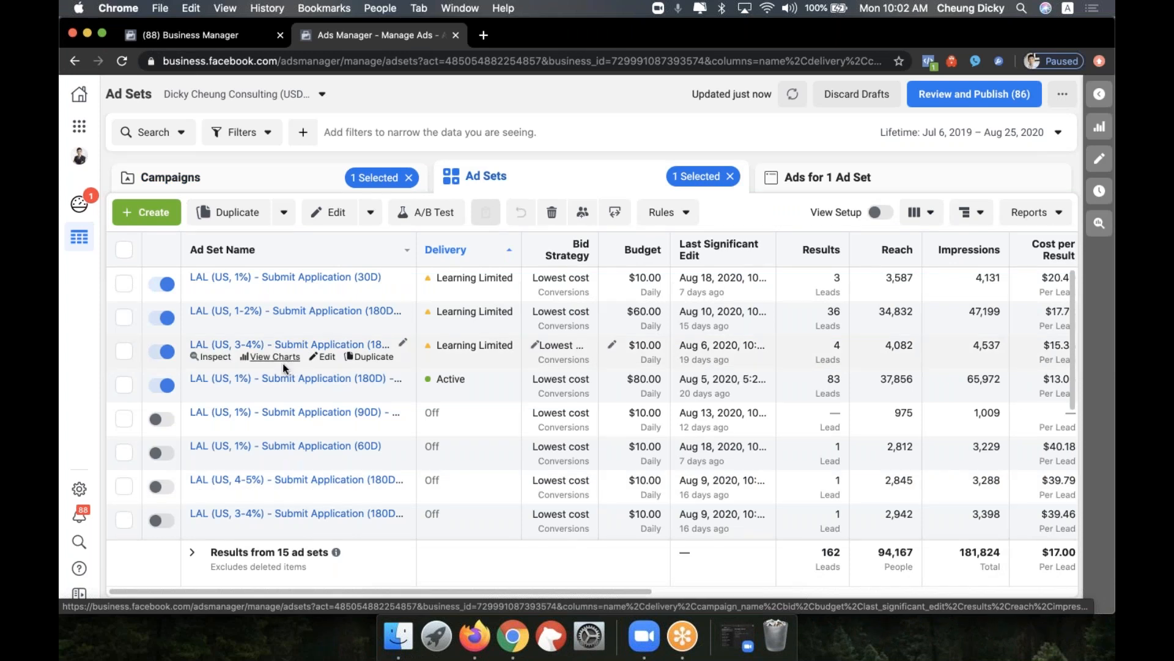
{"action": "mouse_move", "coordinate": [301, 386]}
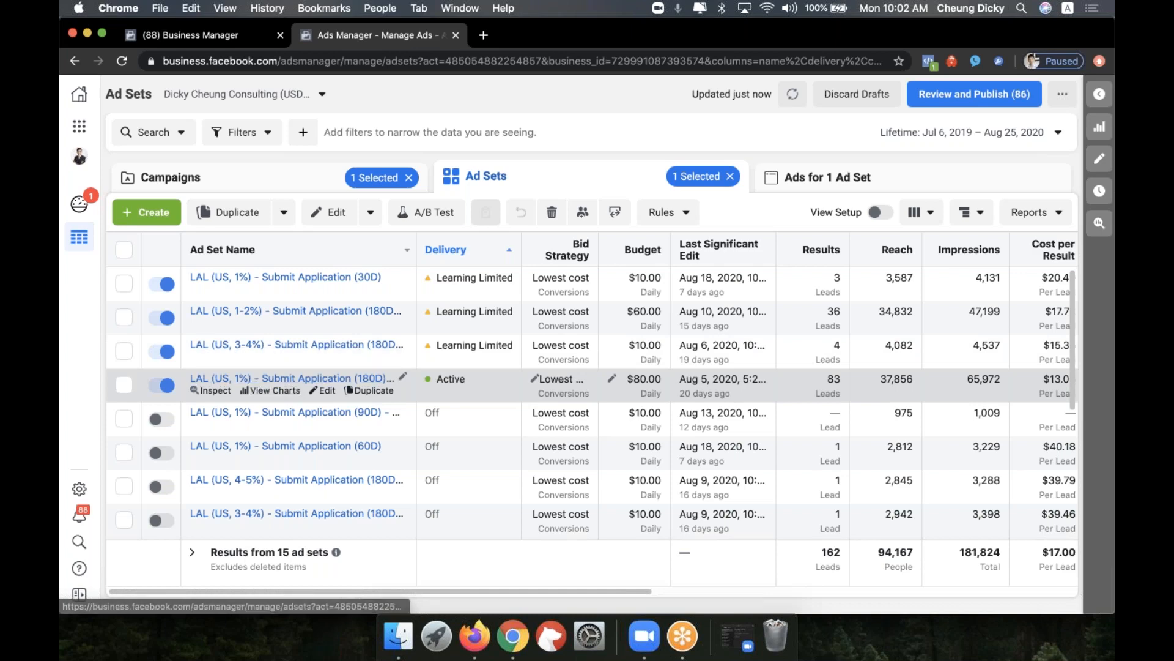
Inspect the active 180D 1% lookalike ad set, charting Leads and Amount Spent alongside Cost Per Lead
{"action": "scroll", "scroll_direction": "down", "scroll_amount": 3}
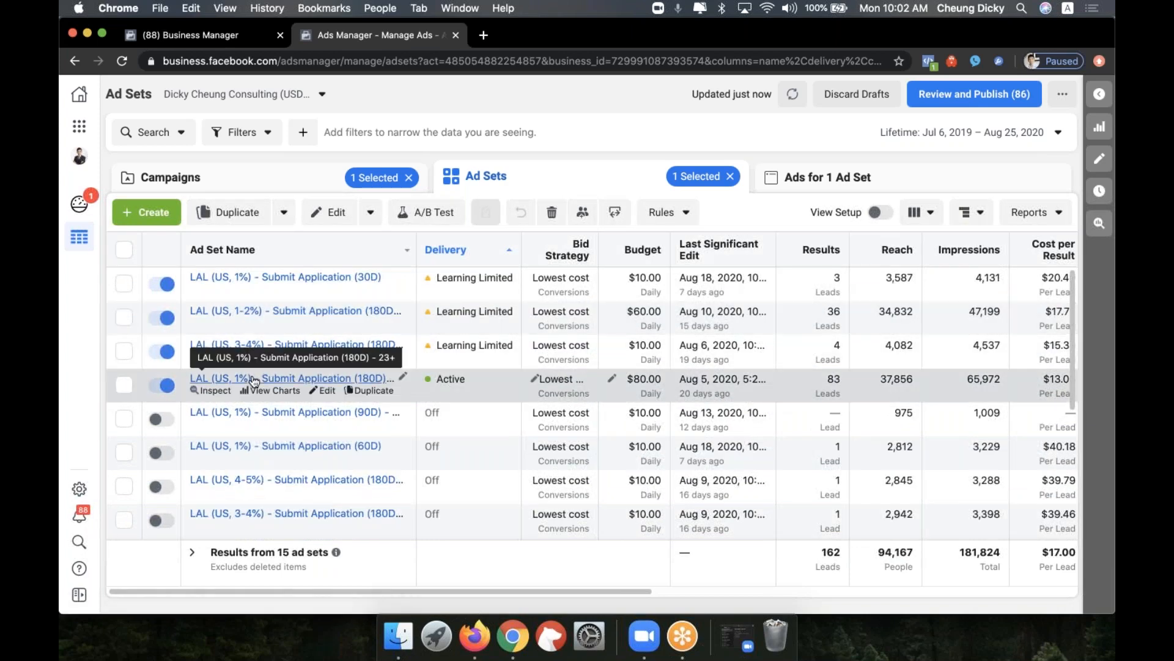
{"action": "mouse_move", "coordinate": [276, 310]}
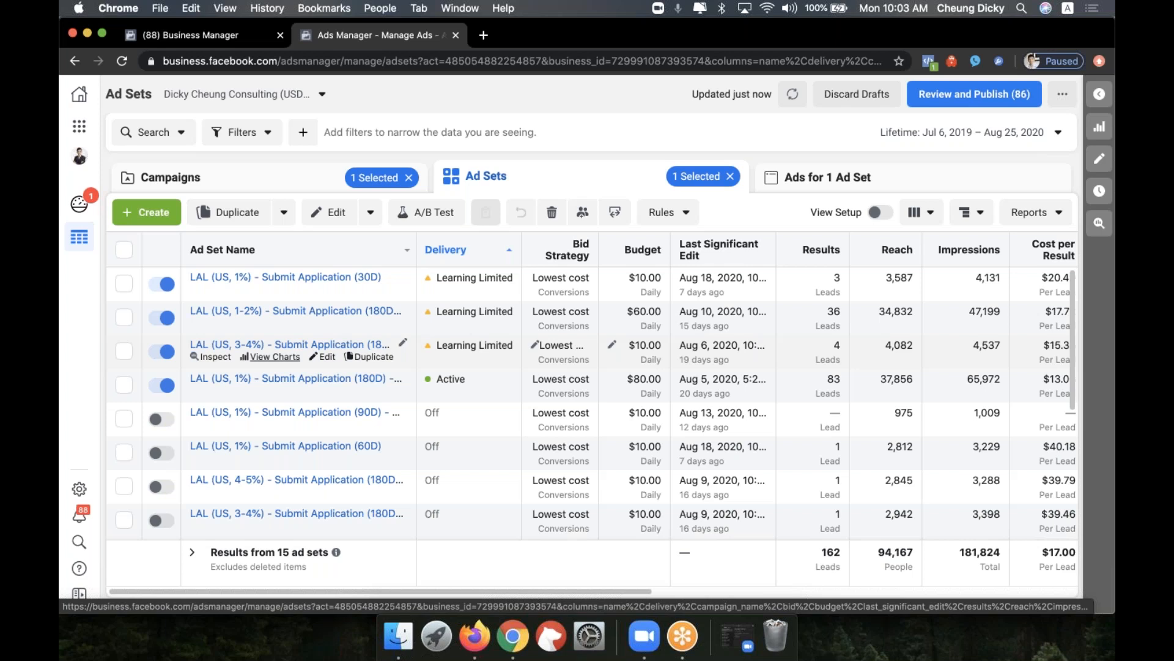
{"action": "mouse_move", "coordinate": [227, 378]}
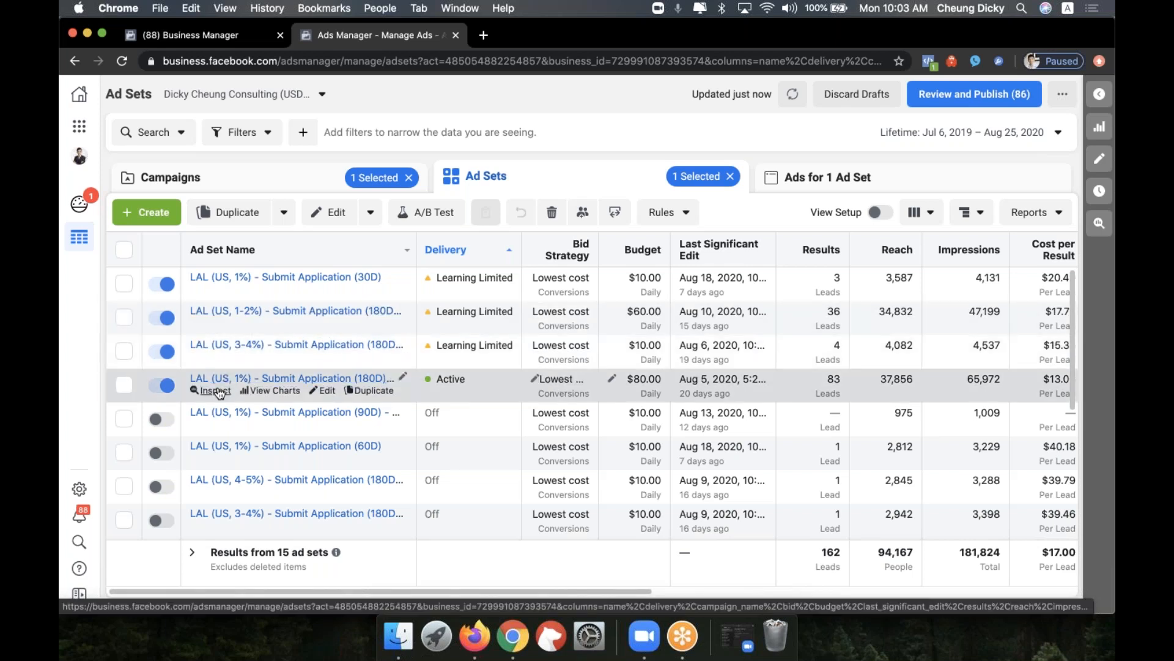
{"action": "left_click", "coordinate": [211, 390]}
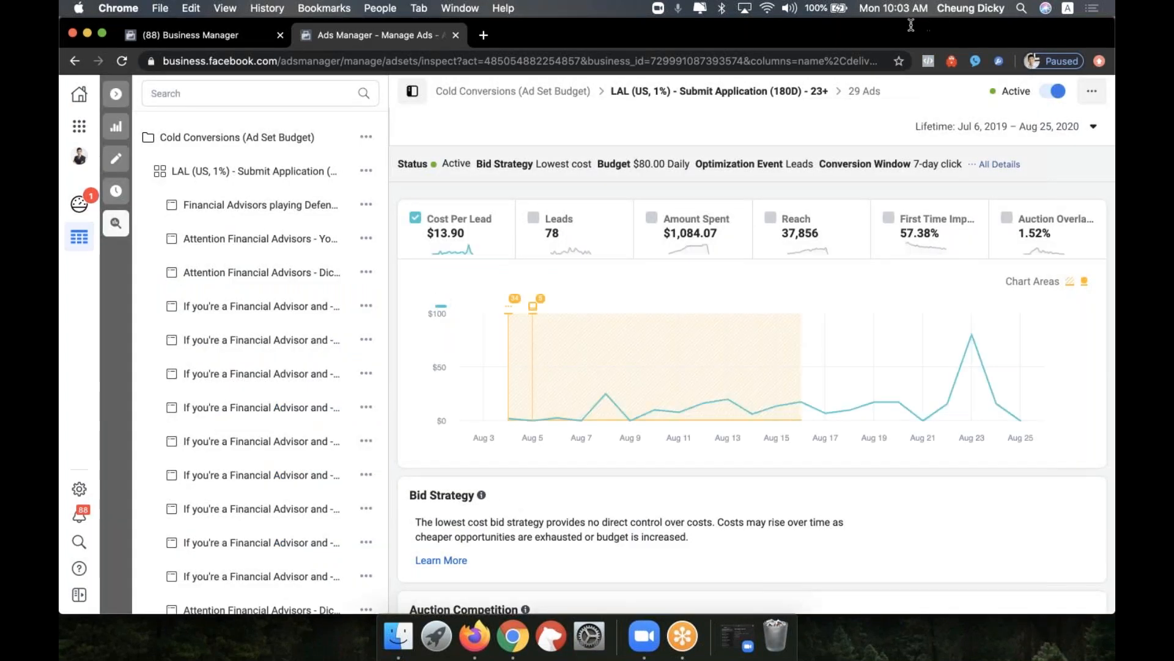
{"action": "mouse_move", "coordinate": [577, 273]}
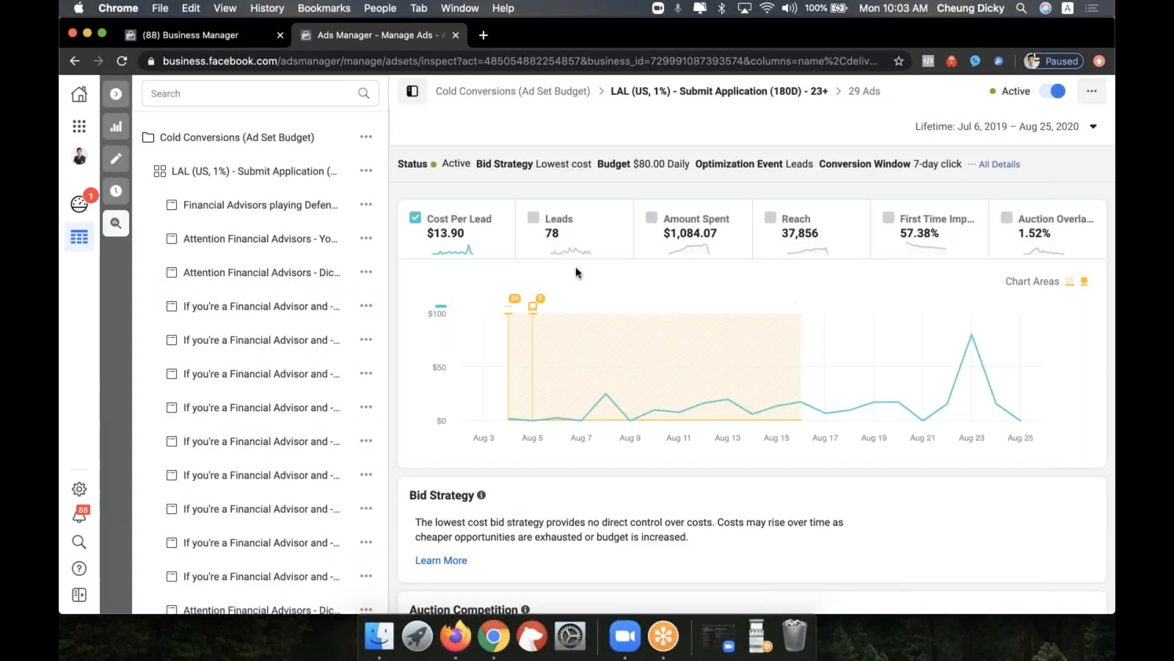
{"action": "left_click", "coordinate": [533, 218]}
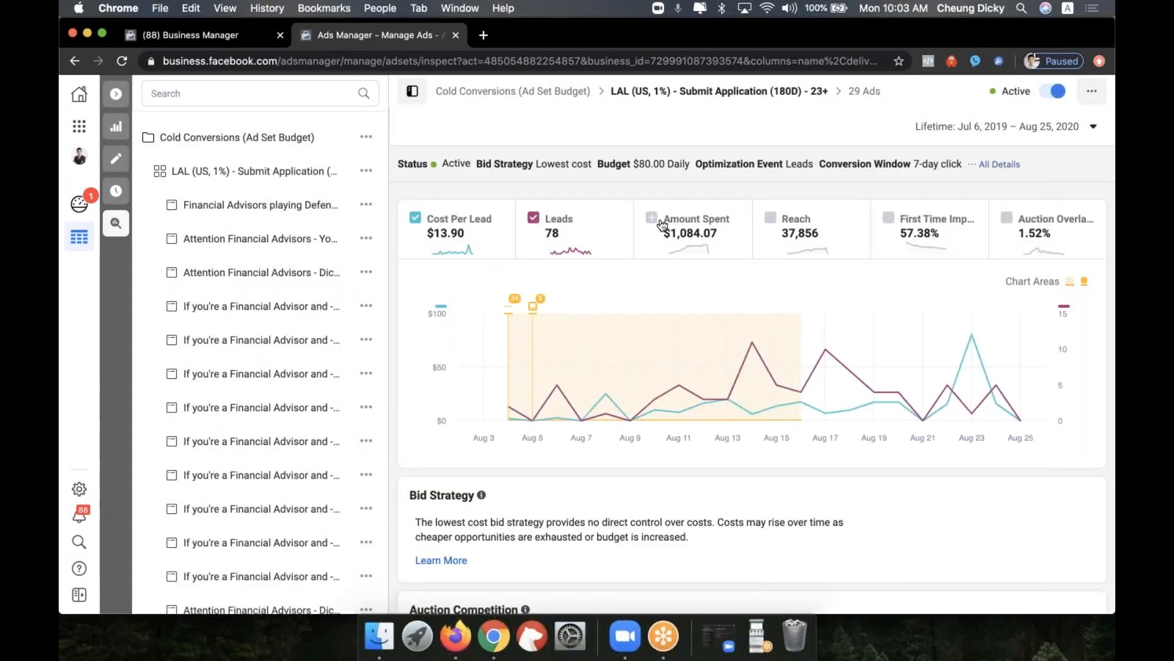
{"action": "left_click", "coordinate": [651, 218]}
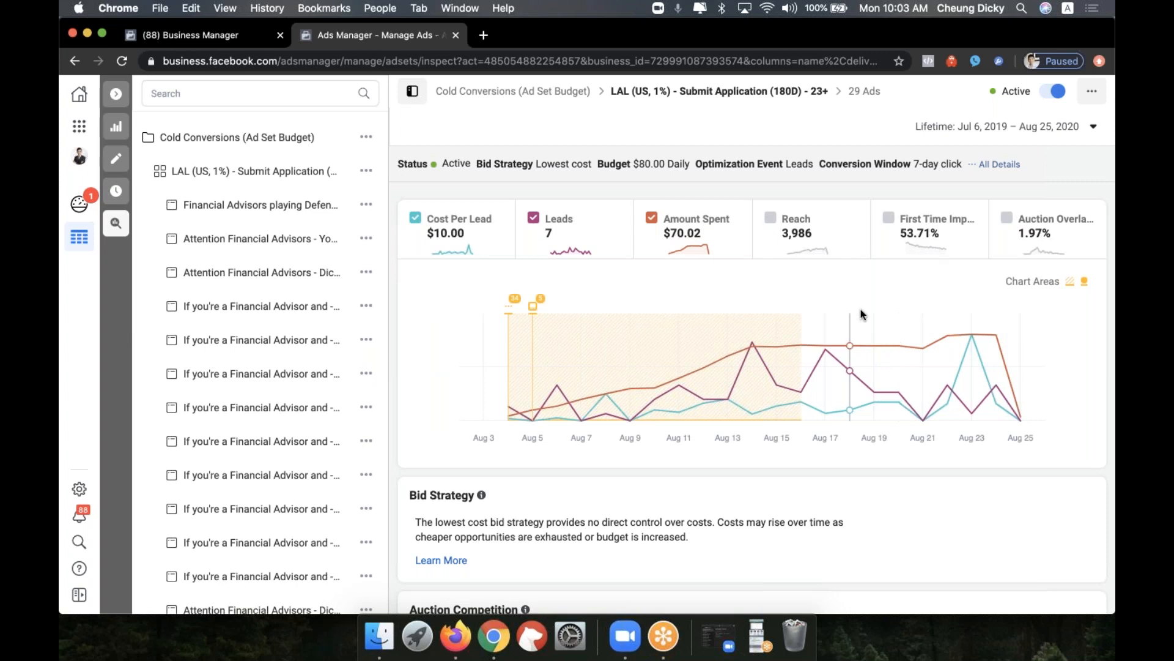
{"action": "scroll", "scroll_direction": "down", "scroll_amount": 3}
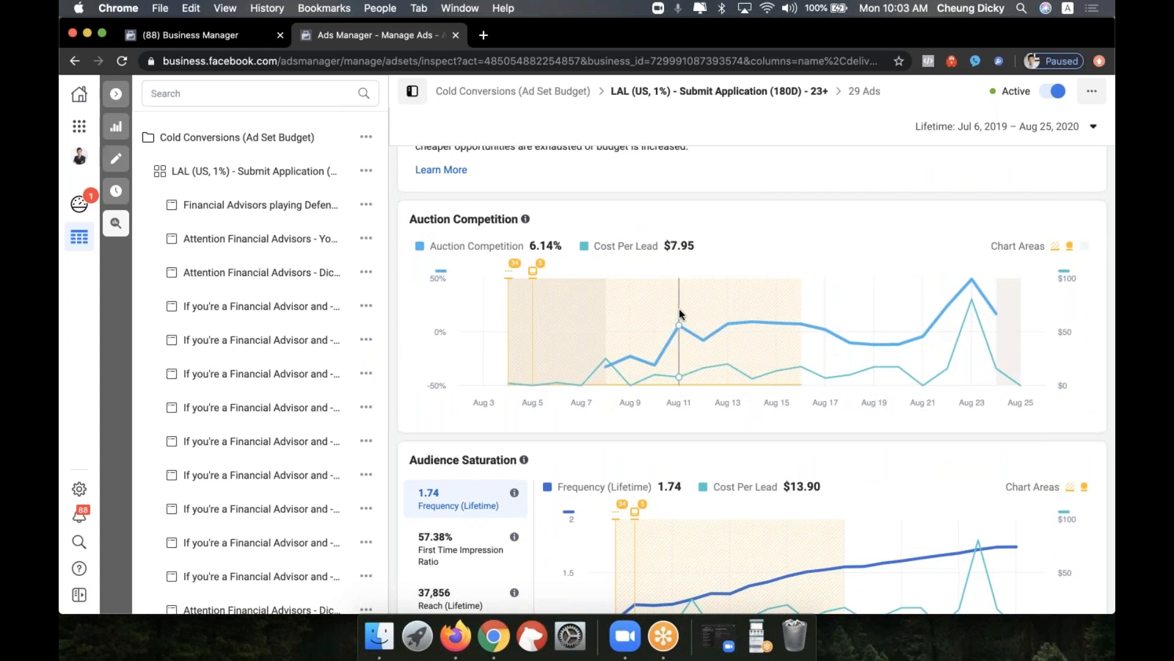
{"action": "mouse_move", "coordinate": [959, 297]}
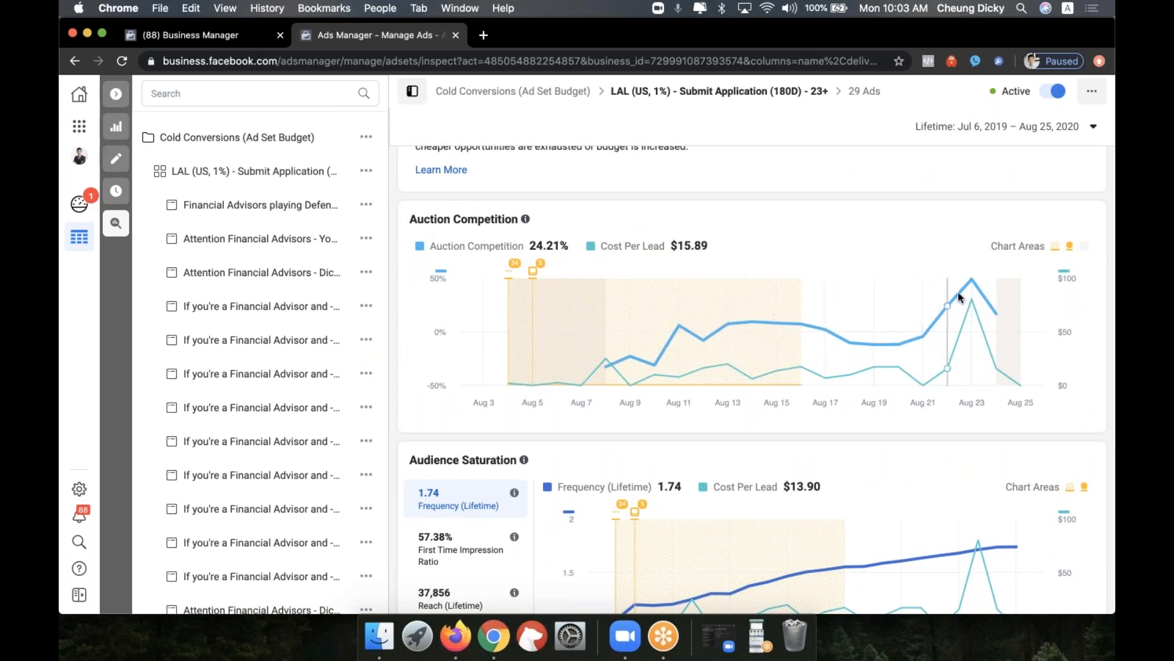
{"action": "mouse_move", "coordinate": [935, 310]}
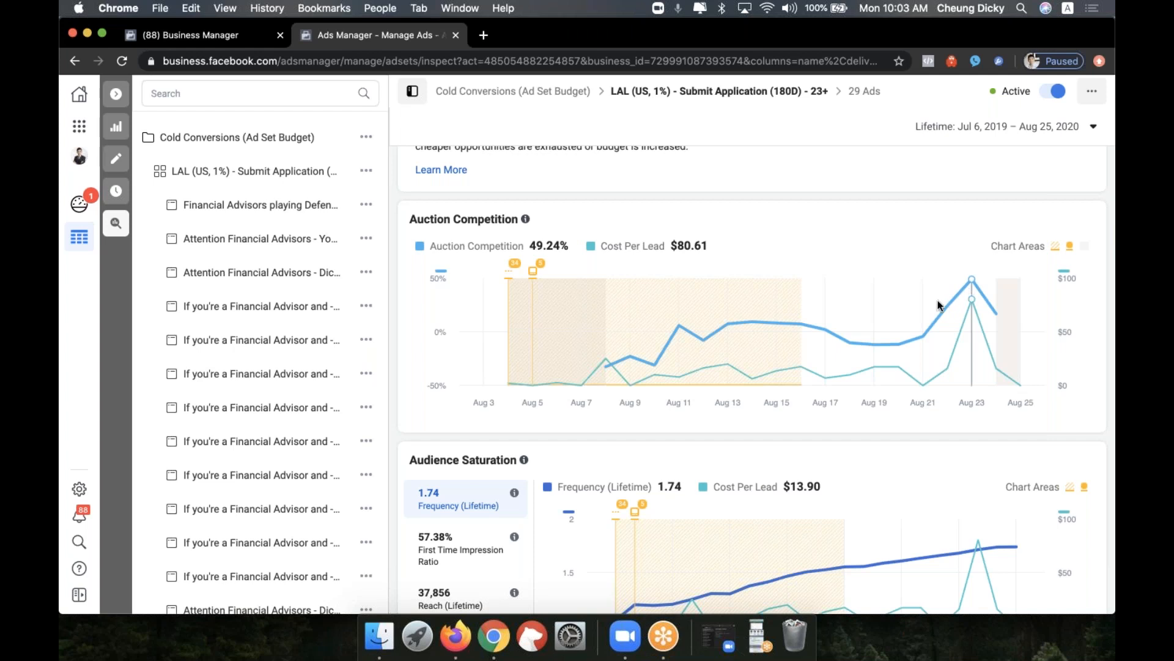
{"action": "mouse_move", "coordinate": [910, 319]}
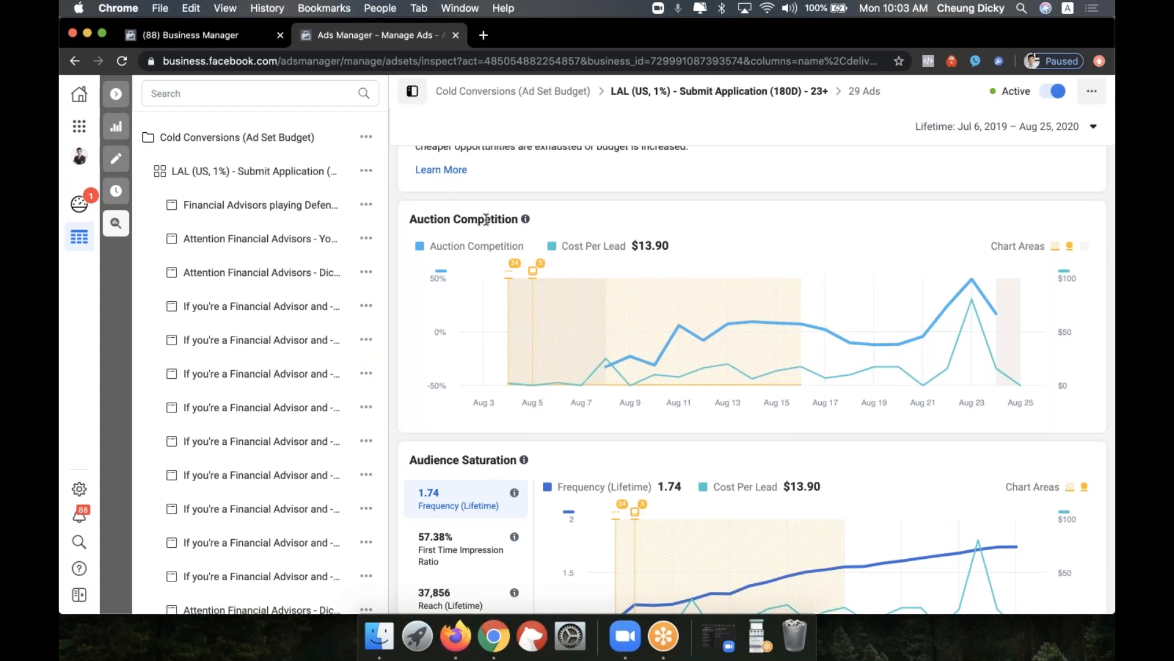
{"action": "mouse_move", "coordinate": [954, 287]}
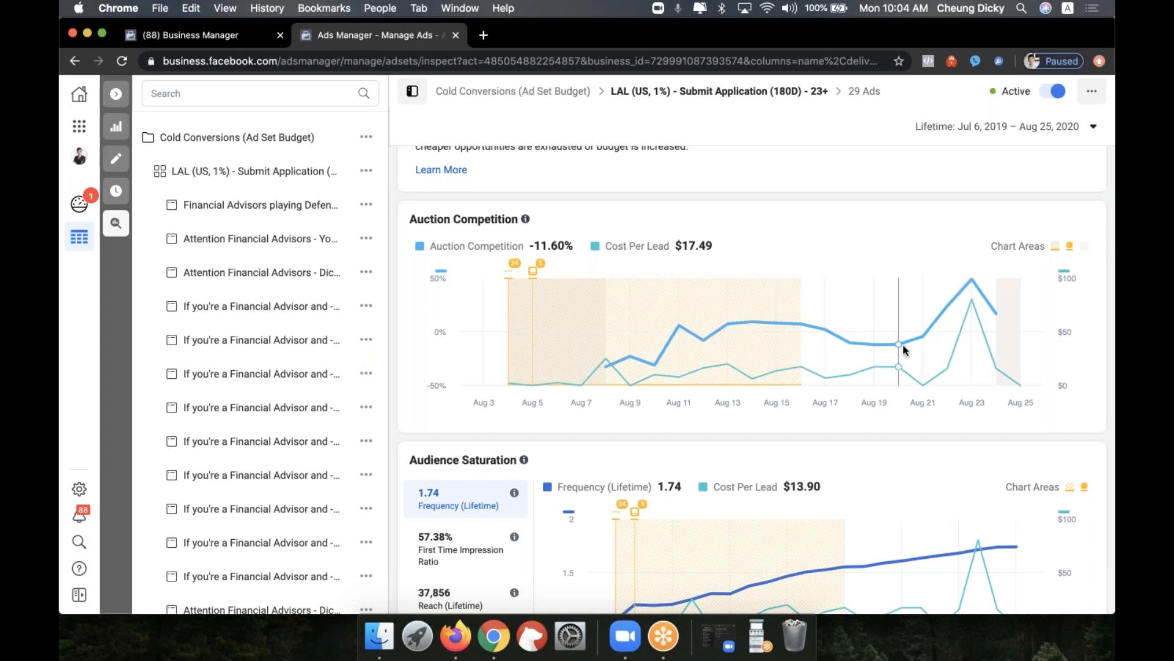
{"action": "scroll", "scroll_direction": "down", "scroll_amount": 3}
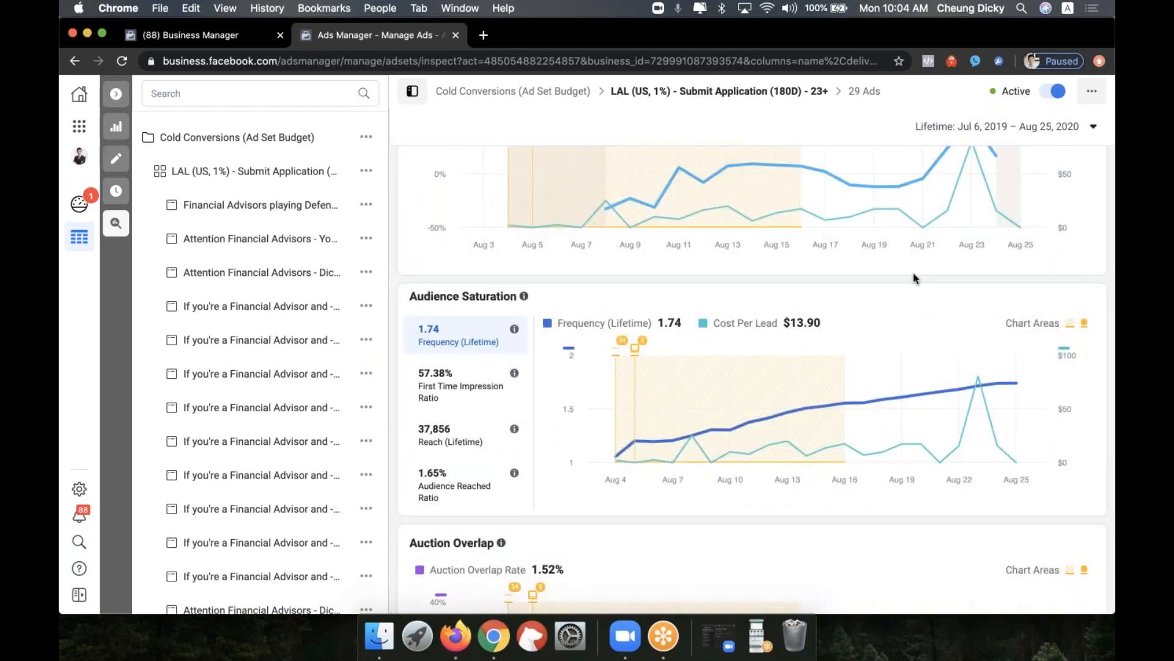
{"action": "scroll", "scroll_direction": "down", "scroll_amount": 3}
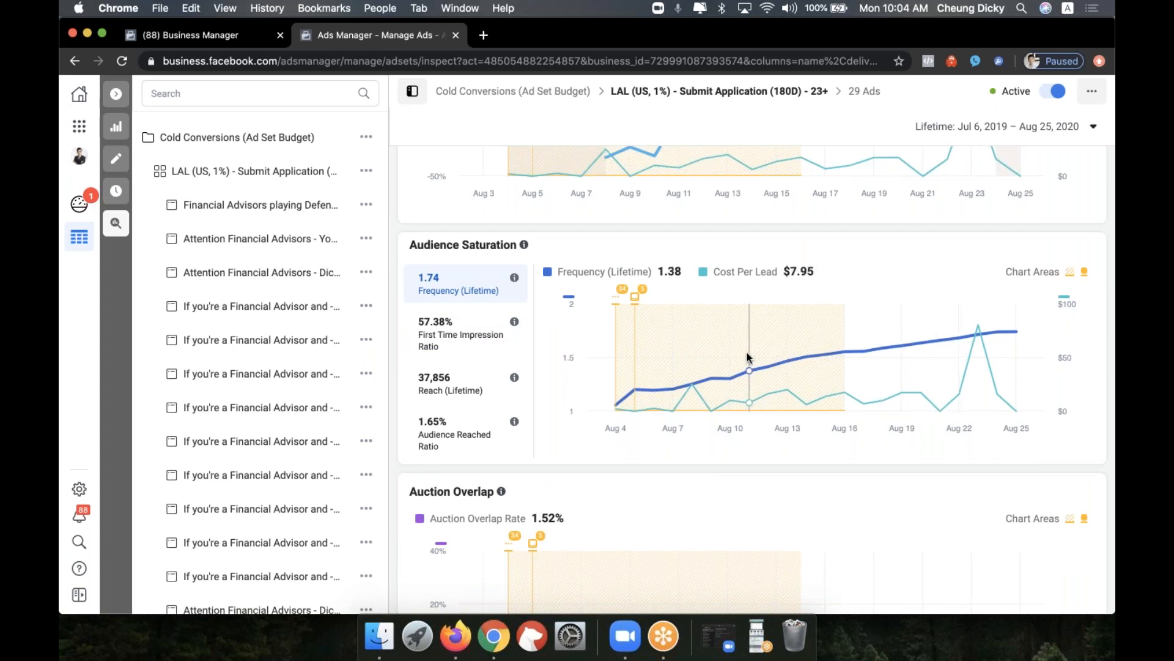
{"action": "mouse_move", "coordinate": [851, 329]}
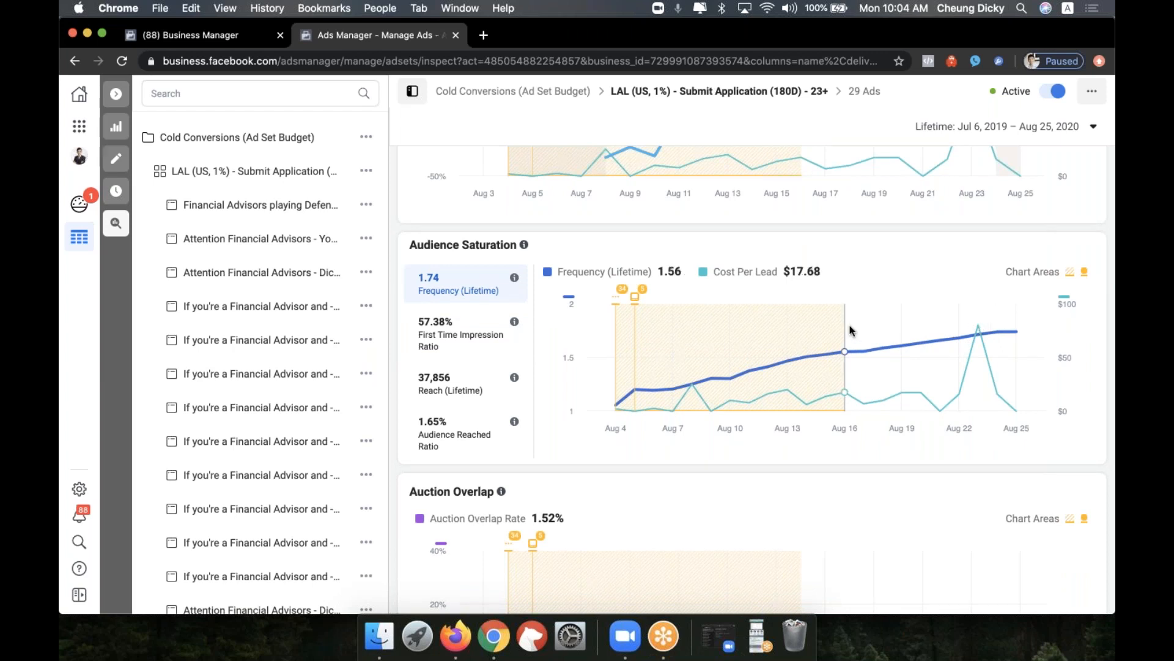
{"action": "mouse_move", "coordinate": [888, 303]}
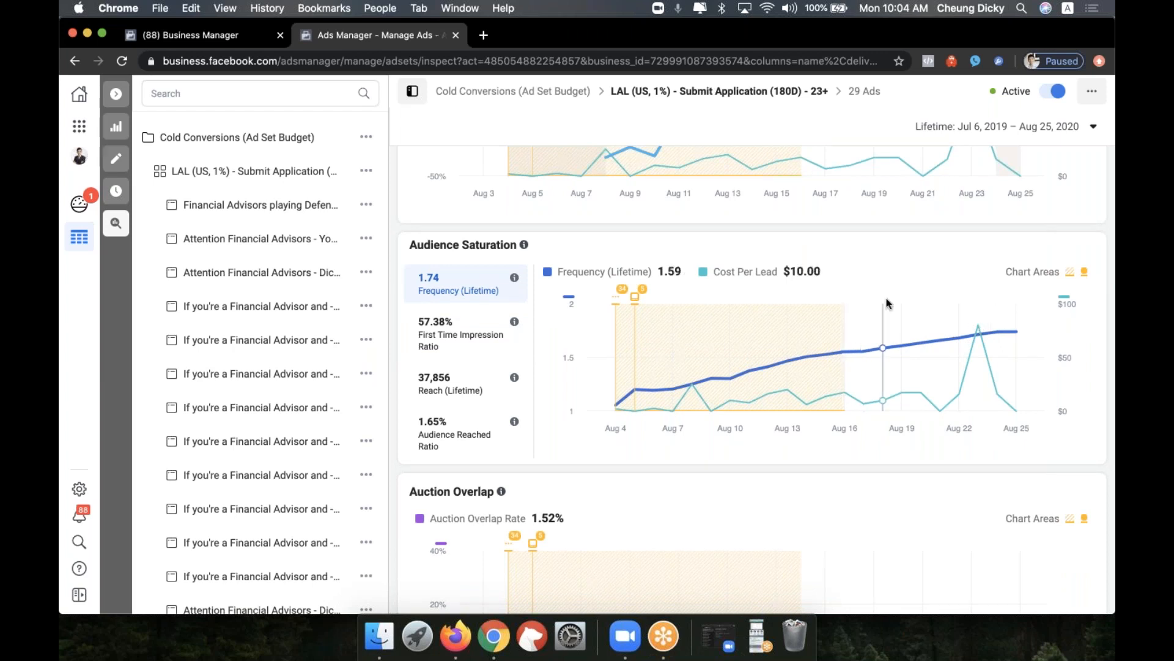
{"action": "mouse_move", "coordinate": [889, 304]}
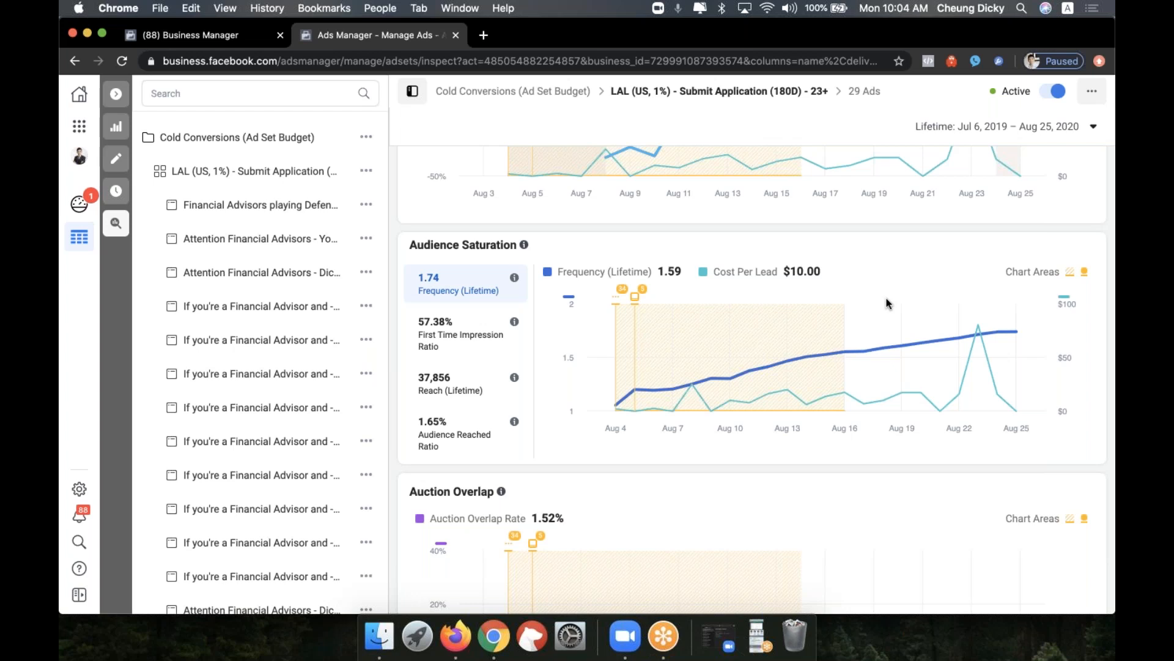
{"action": "scroll", "scroll_direction": "down", "scroll_amount": 3}
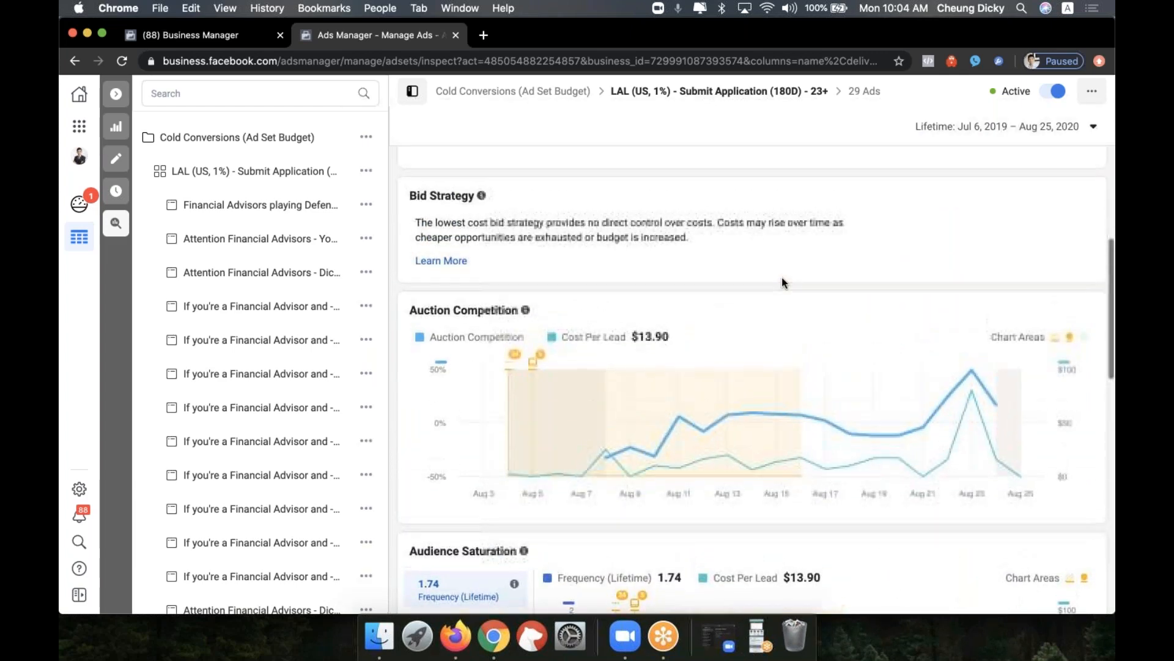
{"action": "scroll", "scroll_direction": "up", "scroll_amount": 3}
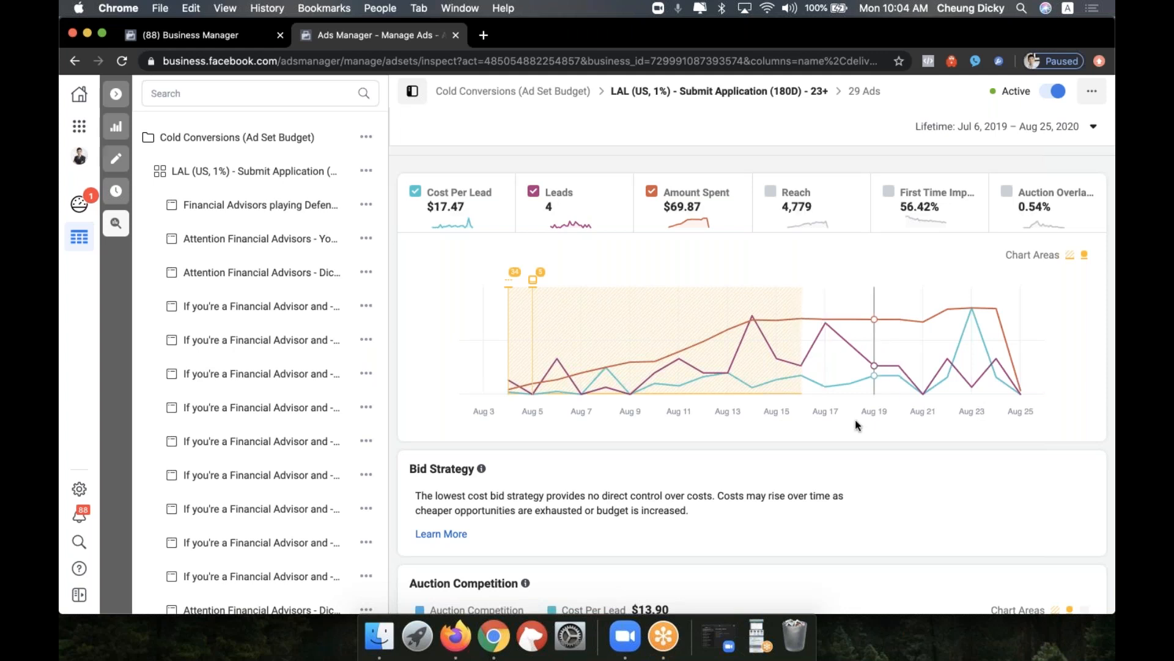
{"action": "scroll", "scroll_direction": "down", "scroll_amount": 3}
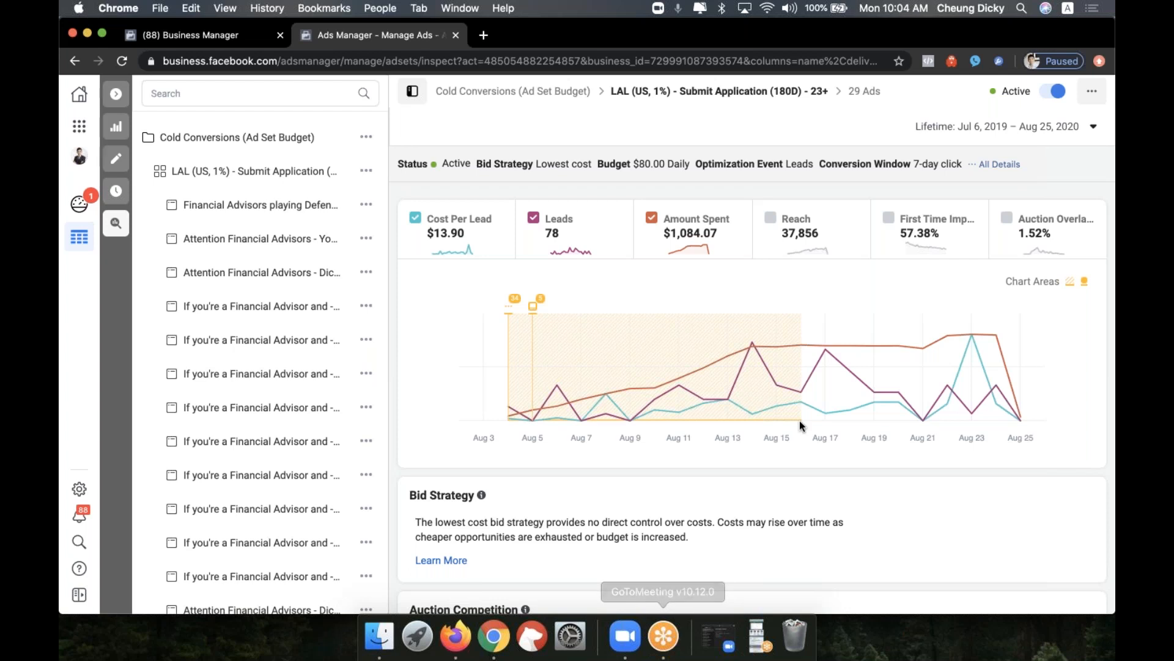
{"action": "scroll", "scroll_direction": "down", "scroll_amount": 3}
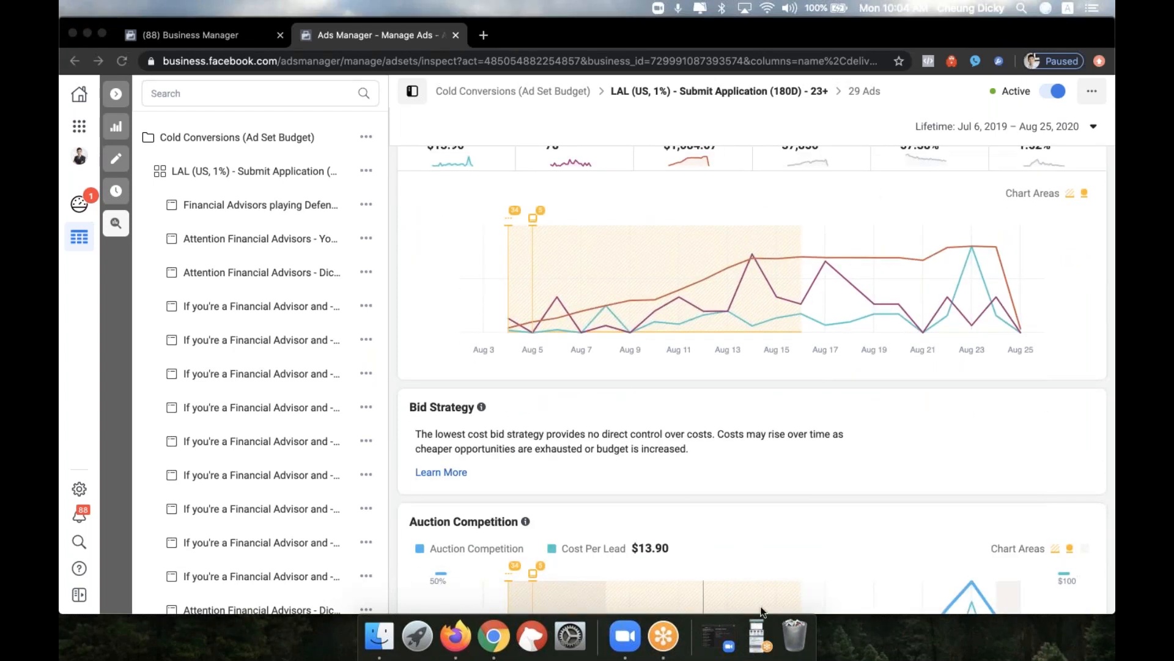
{"action": "mouse_move", "coordinate": [888, 269]}
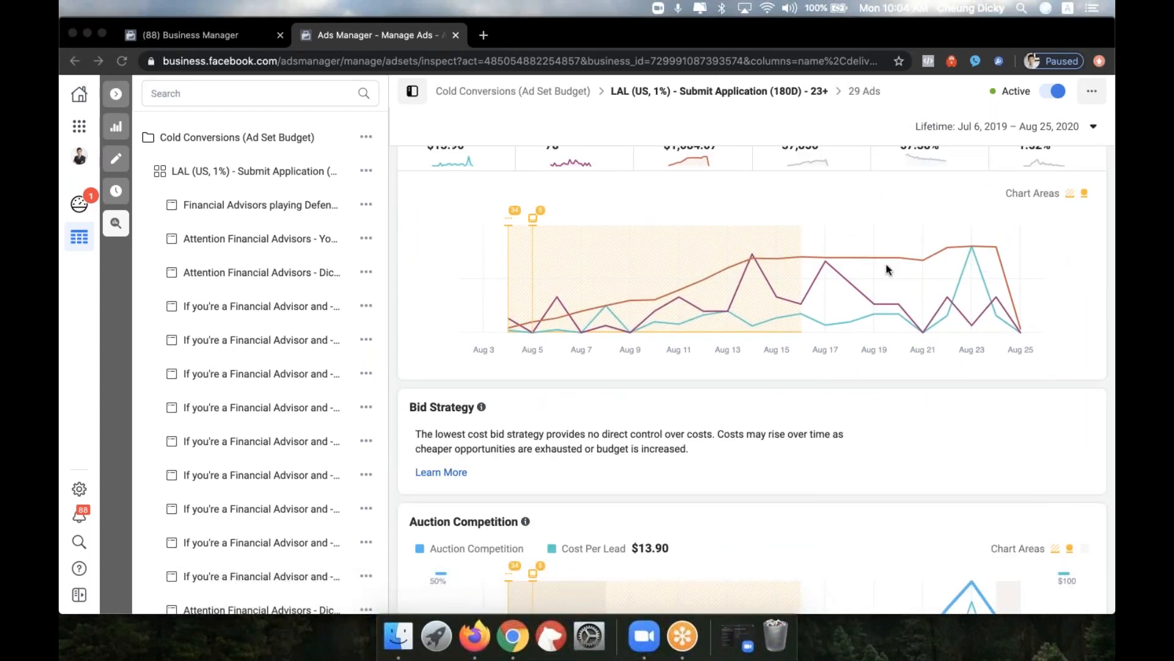
{"action": "mouse_move", "coordinate": [864, 213]}
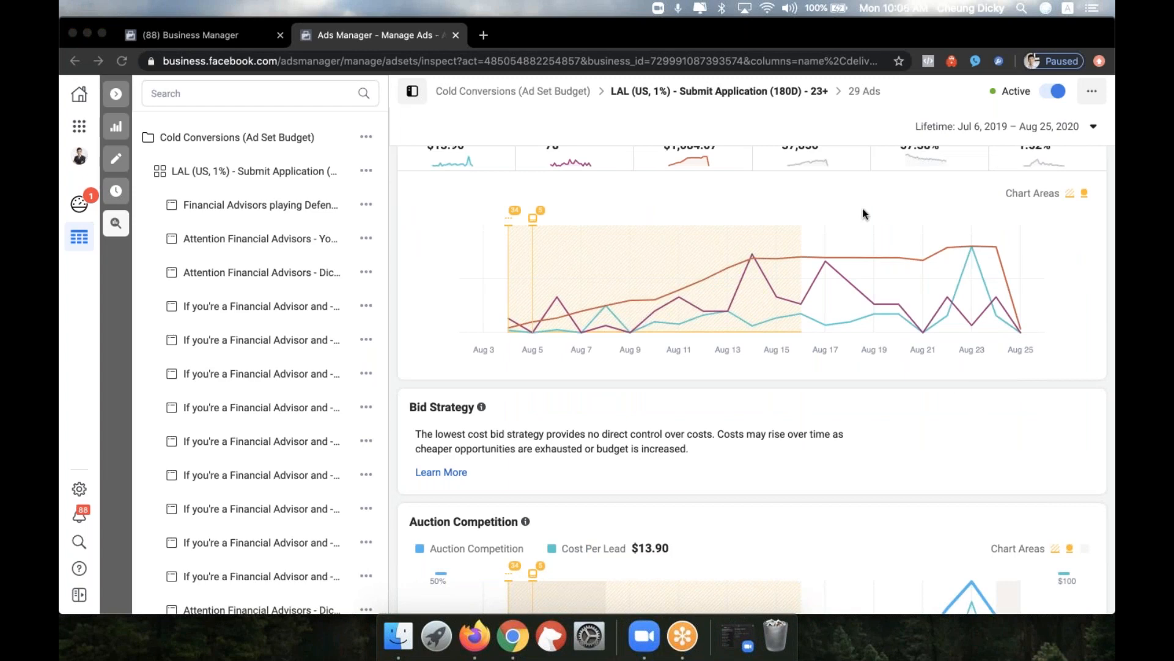
{"action": "mouse_move", "coordinate": [1018, 361]}
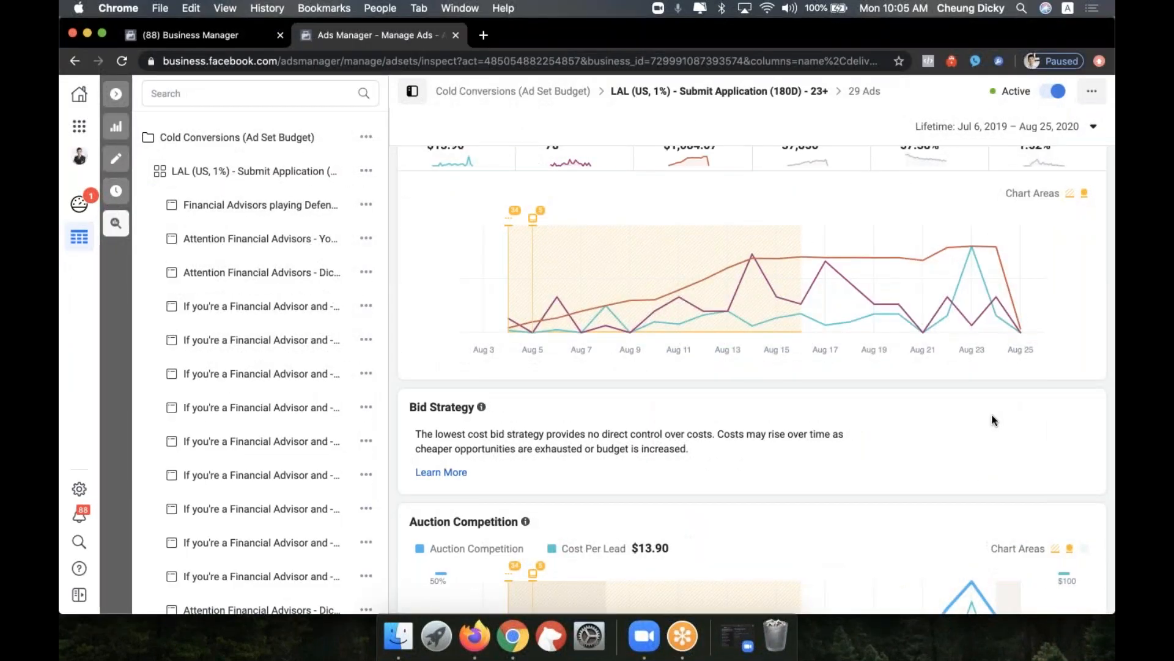
{"action": "mouse_move", "coordinate": [937, 235]}
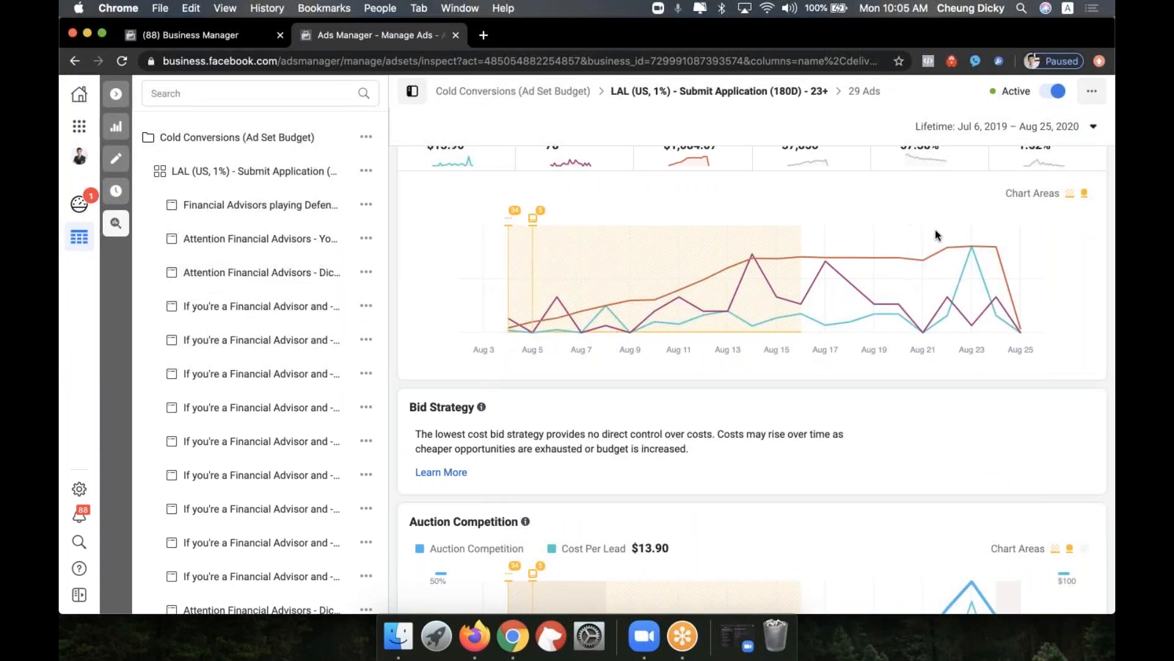
{"action": "mouse_move", "coordinate": [869, 214]}
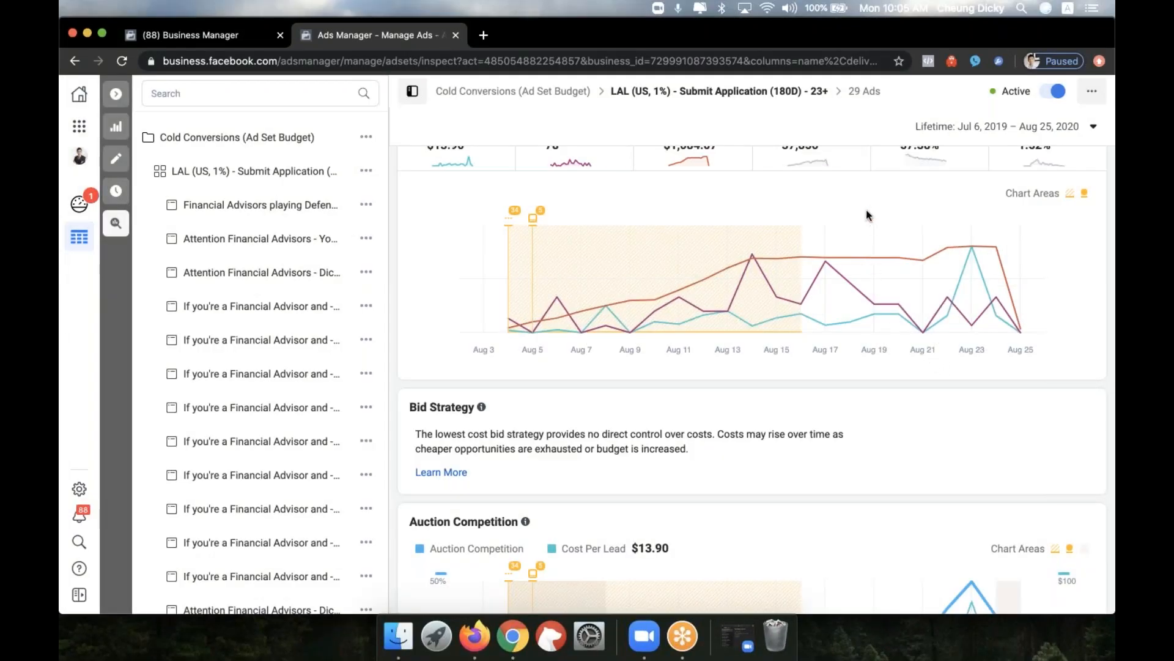
{"action": "mouse_move", "coordinate": [925, 484]}
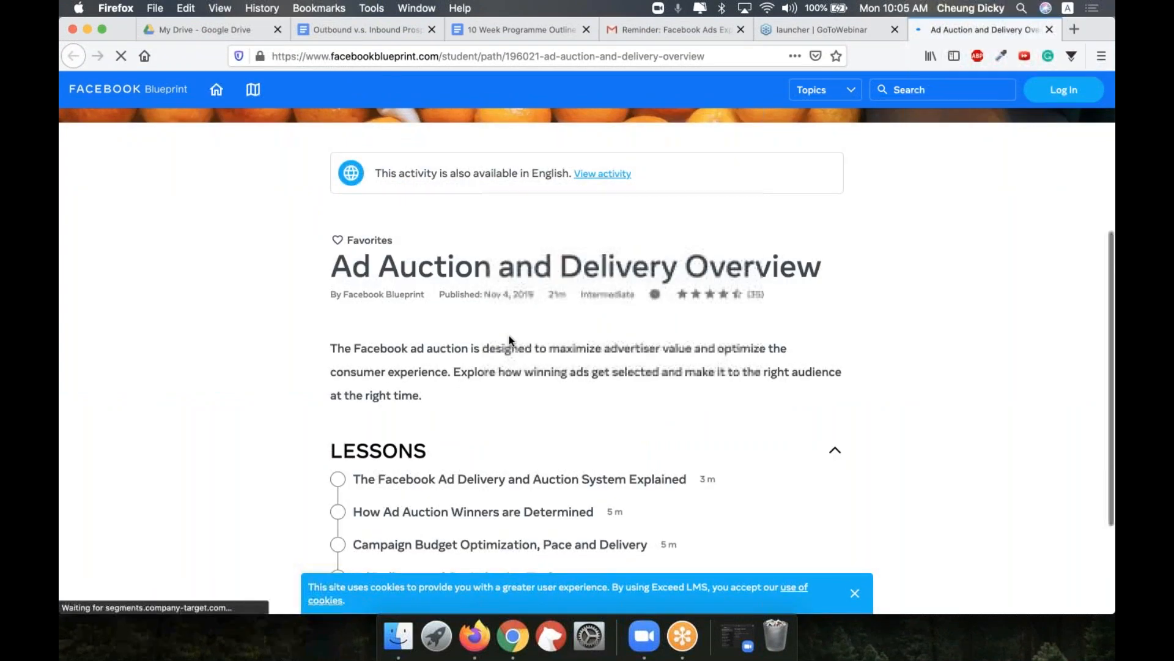
Scroll through the Blueprint course page and dismiss the Facebook login window
{"action": "scroll", "scroll_direction": "down", "scroll_amount": 3}
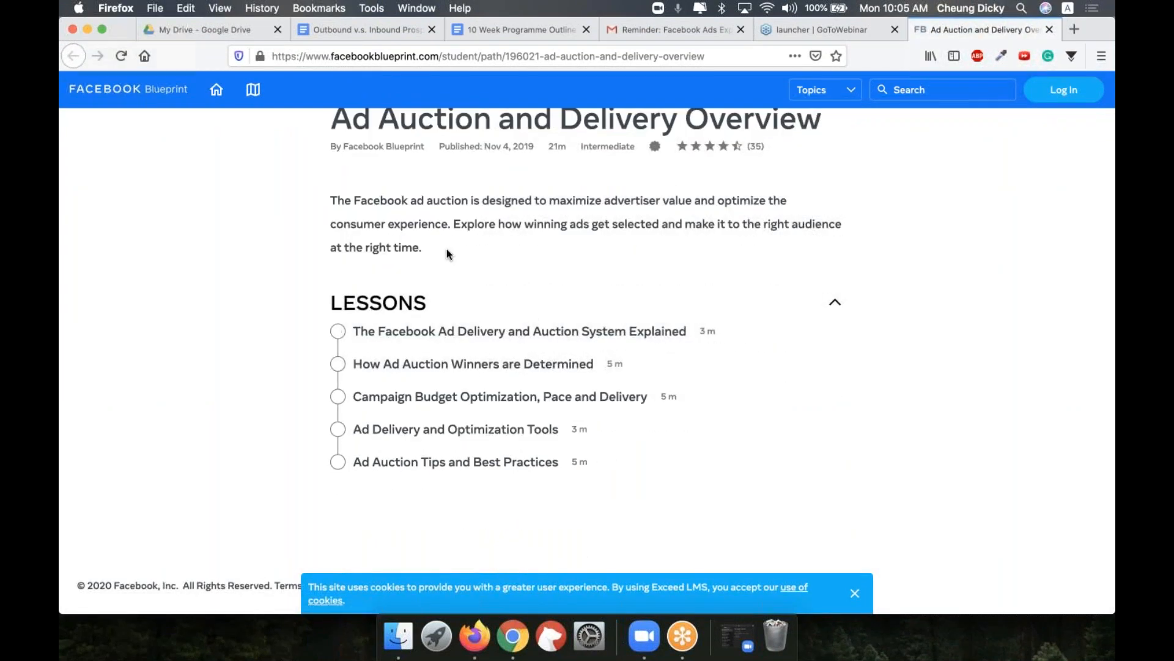
{"action": "mouse_move", "coordinate": [403, 373]}
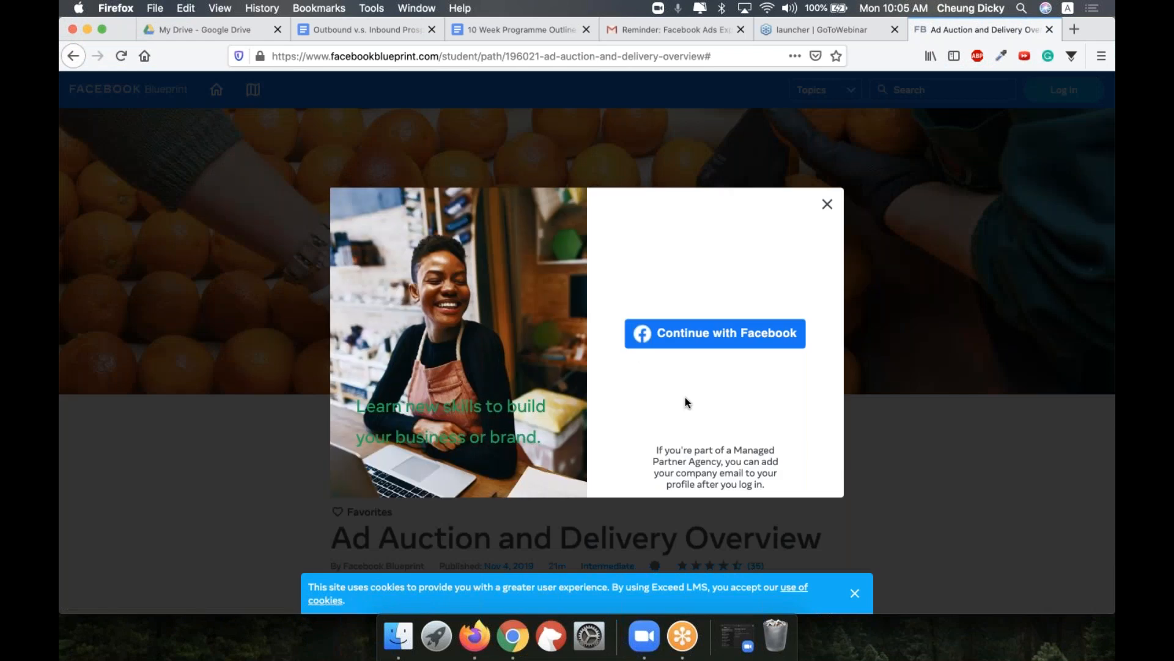
{"action": "mouse_move", "coordinate": [638, 401]}
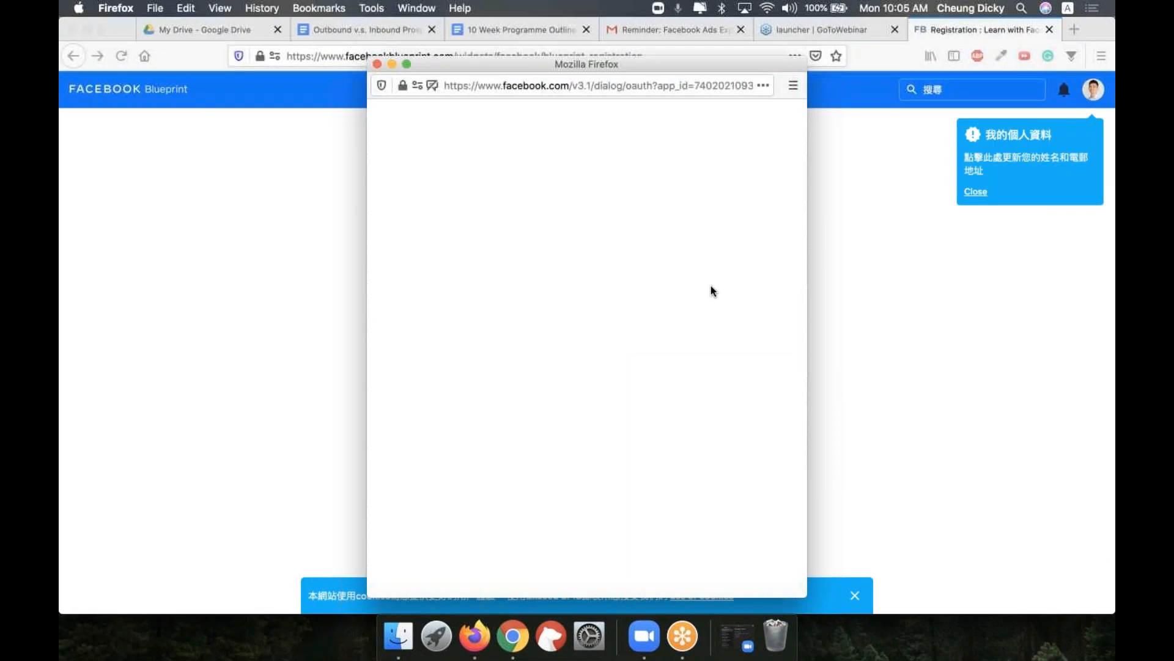
{"action": "mouse_move", "coordinate": [379, 64]}
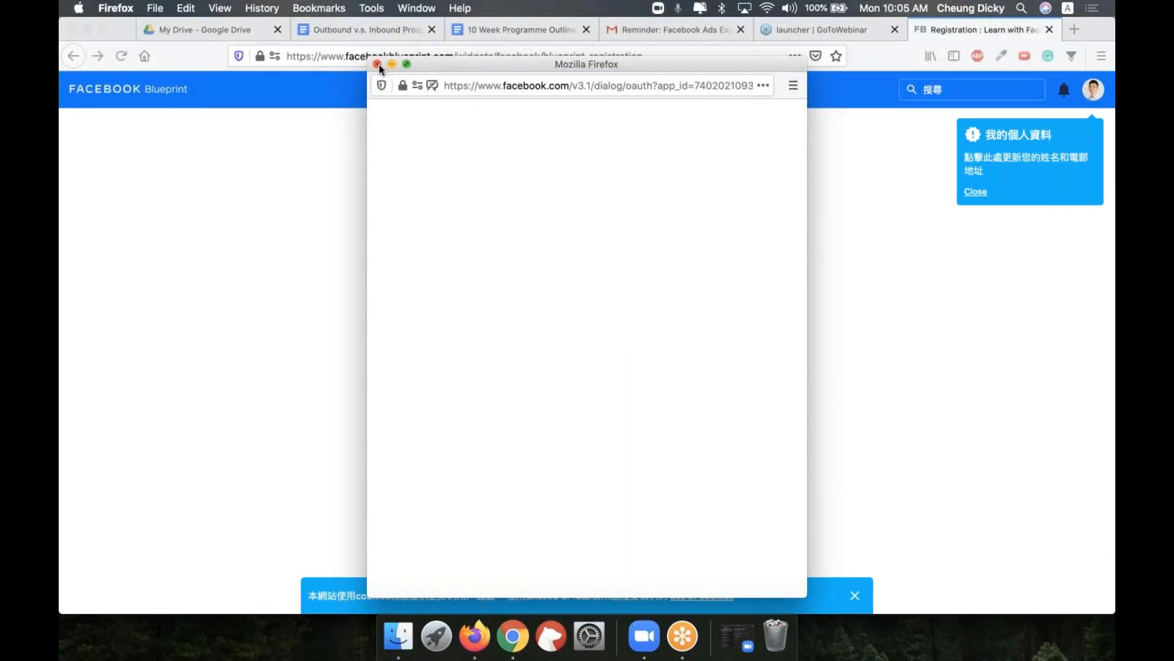
{"action": "left_click", "coordinate": [378, 64]}
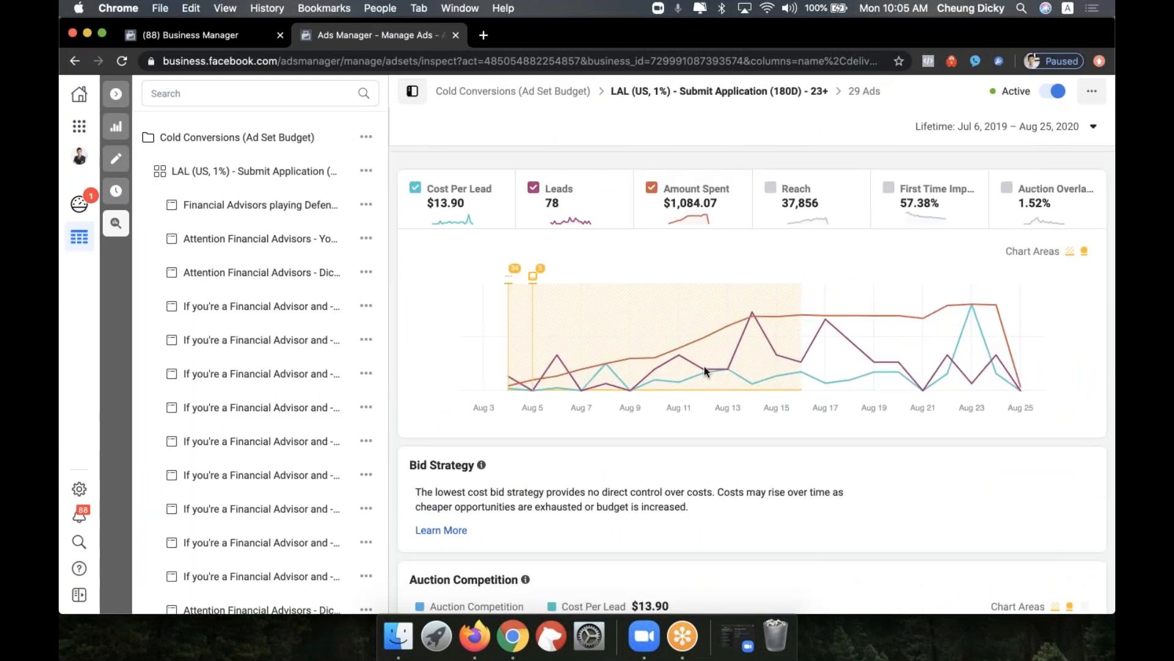
Scroll down the 180D ad set's inspect view to review its cost per lead performance
{"action": "scroll", "scroll_direction": "down", "scroll_amount": 3}
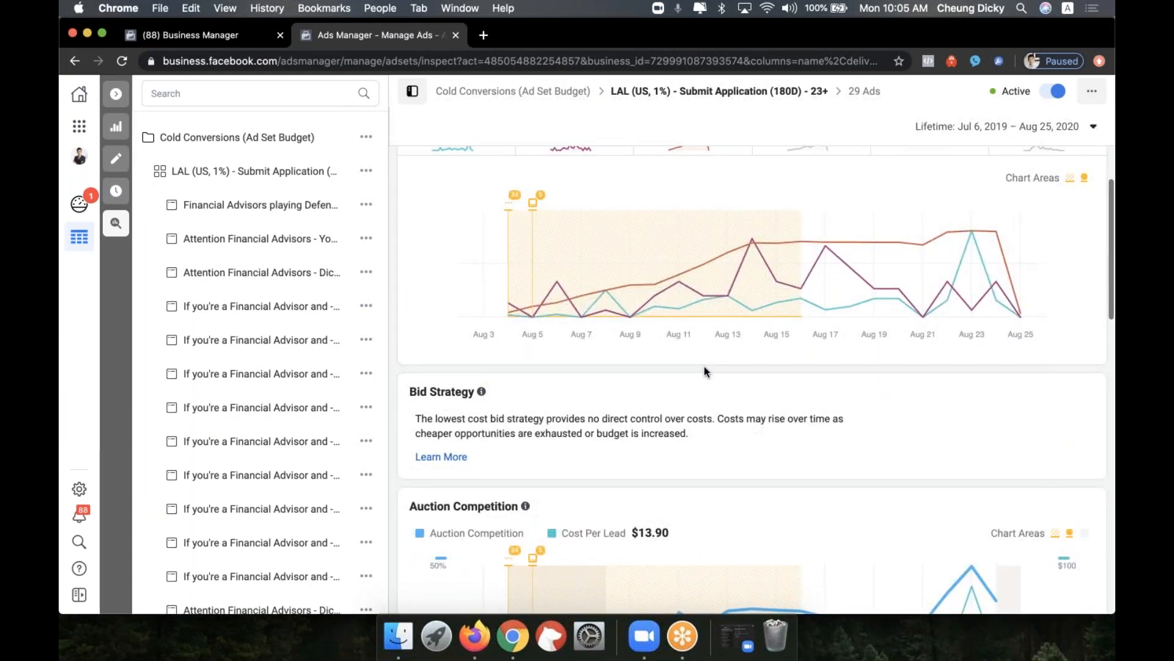
{"action": "scroll", "scroll_direction": "down", "scroll_amount": 3}
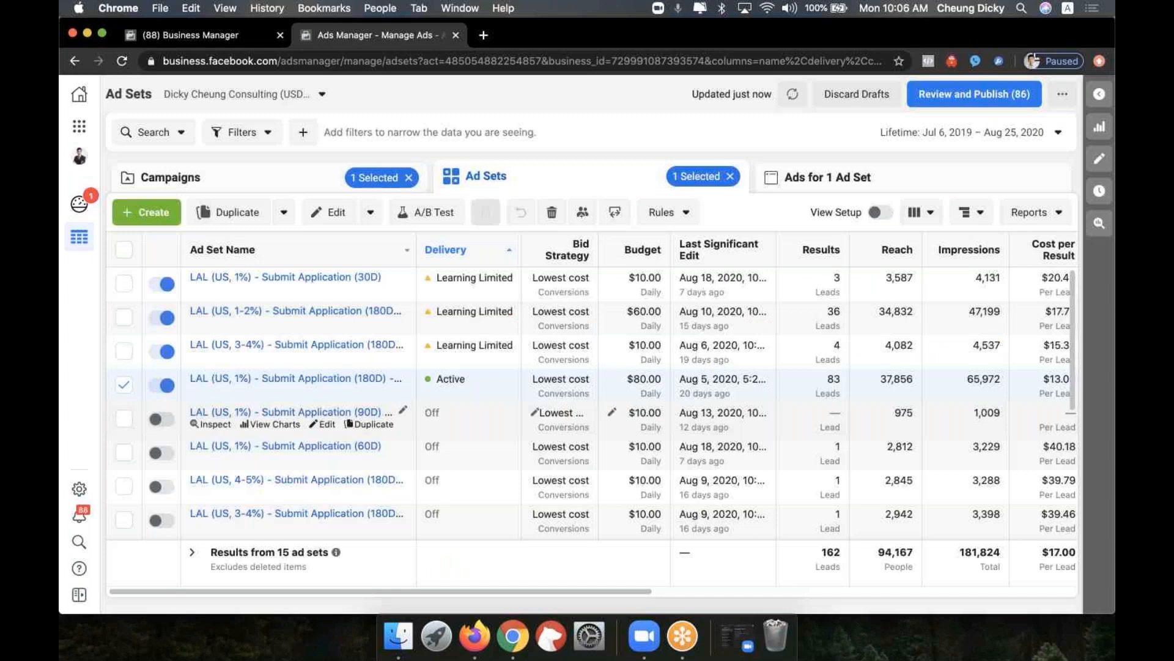
{"action": "scroll", "scroll_direction": "down", "scroll_amount": 3}
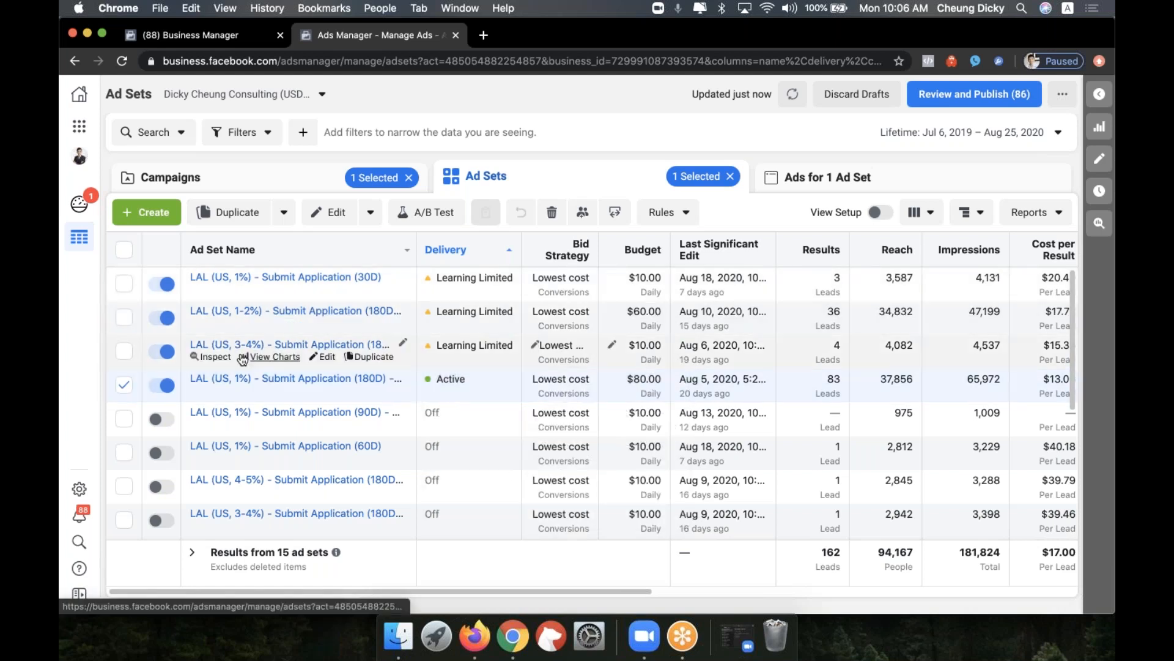
{"action": "mouse_move", "coordinate": [284, 277]}
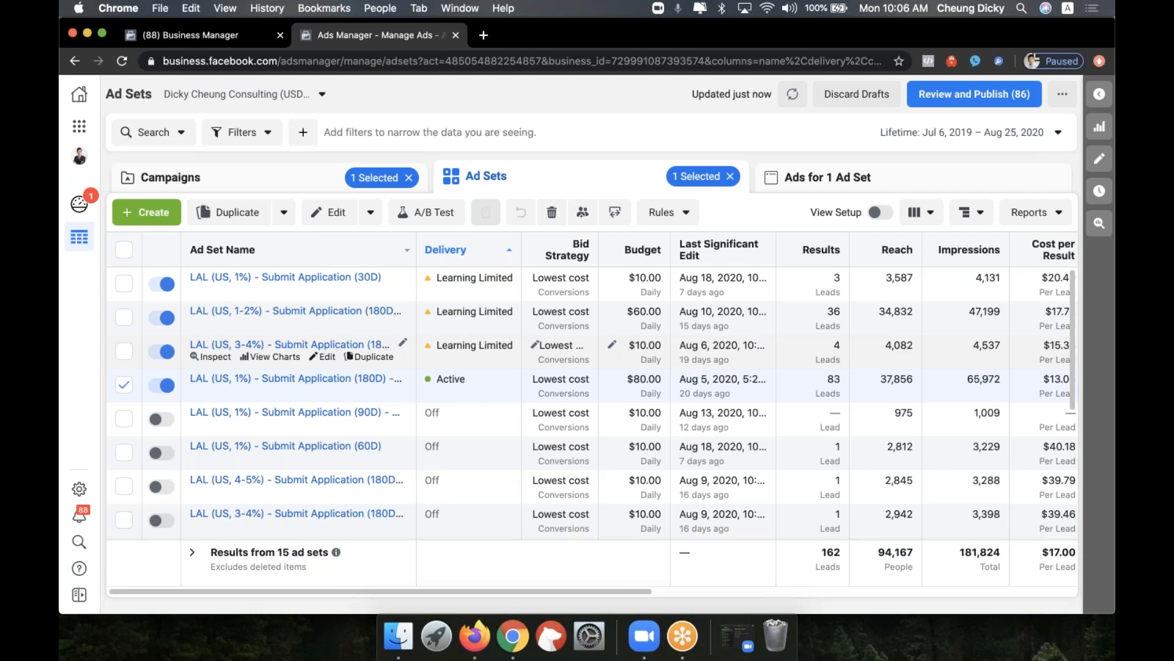
{"action": "mouse_move", "coordinate": [218, 390]}
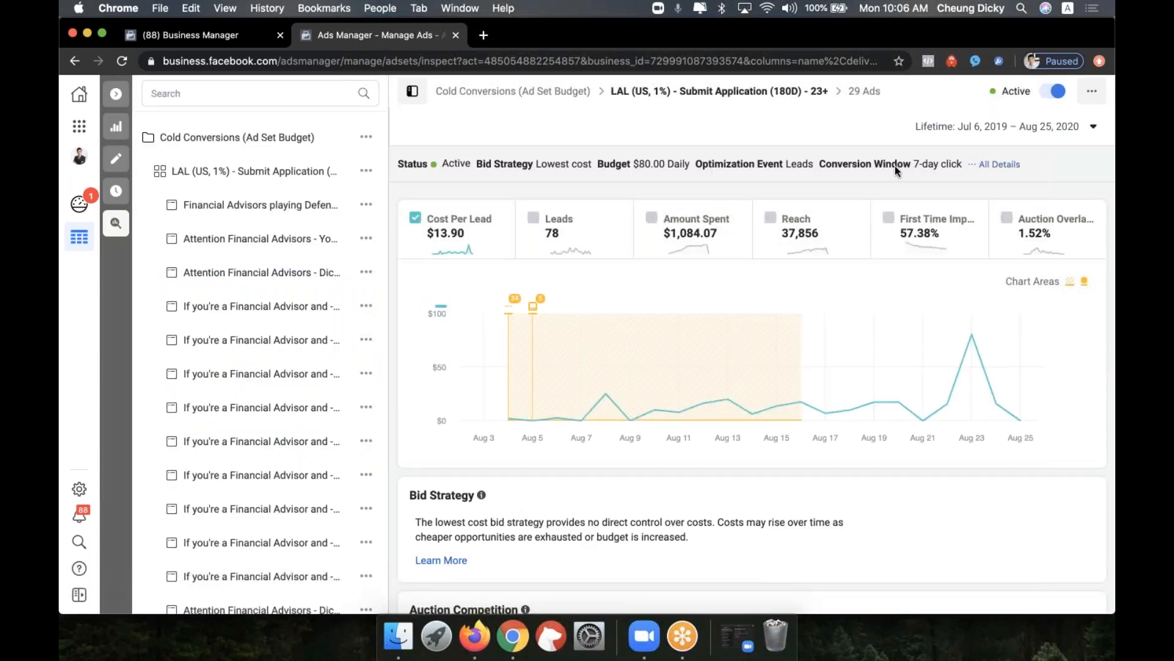
Scroll the inspect panel down to the Auction Competition and Audience Saturation charts
{"action": "scroll", "scroll_direction": "down", "scroll_amount": 3}
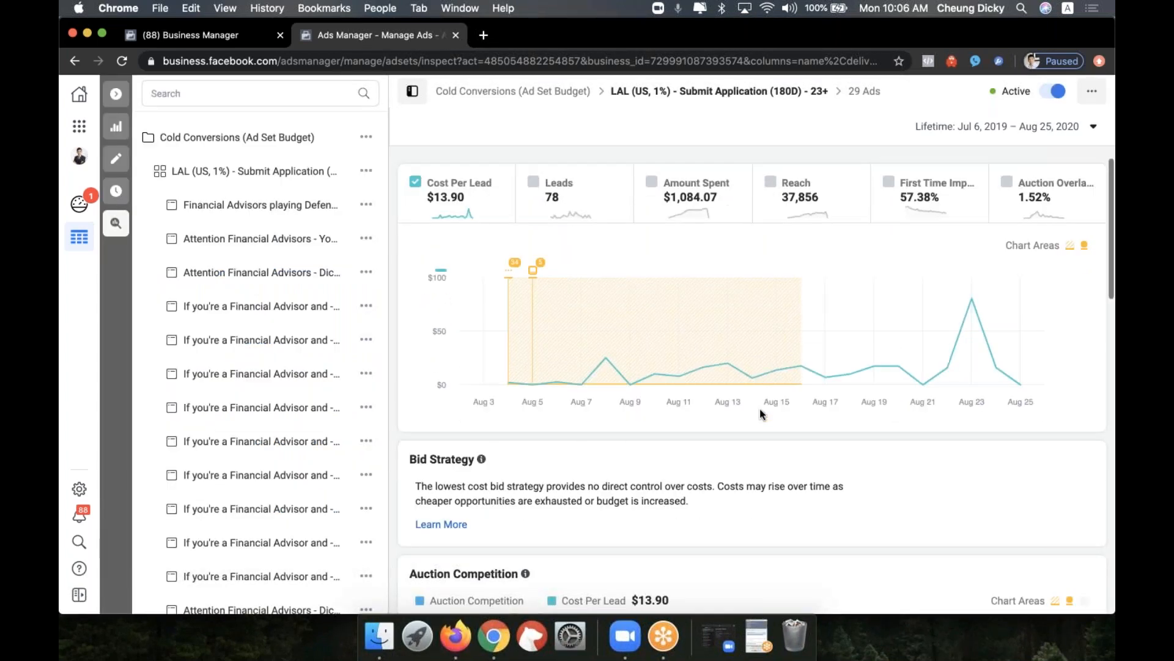
{"action": "scroll", "scroll_direction": "down", "scroll_amount": 3}
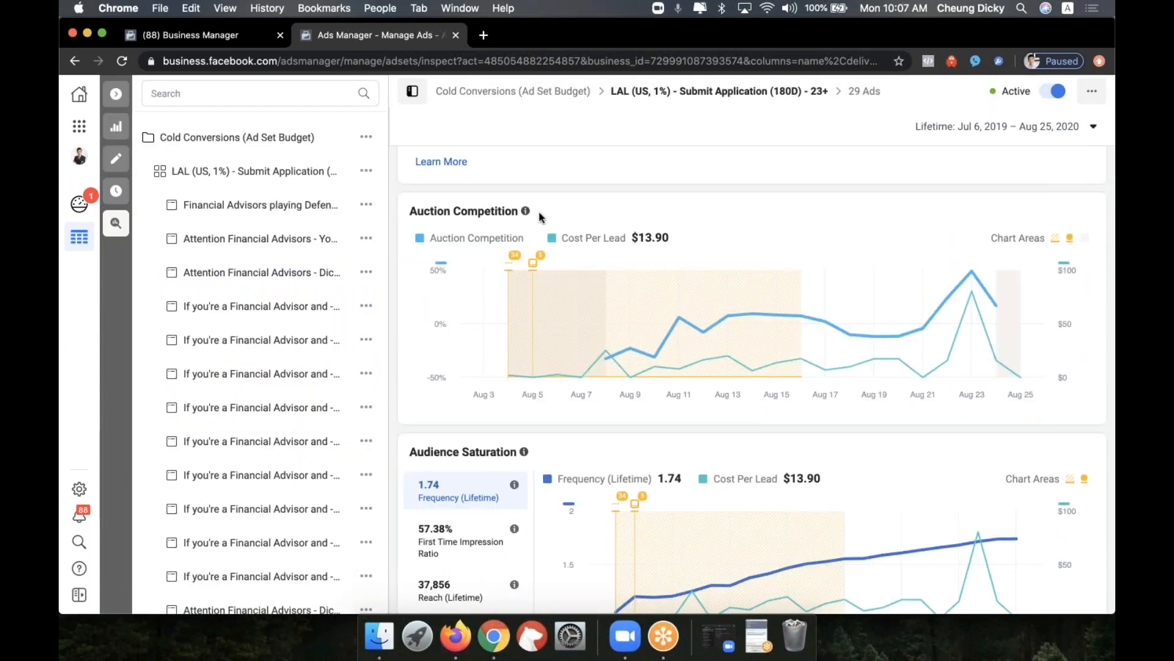
{"action": "mouse_move", "coordinate": [600, 220]}
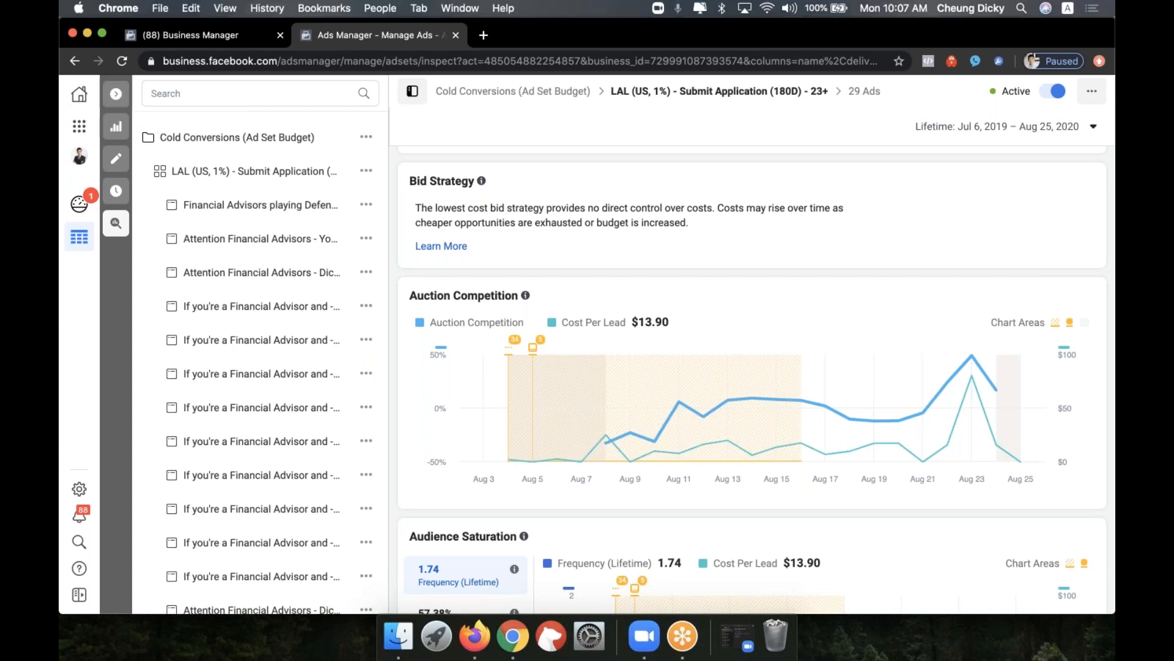
{"action": "mouse_move", "coordinate": [525, 295]}
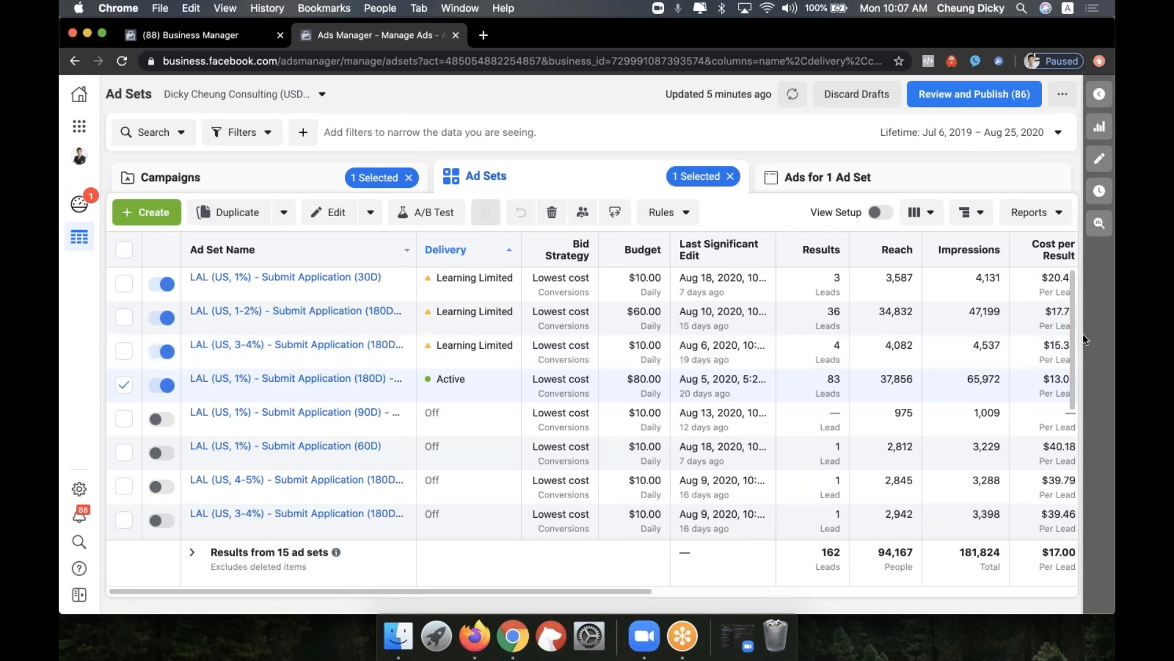
{"action": "mouse_move", "coordinate": [884, 186]}
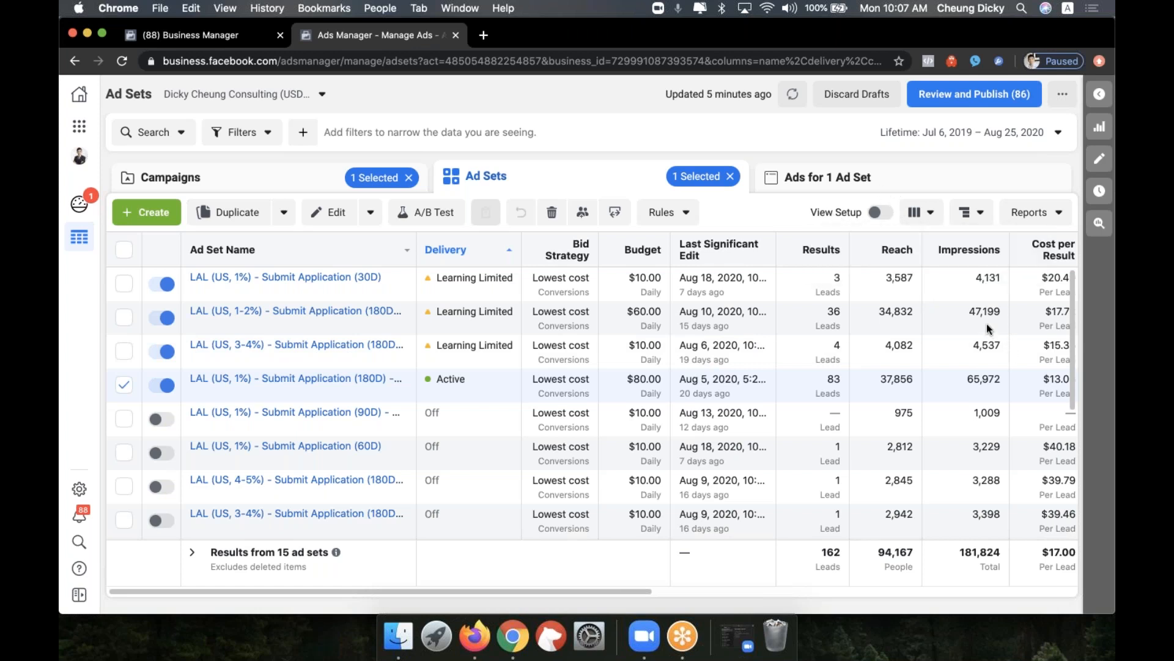
{"action": "mouse_move", "coordinate": [974, 330]}
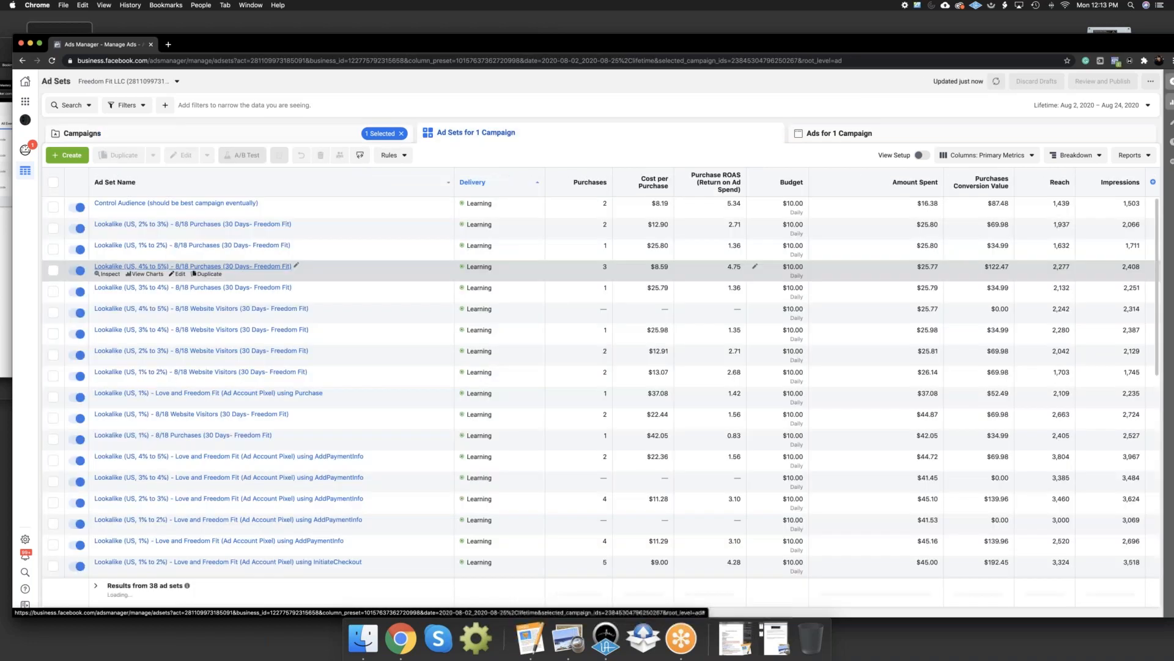
Sort Freedom Fit's ad sets by cost per purchase, review them, and return to the campaigns list
{"action": "left_click", "coordinate": [648, 181]}
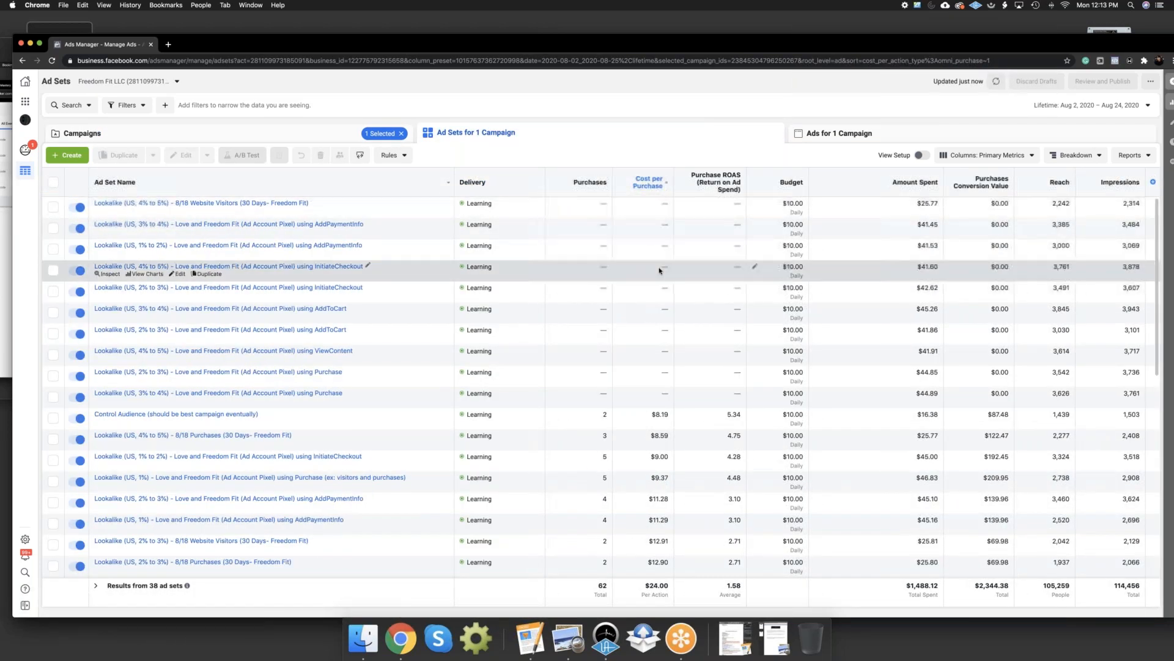
{"action": "scroll", "scroll_direction": "down", "scroll_amount": 3}
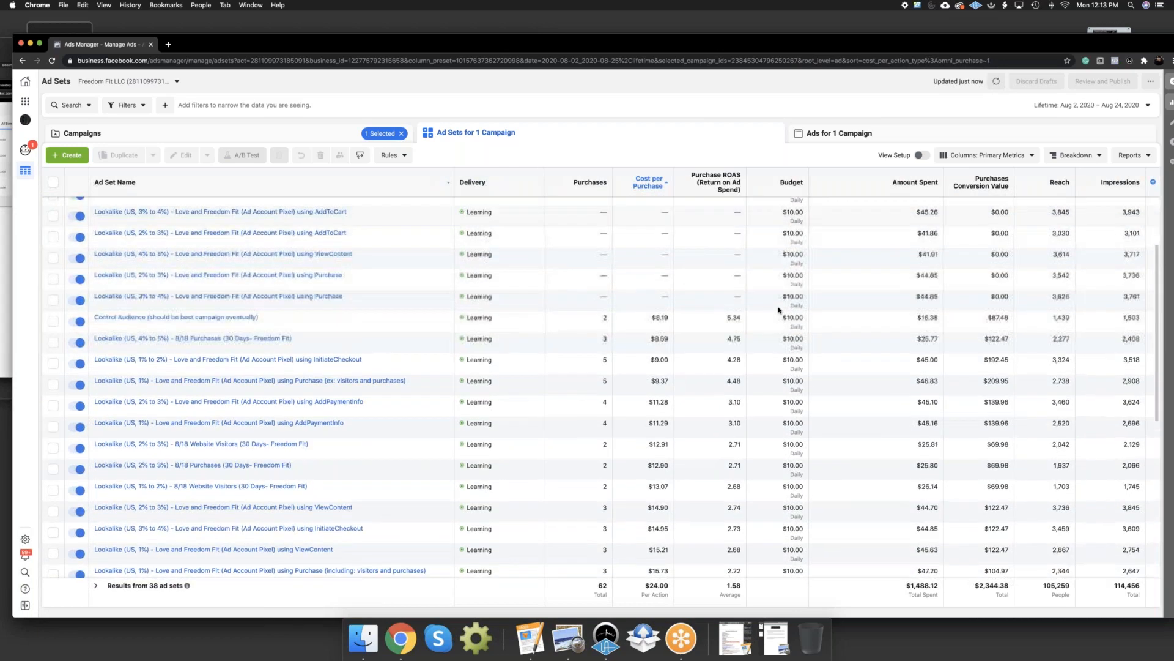
{"action": "scroll", "scroll_direction": "down", "scroll_amount": 3}
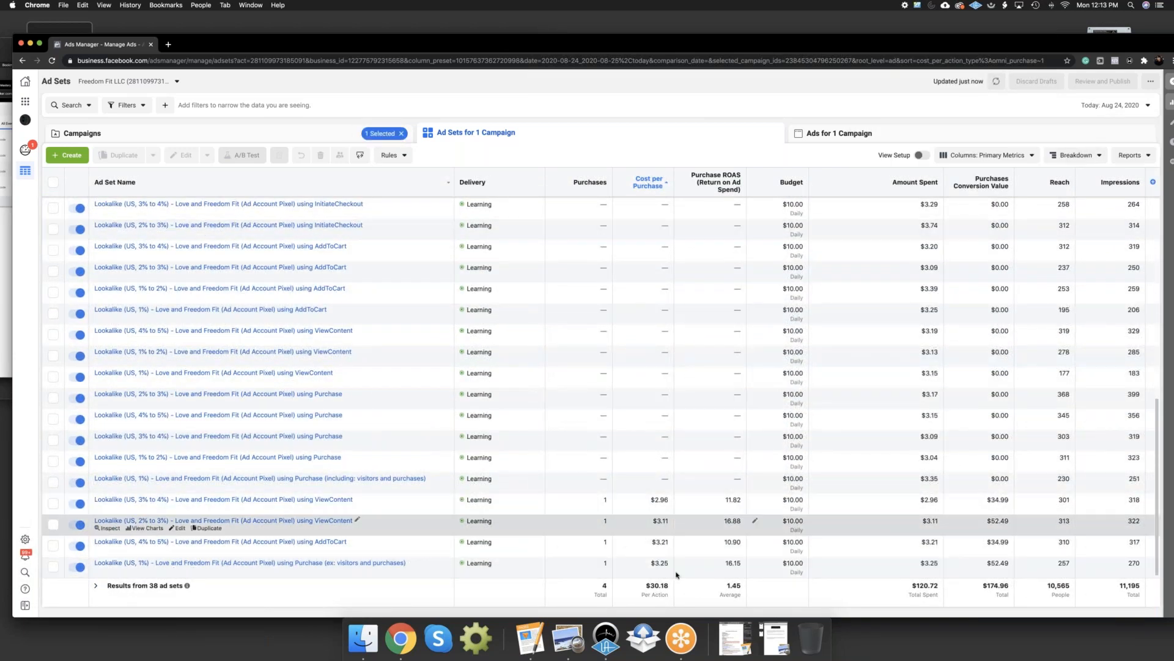
{"action": "left_click", "coordinate": [83, 133]}
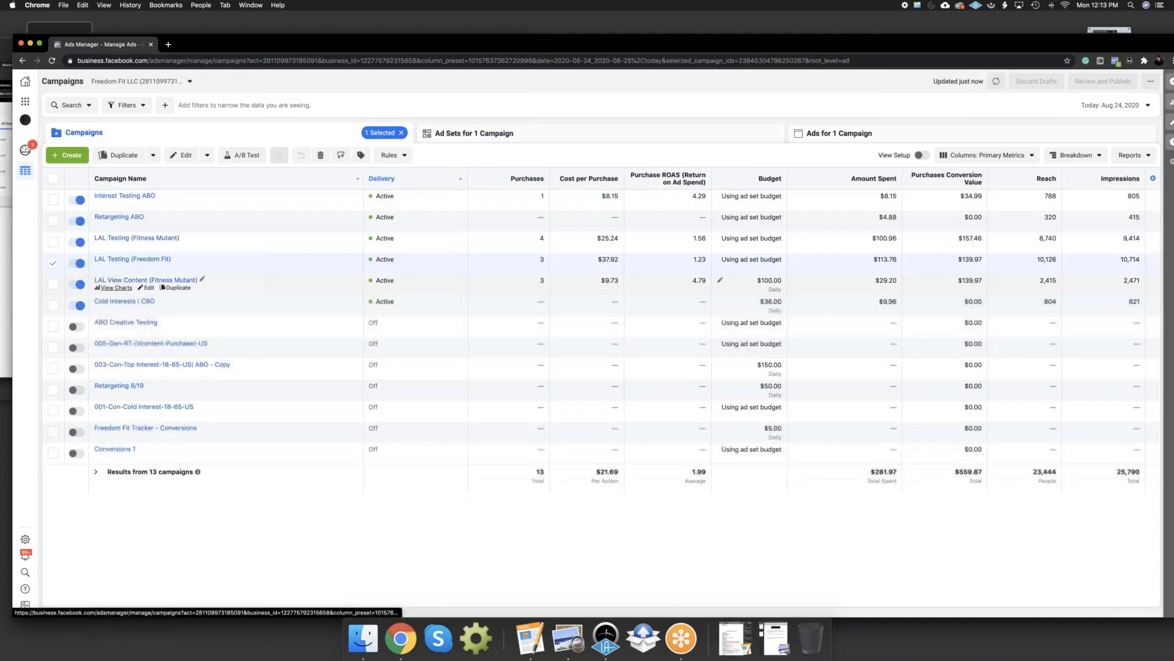
Review the LAL Testing (Fitness Mutant) campaign's ad sets, then go back to the campaigns list
{"action": "left_click", "coordinate": [473, 133]}
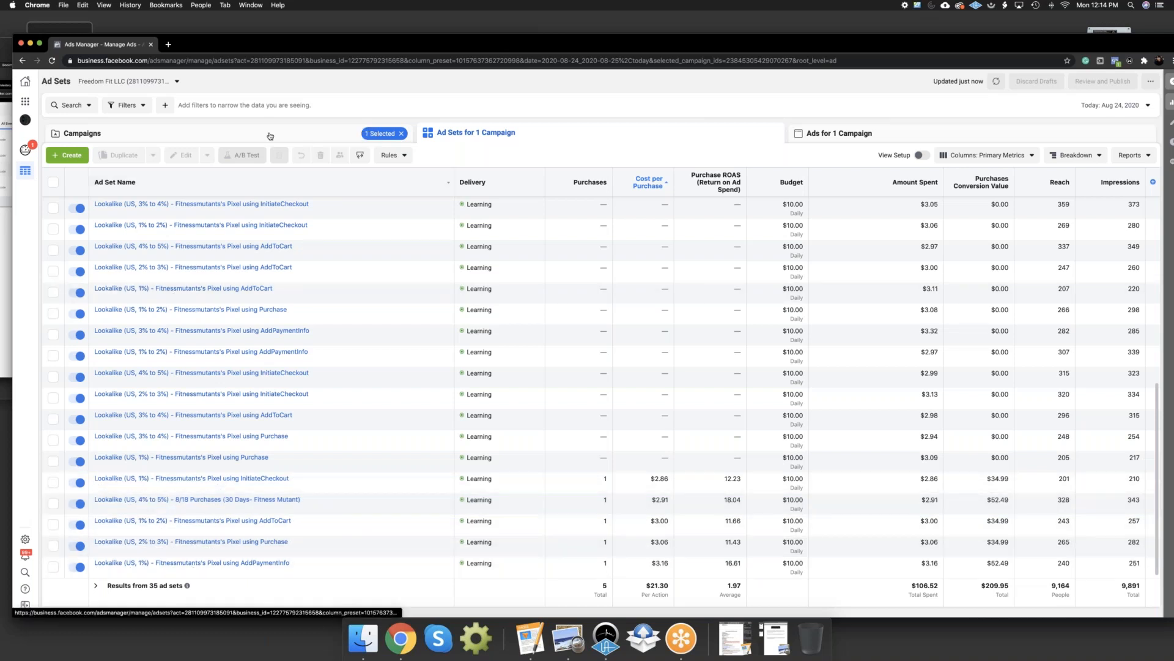
{"action": "left_click", "coordinate": [83, 132]}
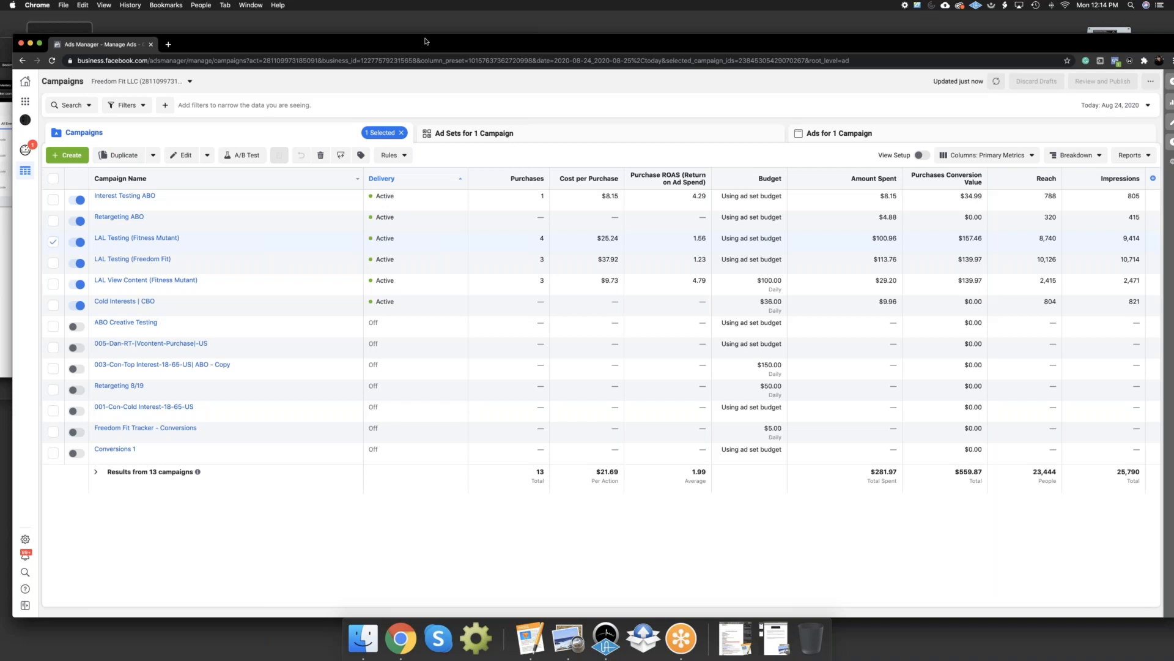
{"action": "mouse_move", "coordinate": [482, 41]}
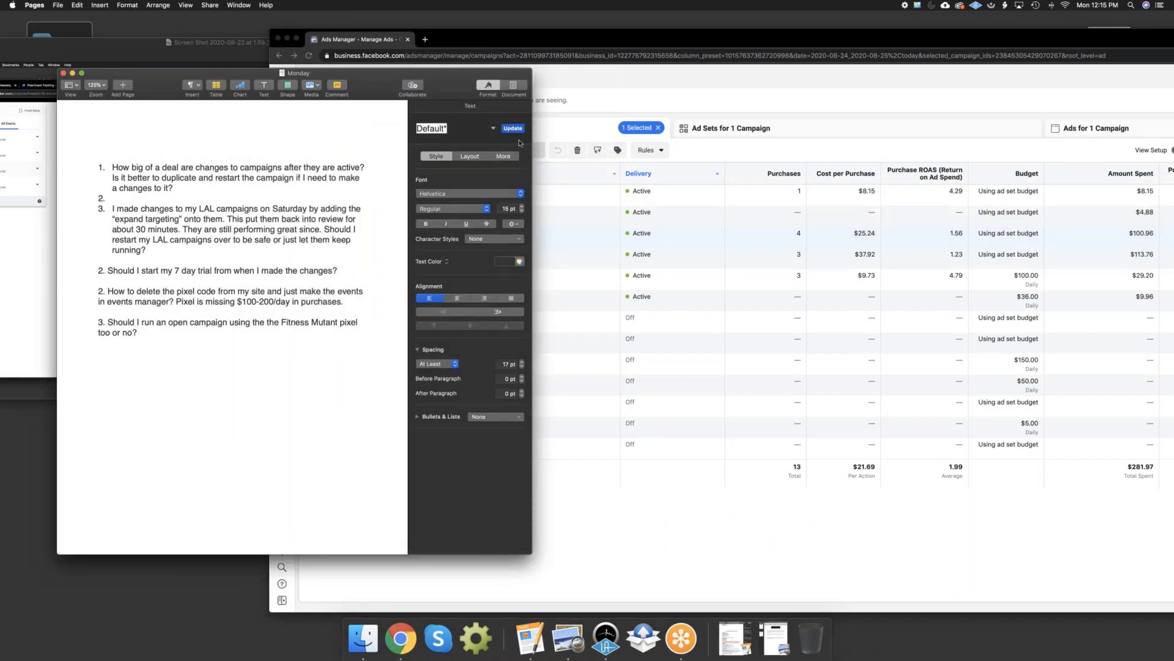
{"action": "mouse_move", "coordinate": [119, 48]}
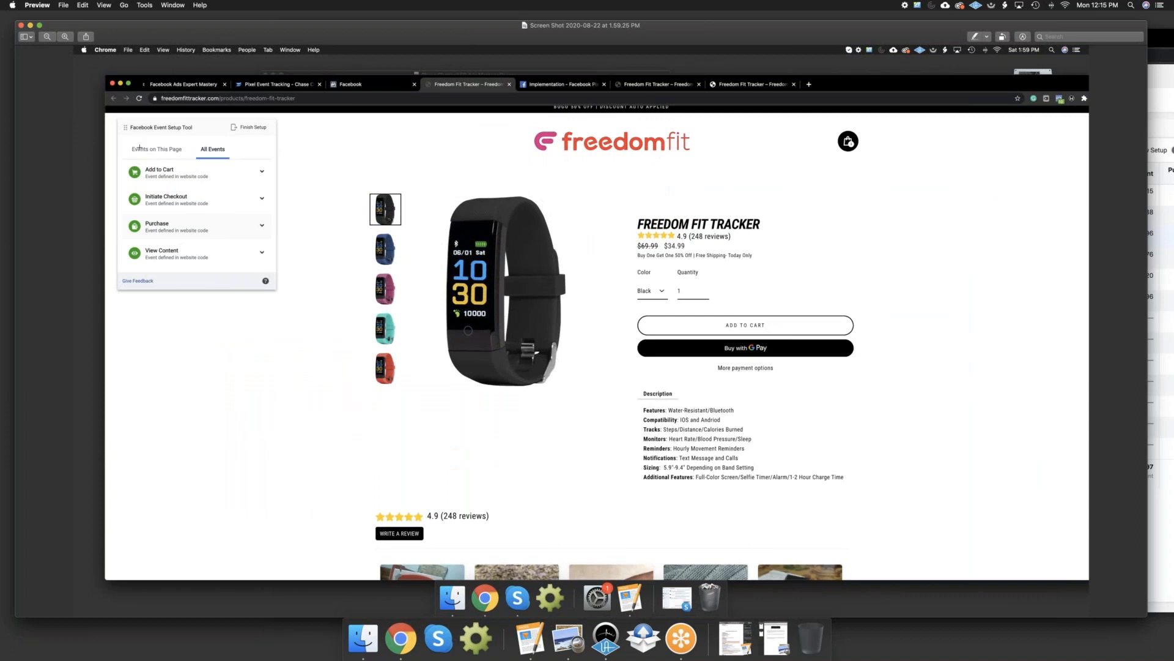
{"action": "mouse_move", "coordinate": [491, 52]}
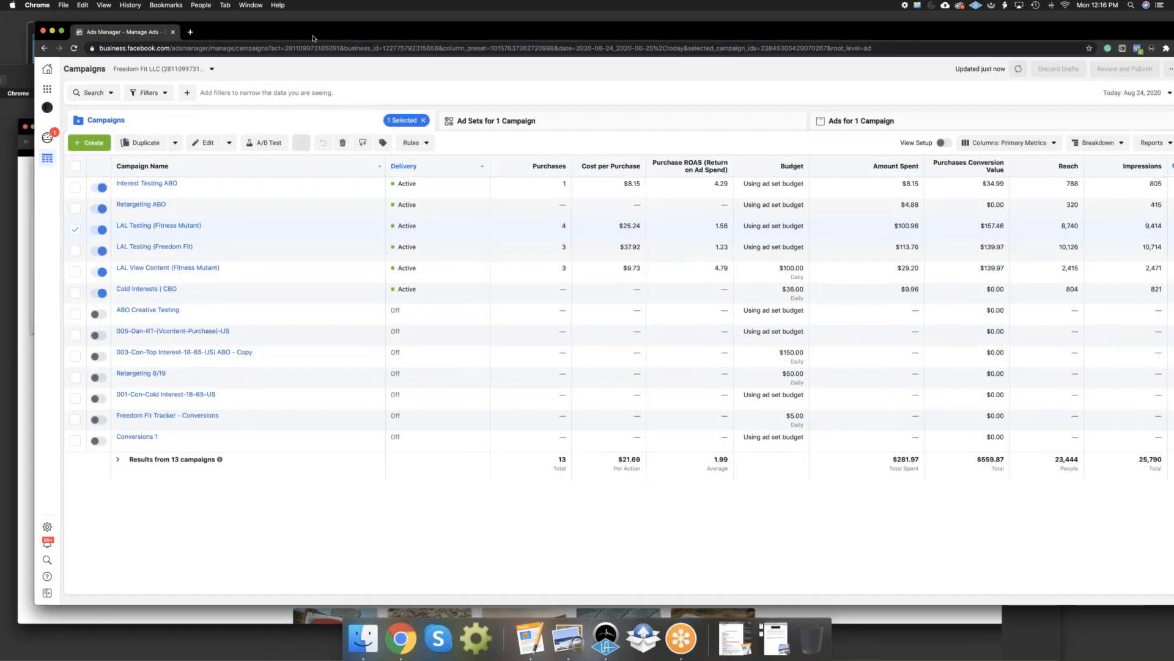
{"action": "mouse_move", "coordinate": [159, 225]}
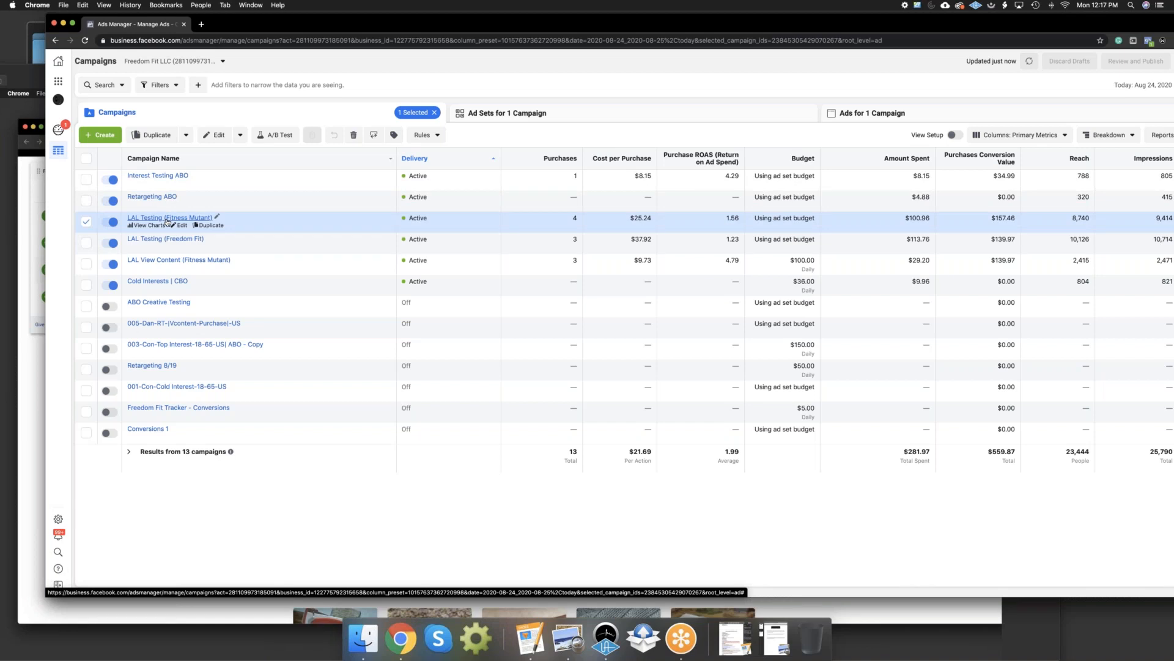
{"action": "mouse_move", "coordinate": [165, 237]}
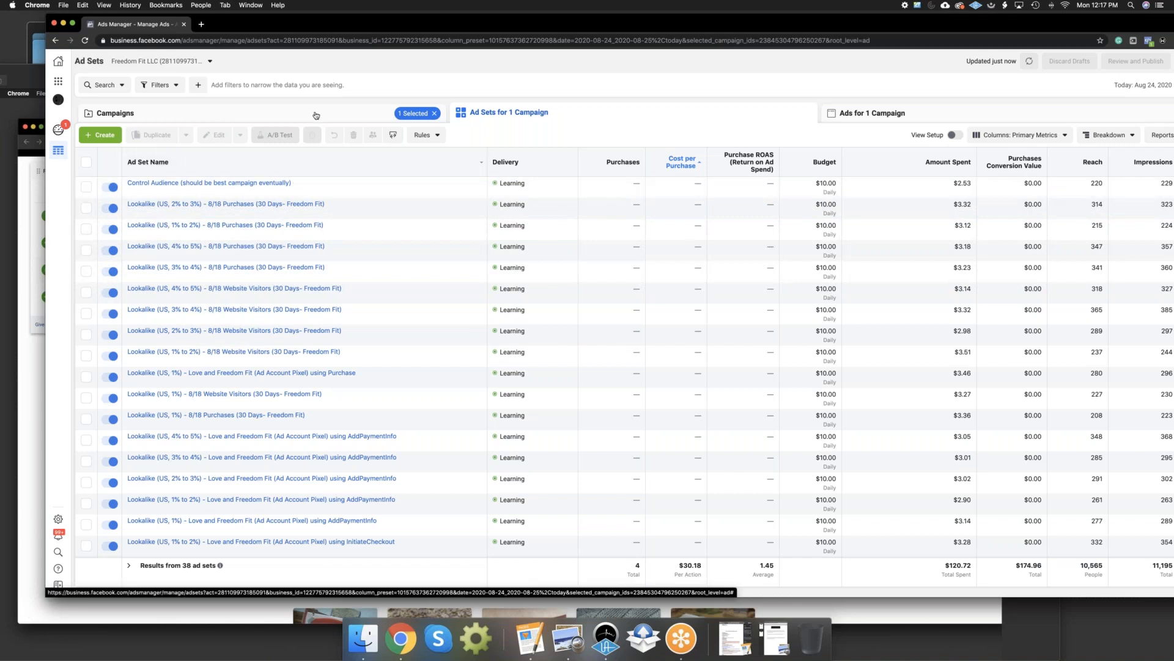
{"action": "mouse_move", "coordinate": [214, 189]}
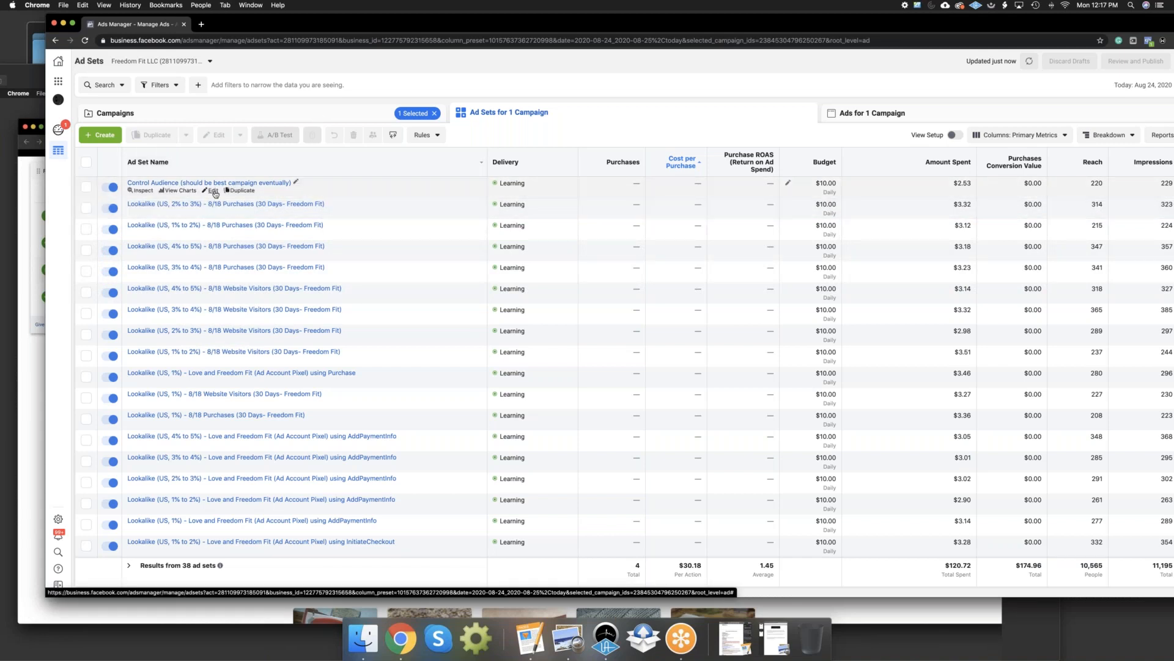
{"action": "left_click", "coordinate": [216, 190]}
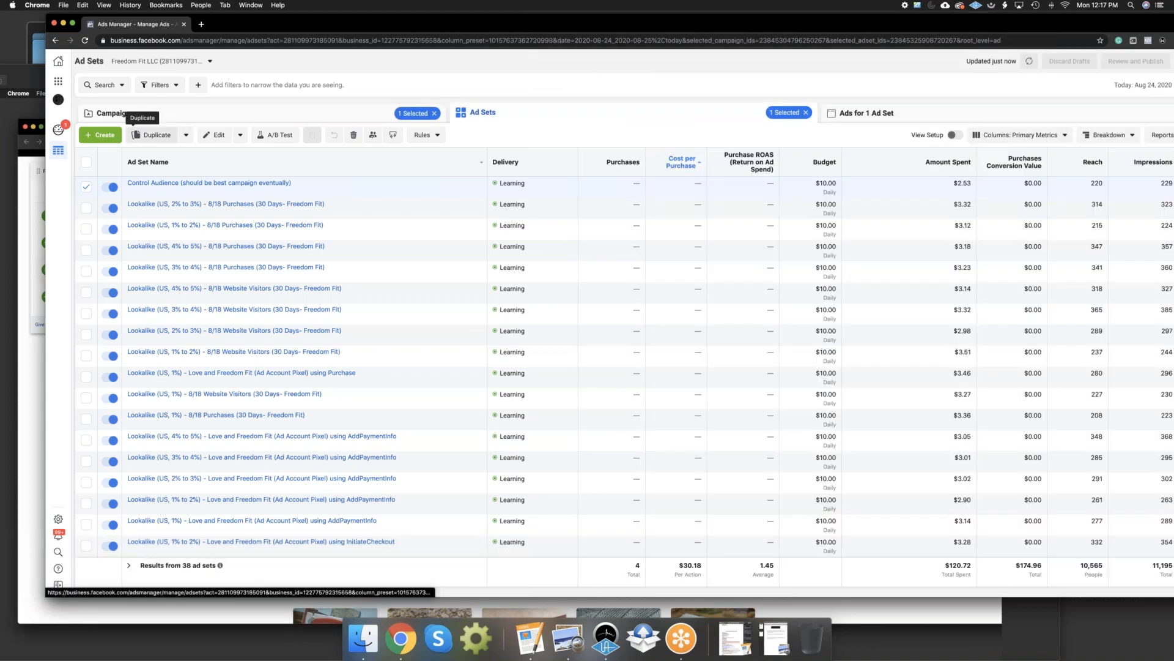
{"action": "left_click", "coordinate": [110, 111]}
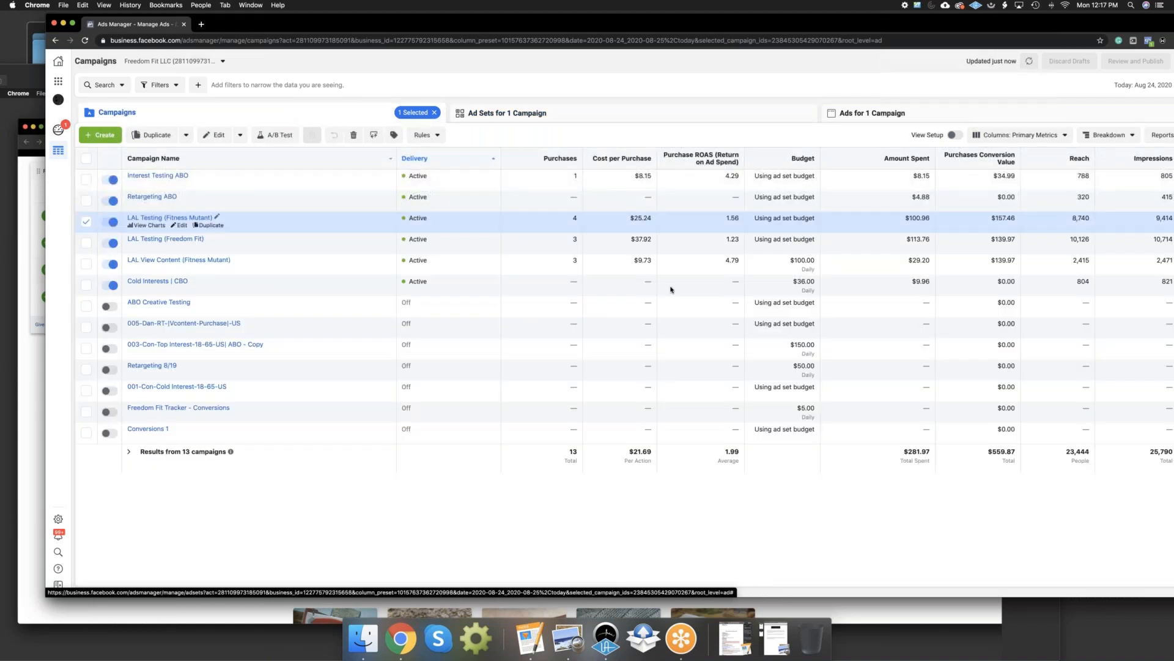
{"action": "mouse_move", "coordinate": [620, 533]}
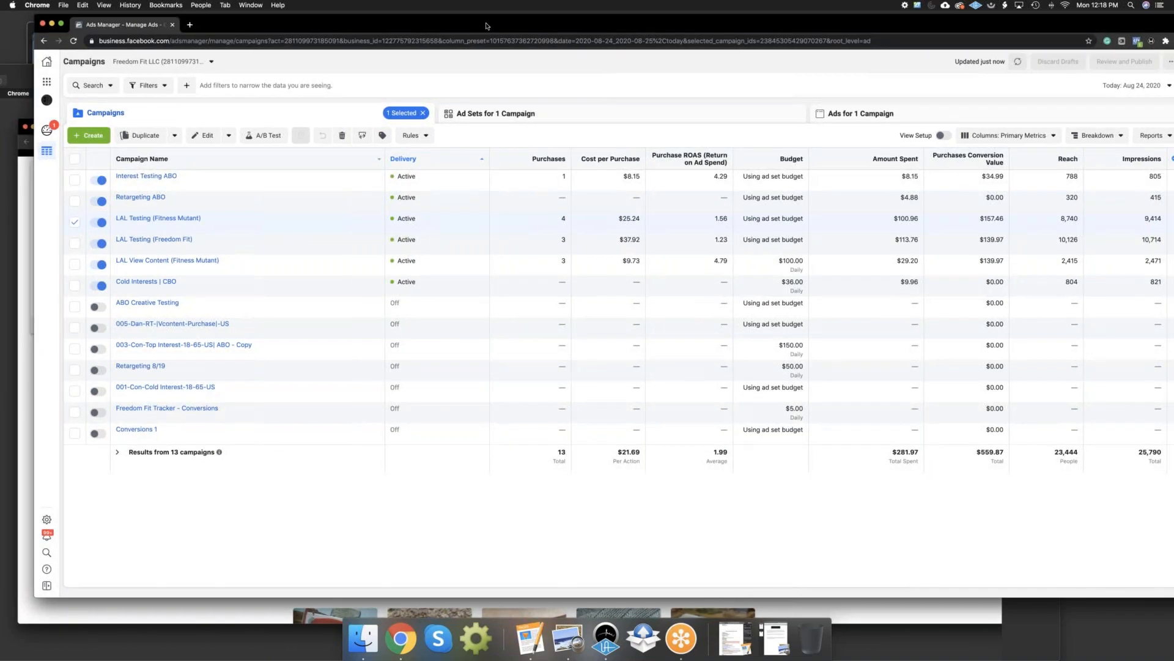
{"action": "mouse_move", "coordinate": [156, 218]}
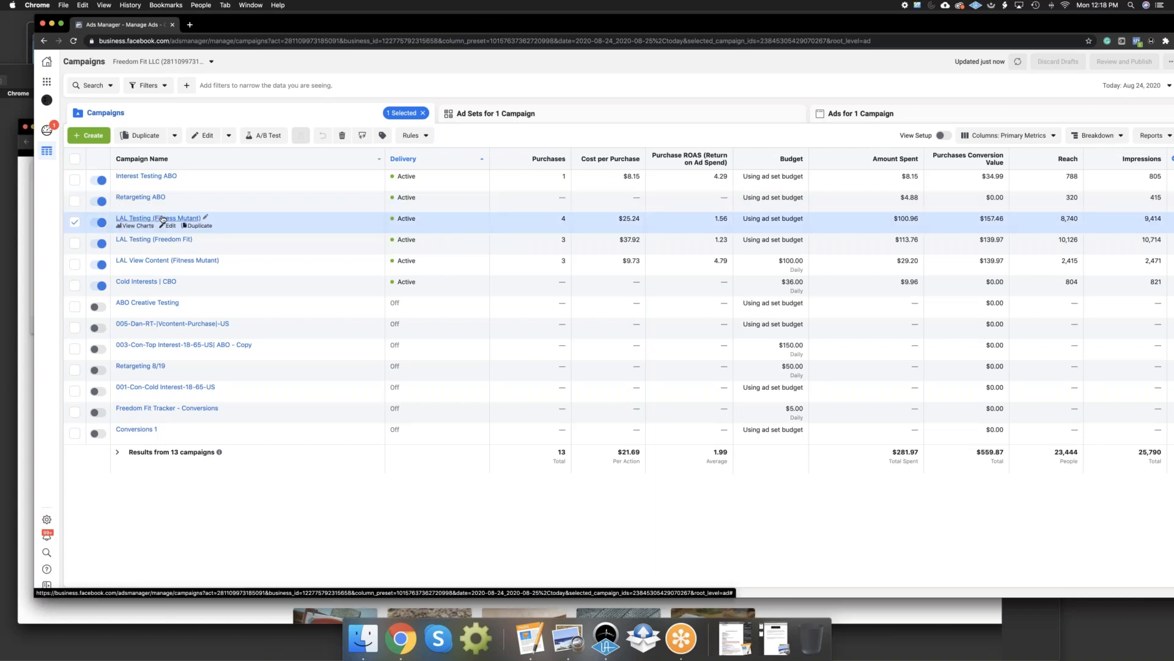
{"action": "mouse_move", "coordinate": [386, 27]}
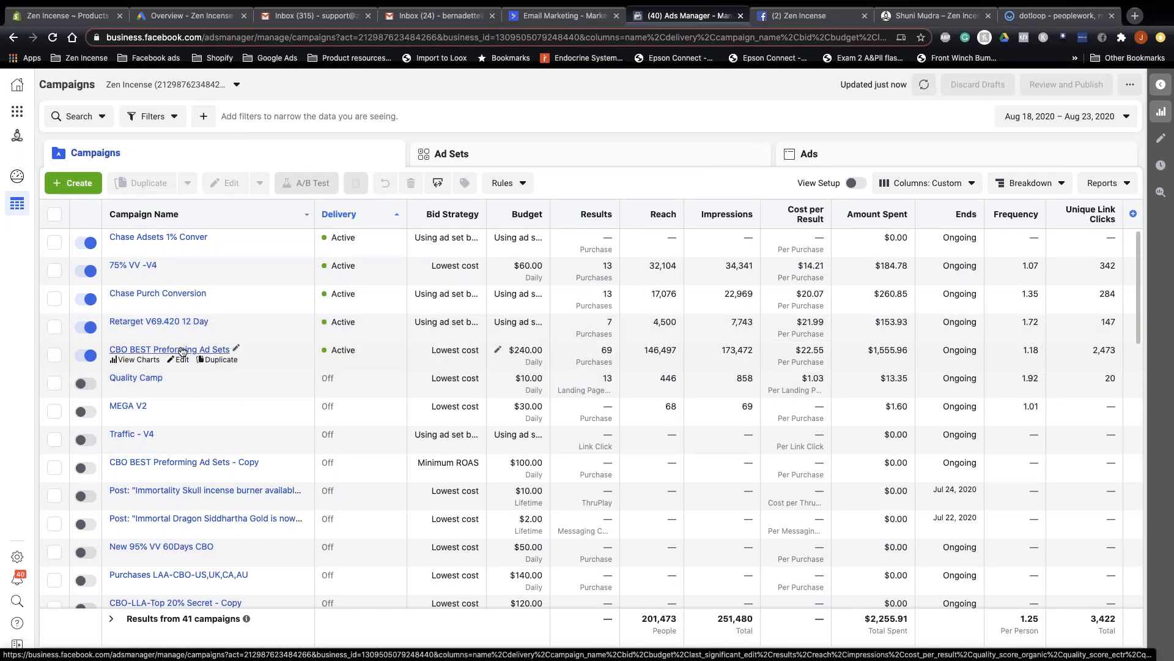
Select all six ad sets of CBO BEST Preforming Ad Sets and bring their ads up for editing
{"action": "left_click", "coordinate": [169, 349]}
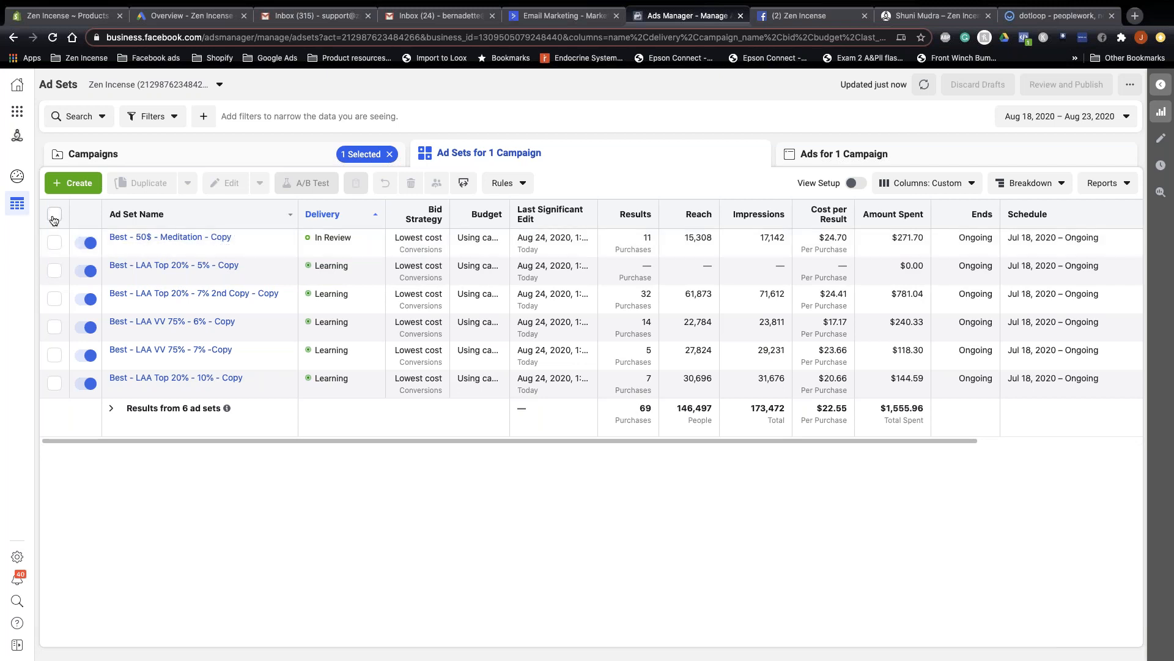
{"action": "left_click", "coordinate": [54, 214]}
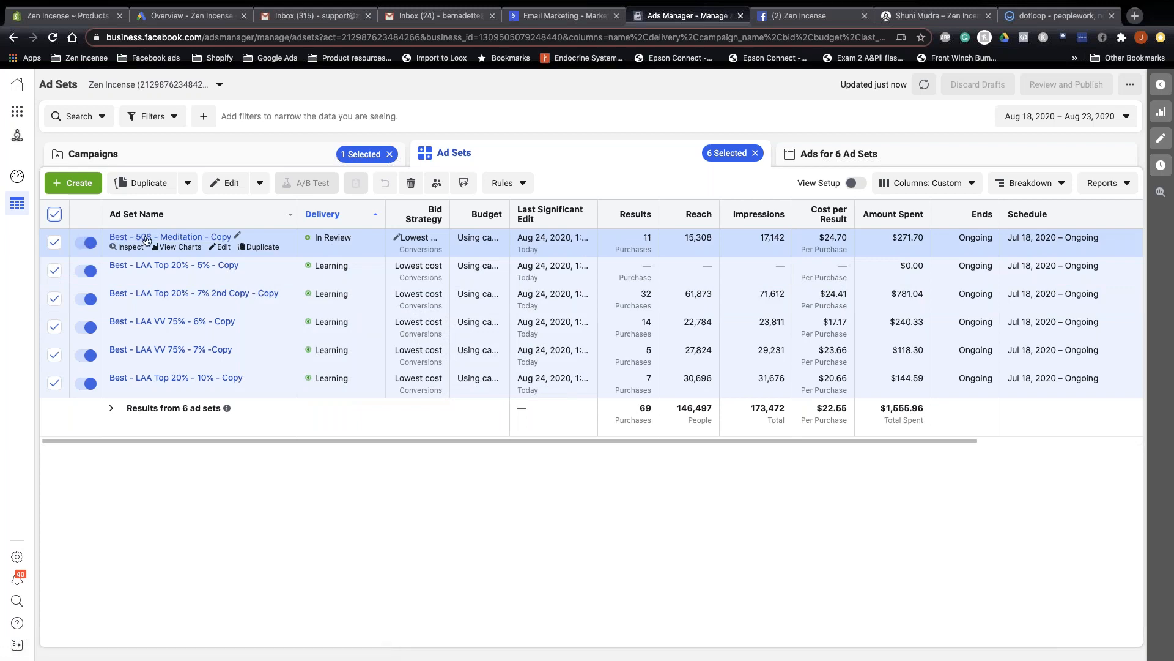
{"action": "left_click", "coordinate": [842, 155]}
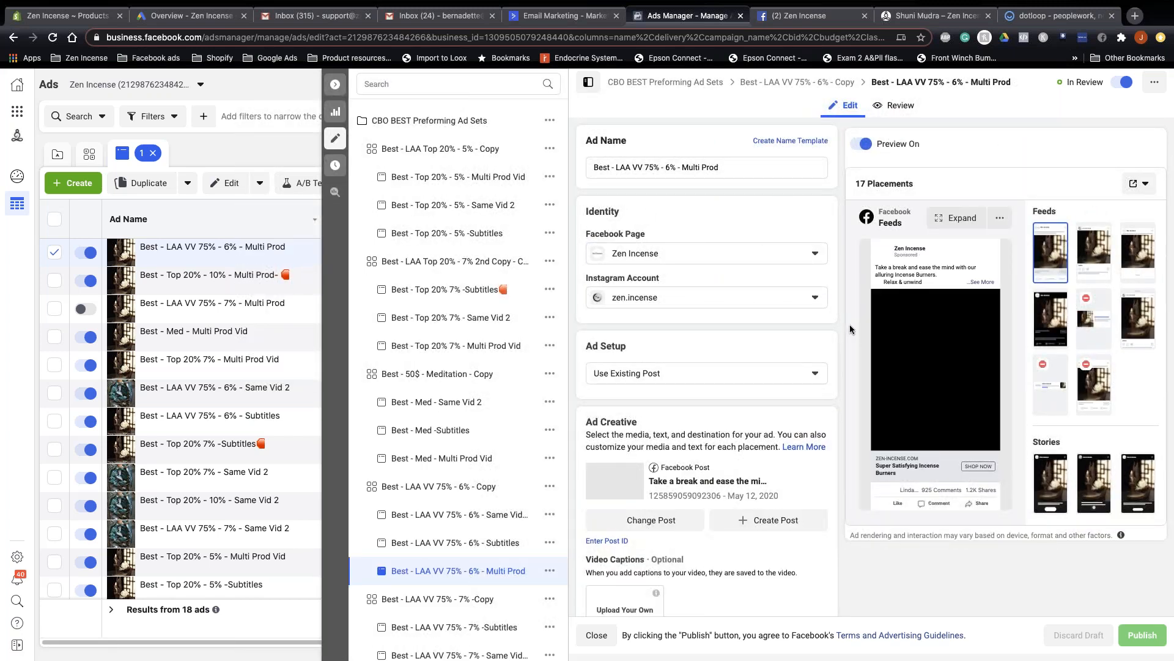
Scroll through the Multi Prod ad's Identity, Ad Setup and Ad Creative sections in the editor
{"action": "scroll", "scroll_direction": "down", "scroll_amount": 3}
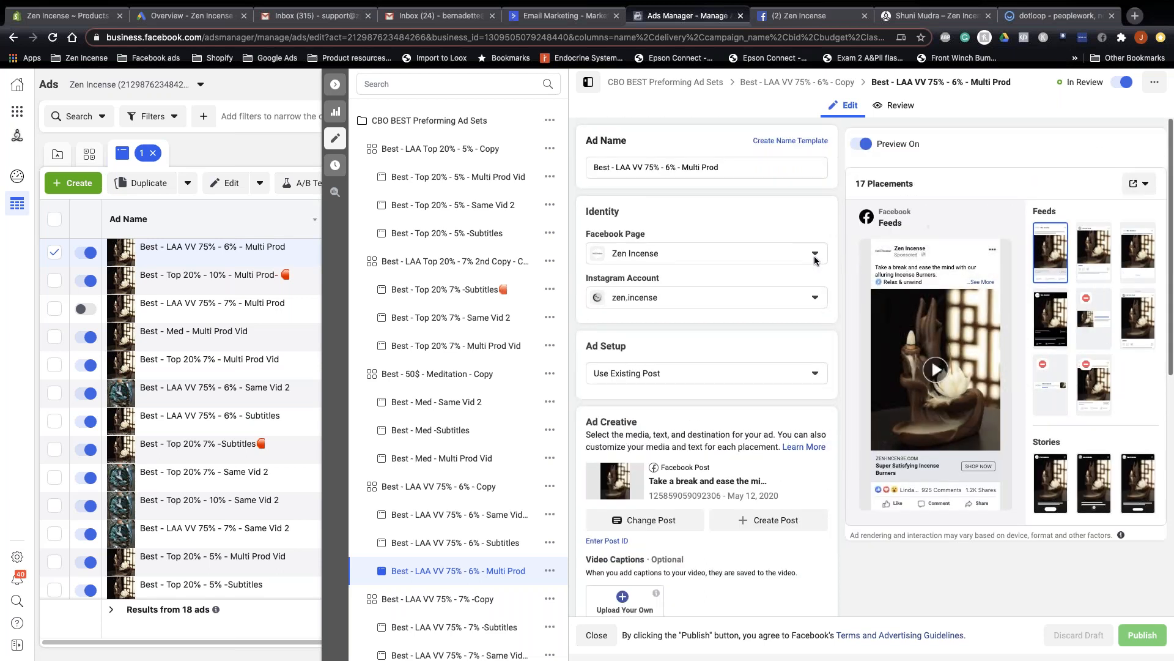
{"action": "mouse_move", "coordinate": [917, 214]}
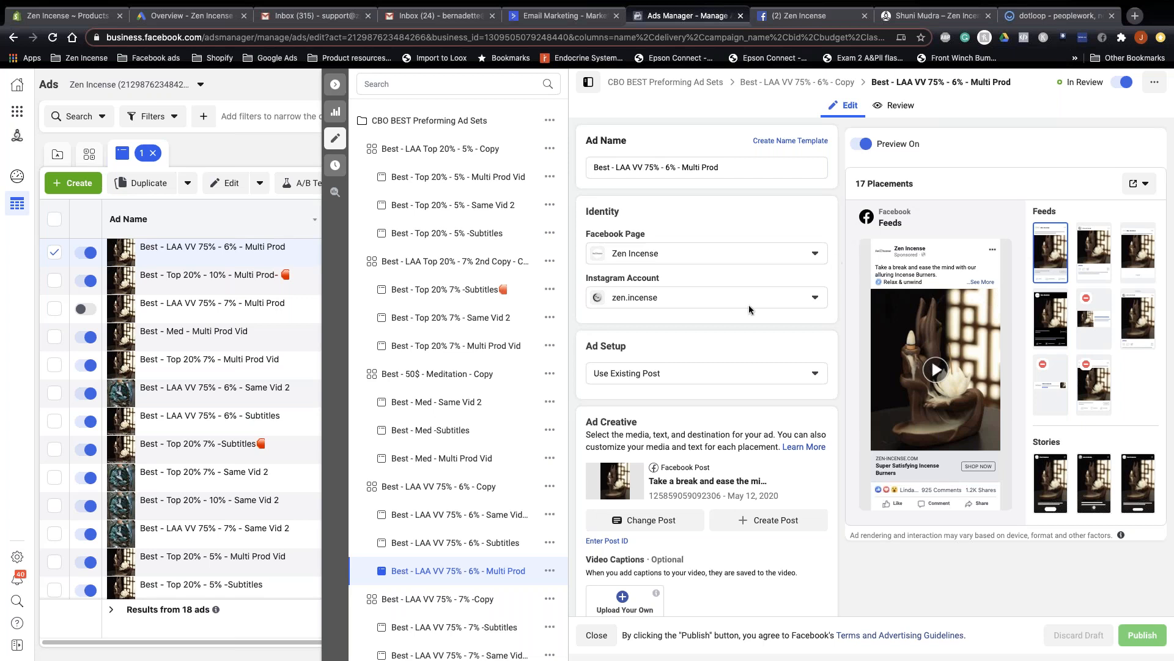
{"action": "mouse_move", "coordinate": [656, 400]}
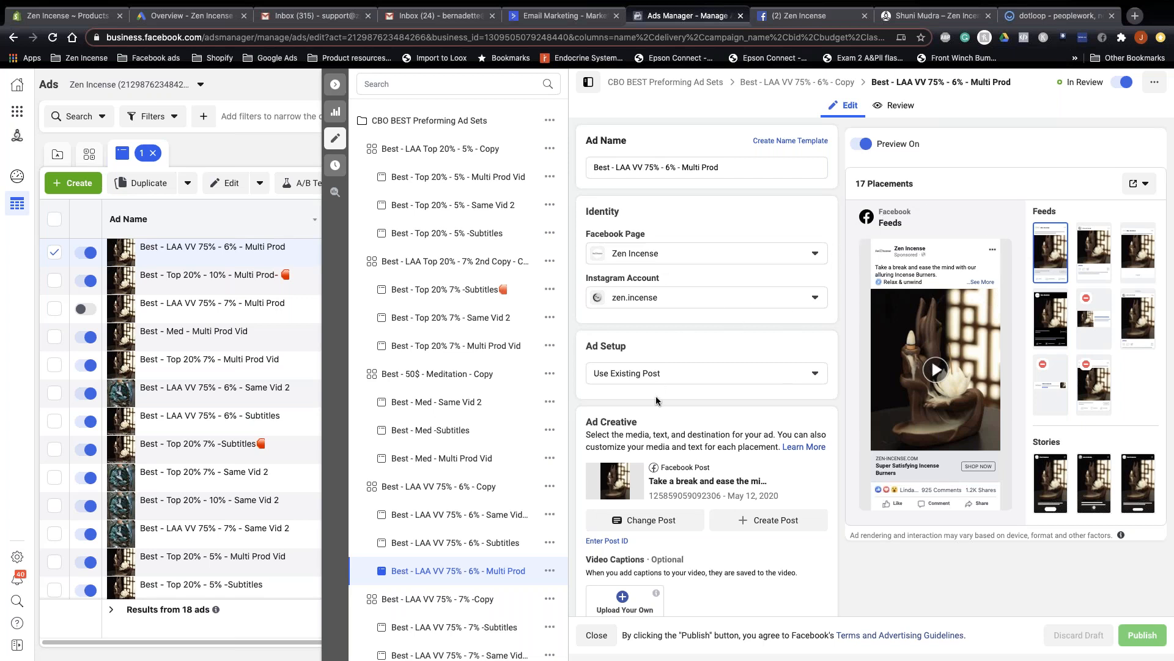
{"action": "mouse_move", "coordinate": [800, 470]}
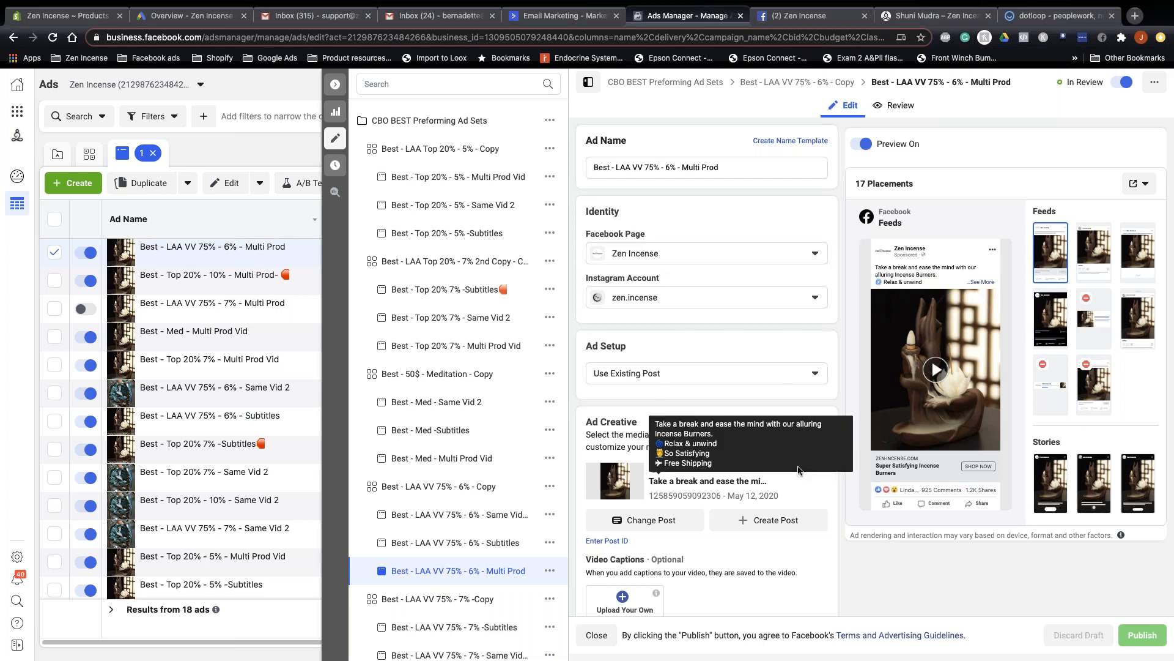
{"action": "scroll", "scroll_direction": "down", "scroll_amount": 3}
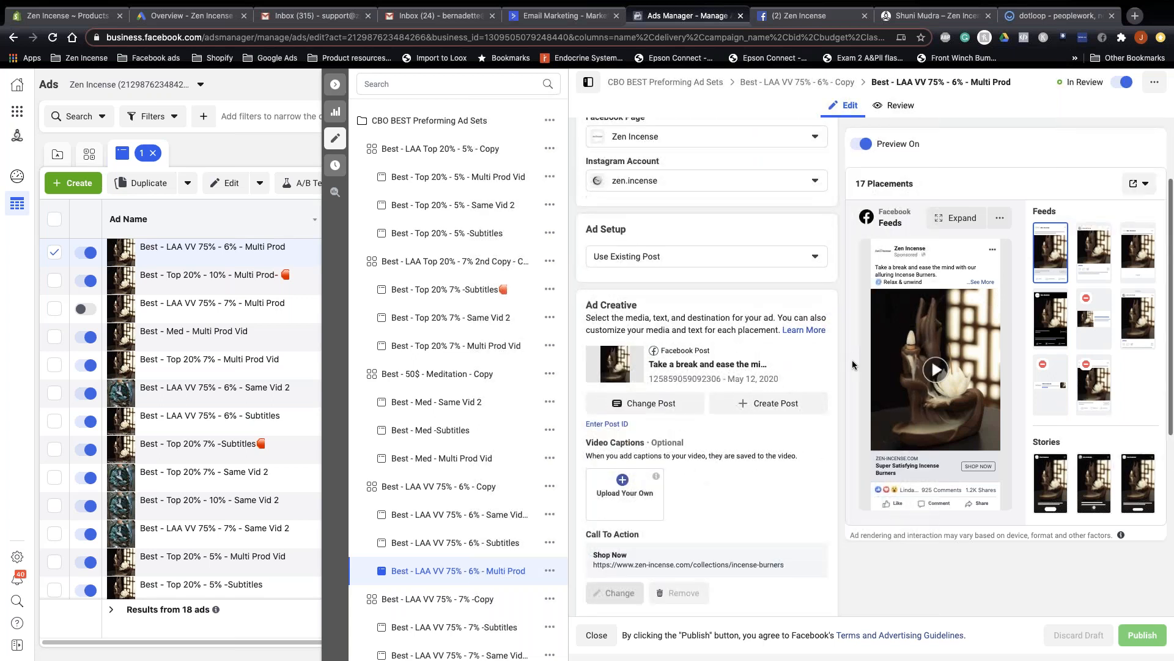
{"action": "scroll", "scroll_direction": "up", "scroll_amount": 3}
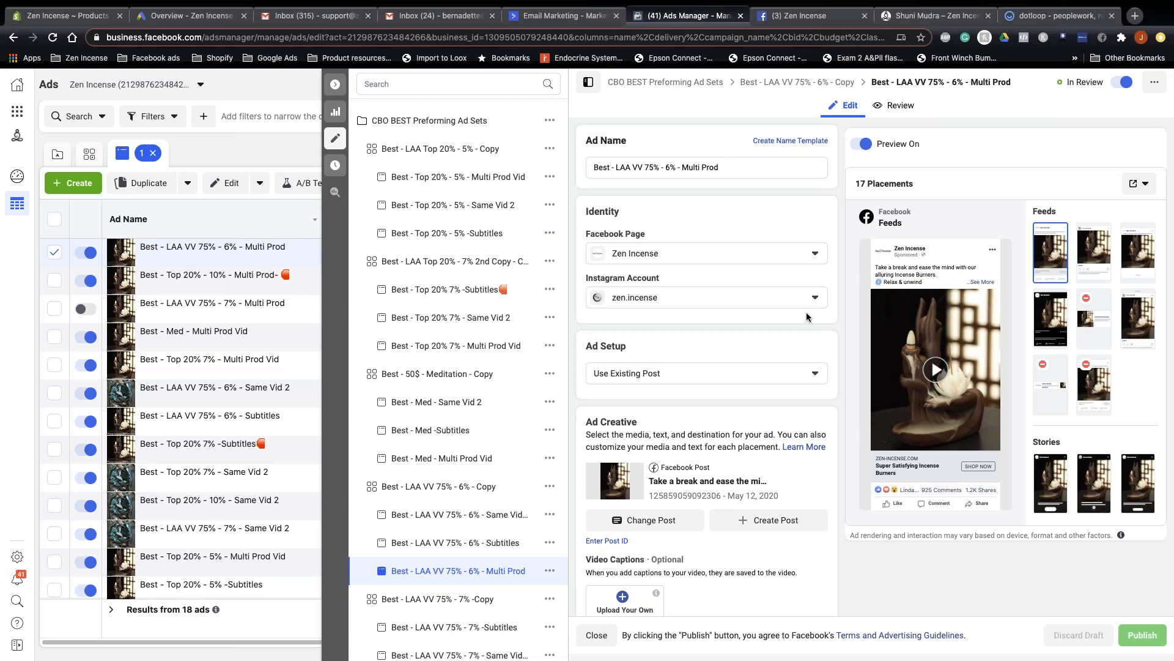
{"action": "mouse_move", "coordinate": [334, 84]}
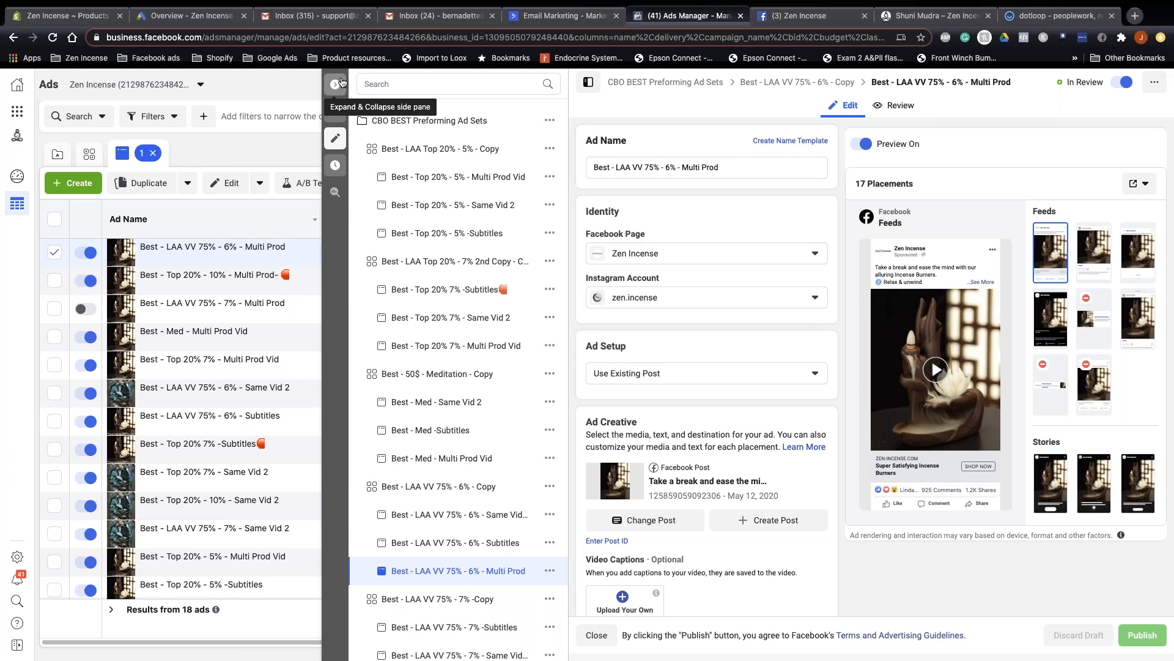
Close the ad editor to show the six selected ad sets again
{"action": "left_click", "coordinate": [597, 634]}
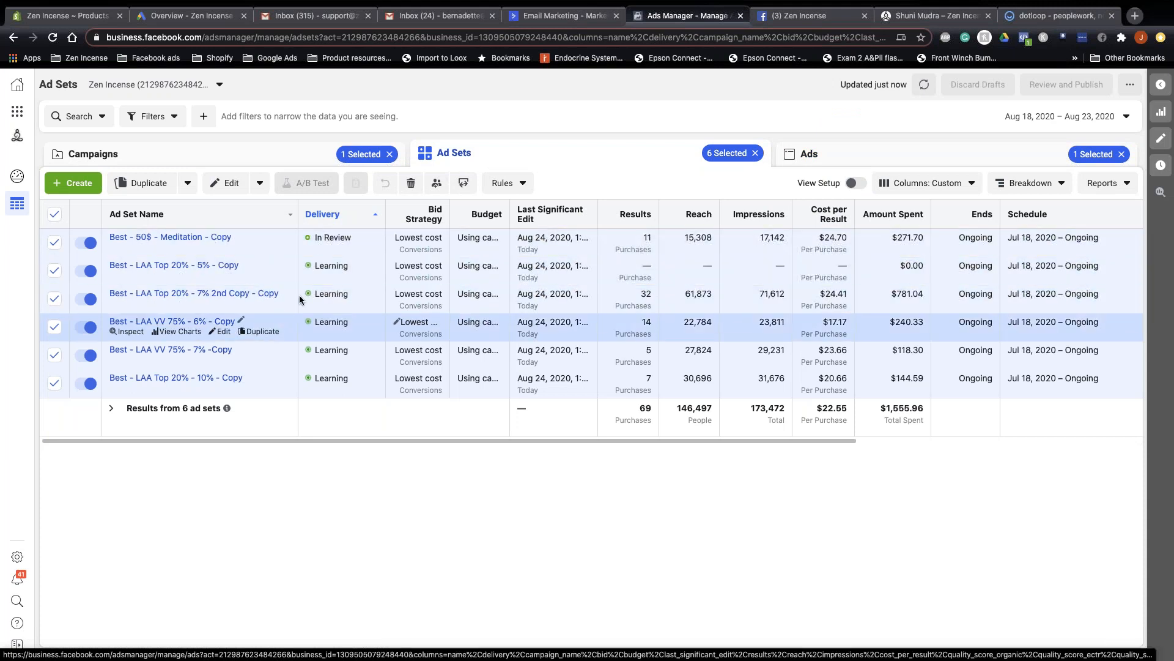
{"action": "mouse_move", "coordinate": [485, 288]}
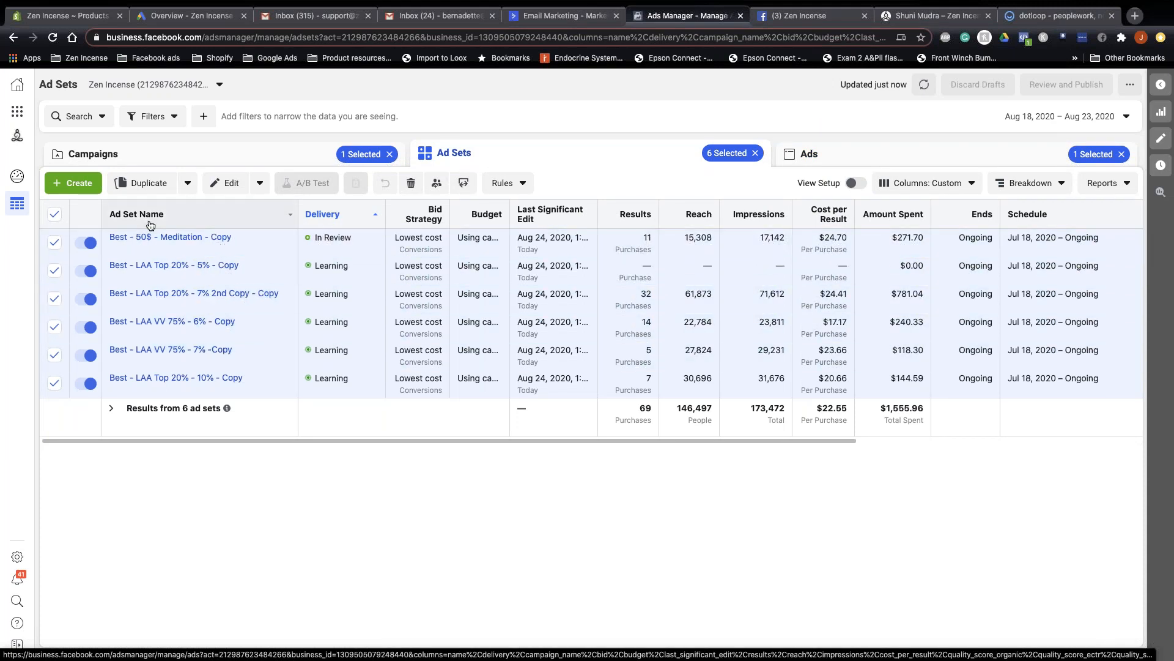
{"action": "mouse_move", "coordinate": [150, 320]}
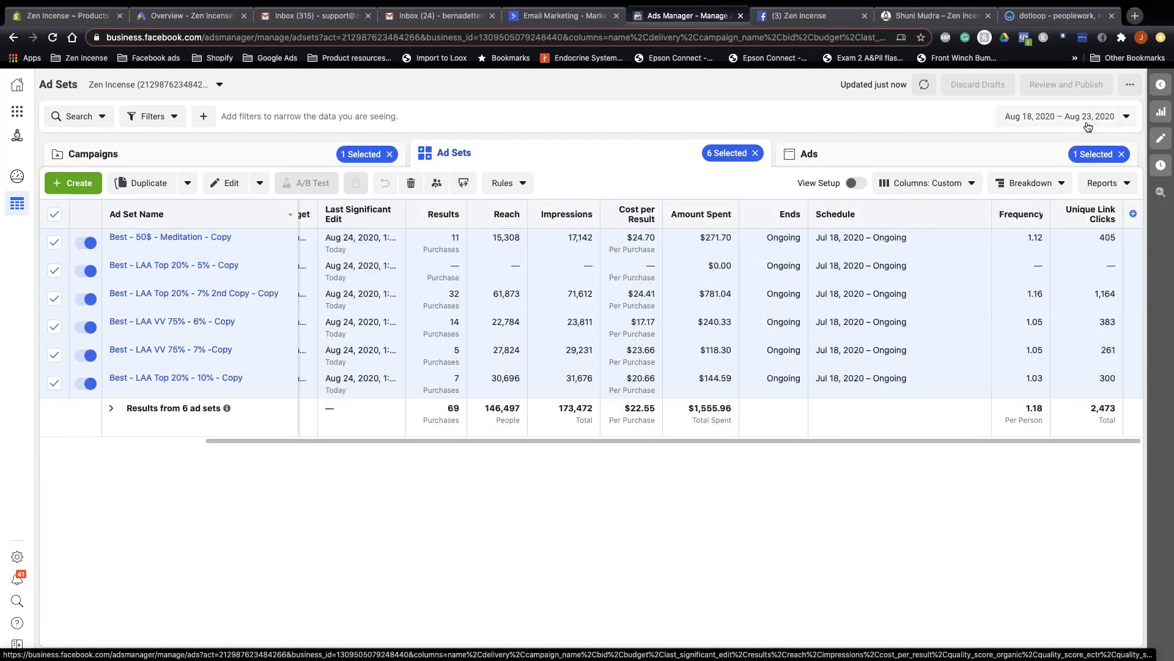
{"action": "left_click", "coordinate": [927, 184]}
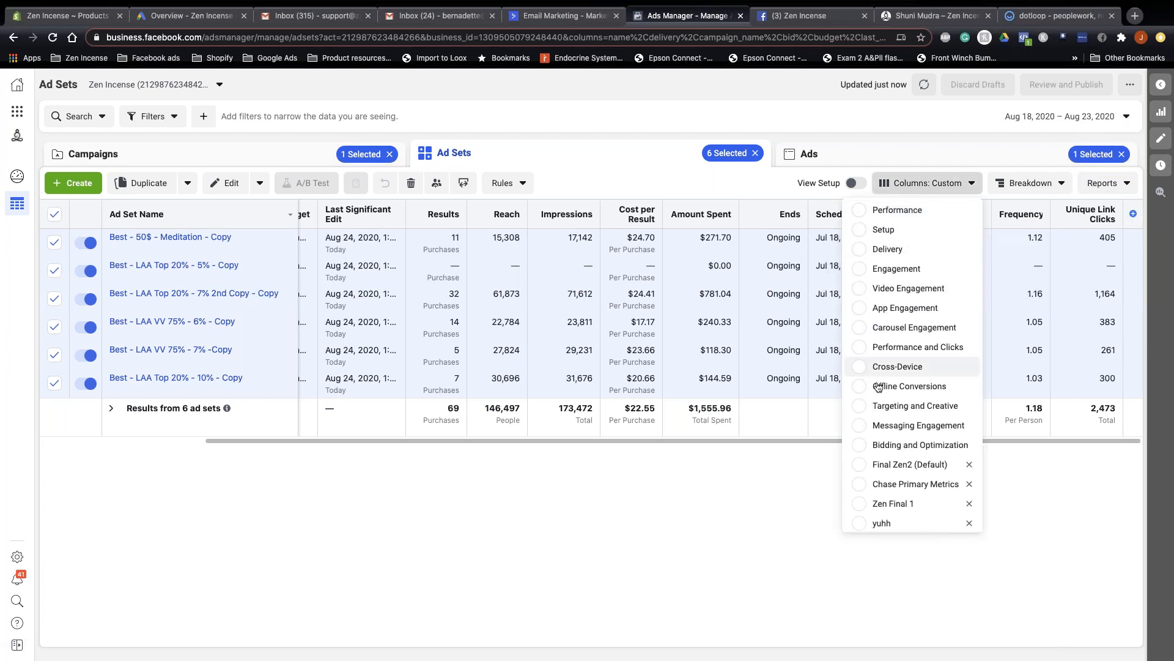
{"action": "mouse_move", "coordinate": [886, 500]}
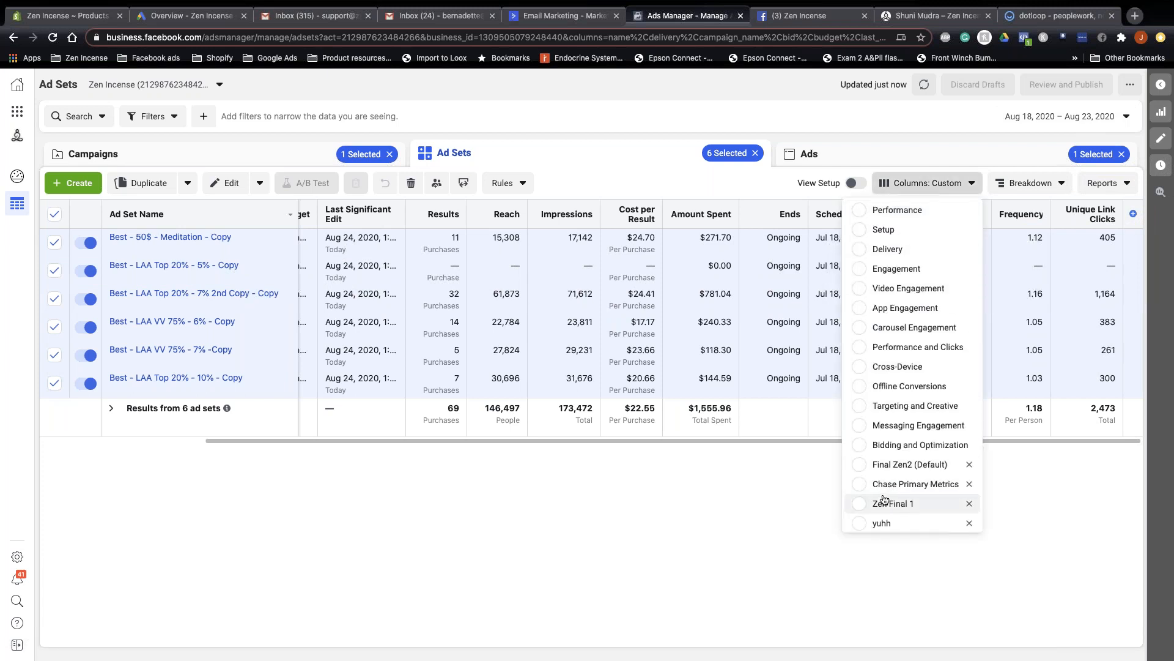
{"action": "left_click", "coordinate": [893, 504]}
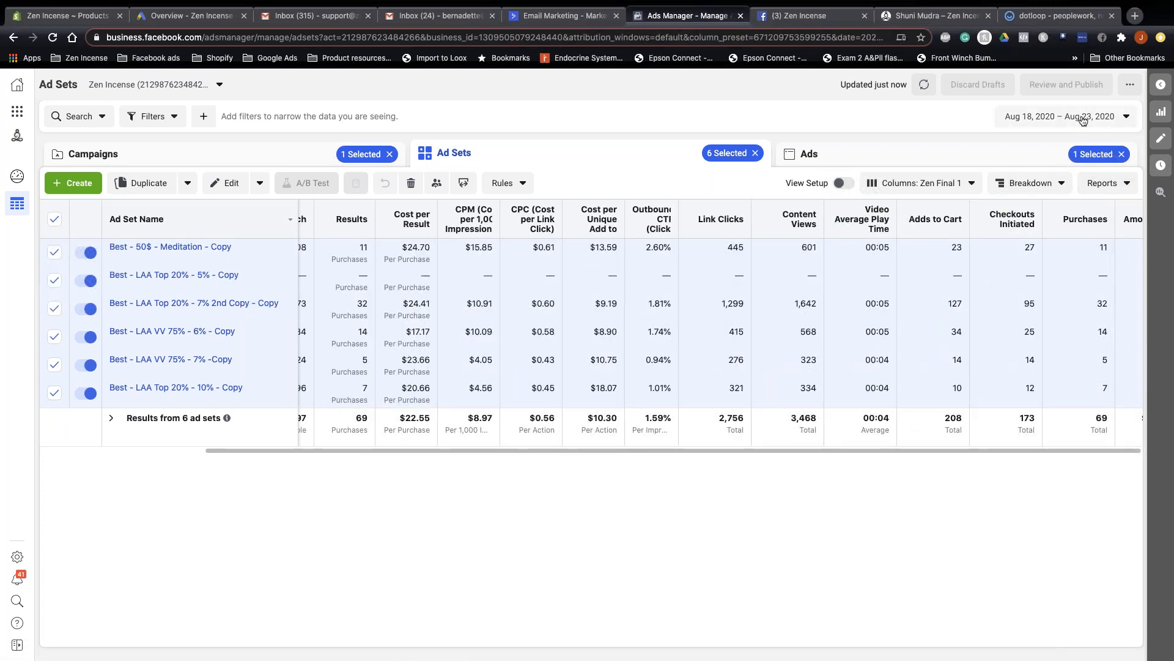
{"action": "left_click", "coordinate": [1083, 116]}
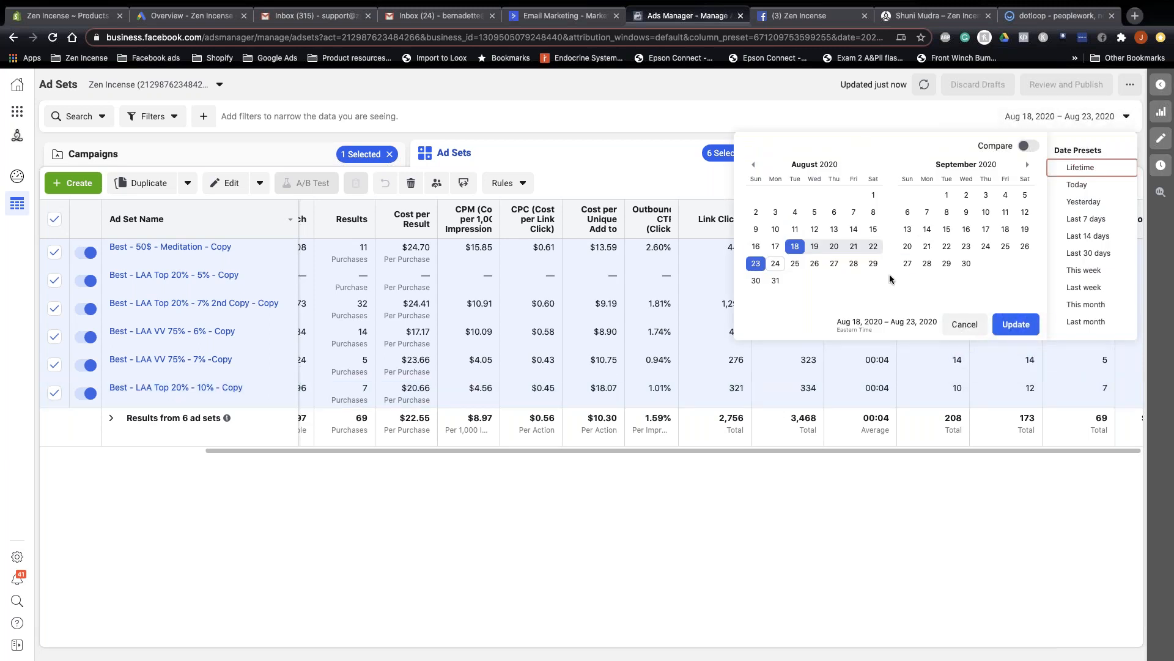
{"action": "mouse_move", "coordinate": [908, 93]}
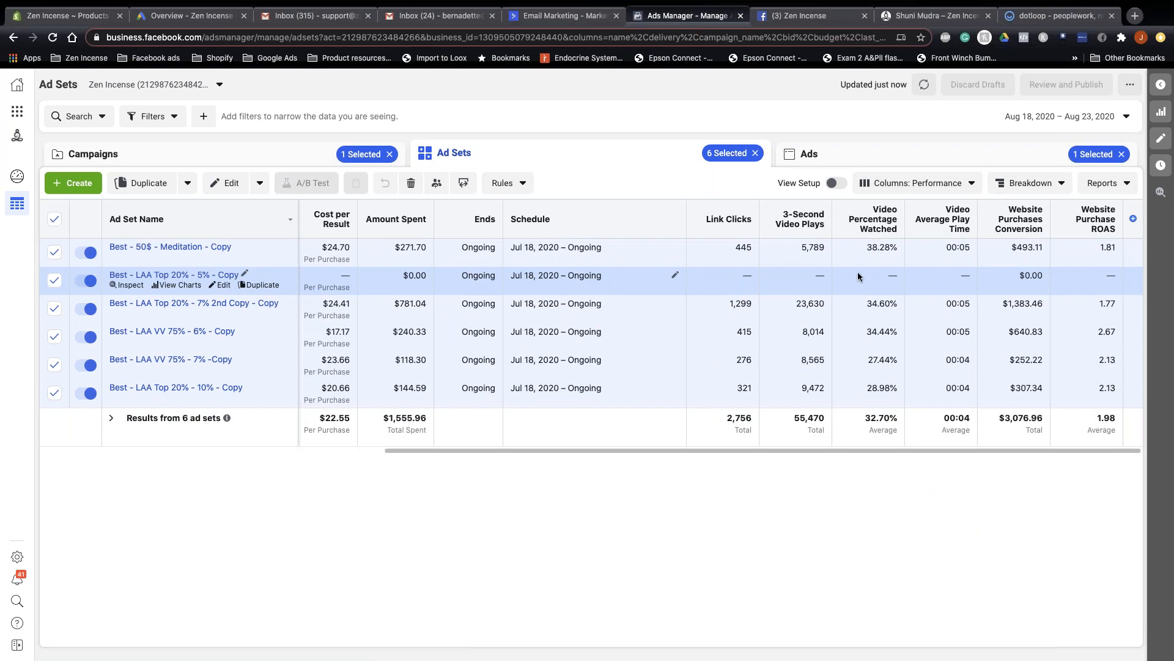
Set the ad sets' date range to Aug 22–23, 2020
{"action": "left_click", "coordinate": [1059, 116]}
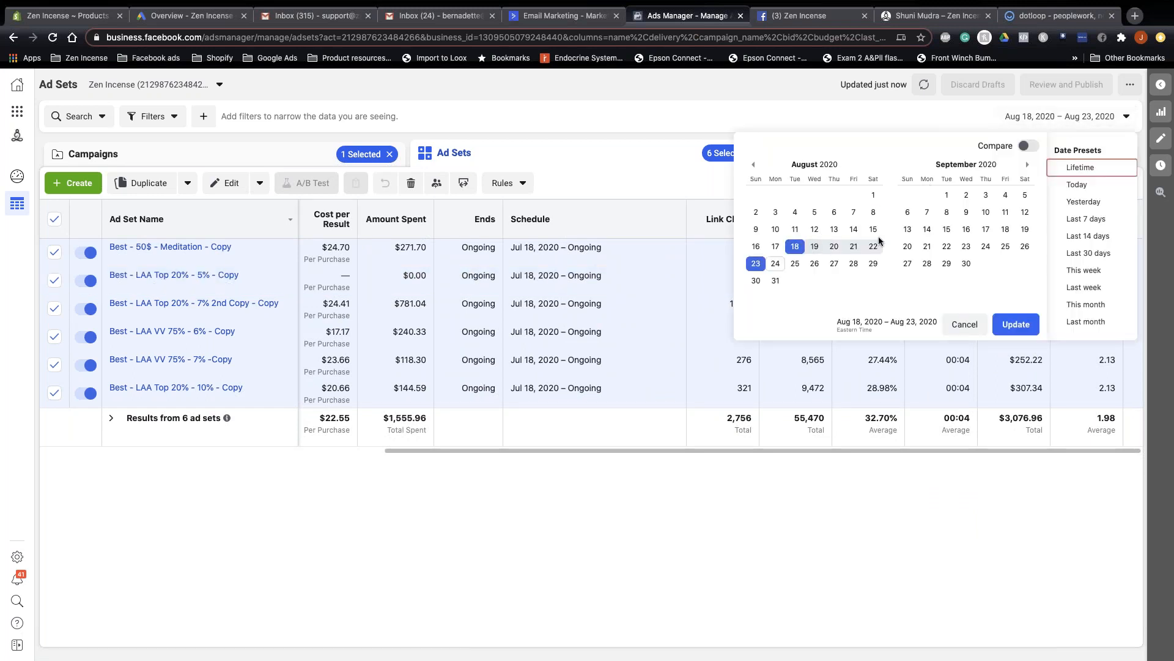
{"action": "left_click", "coordinate": [873, 246]}
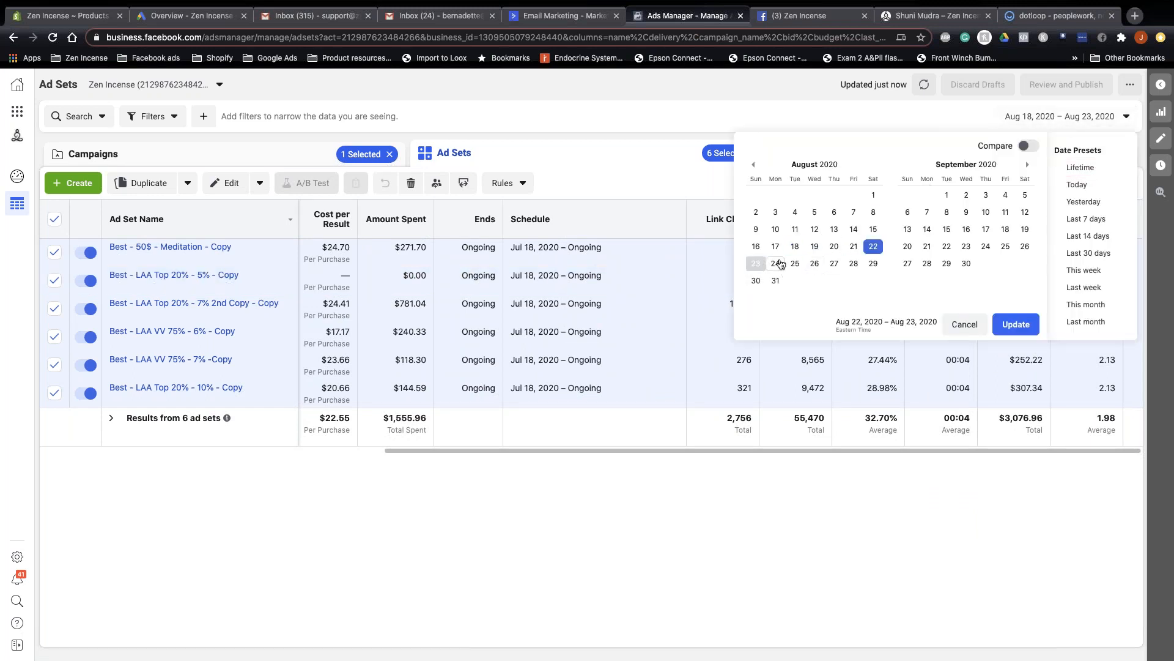
{"action": "left_click", "coordinate": [1015, 324]}
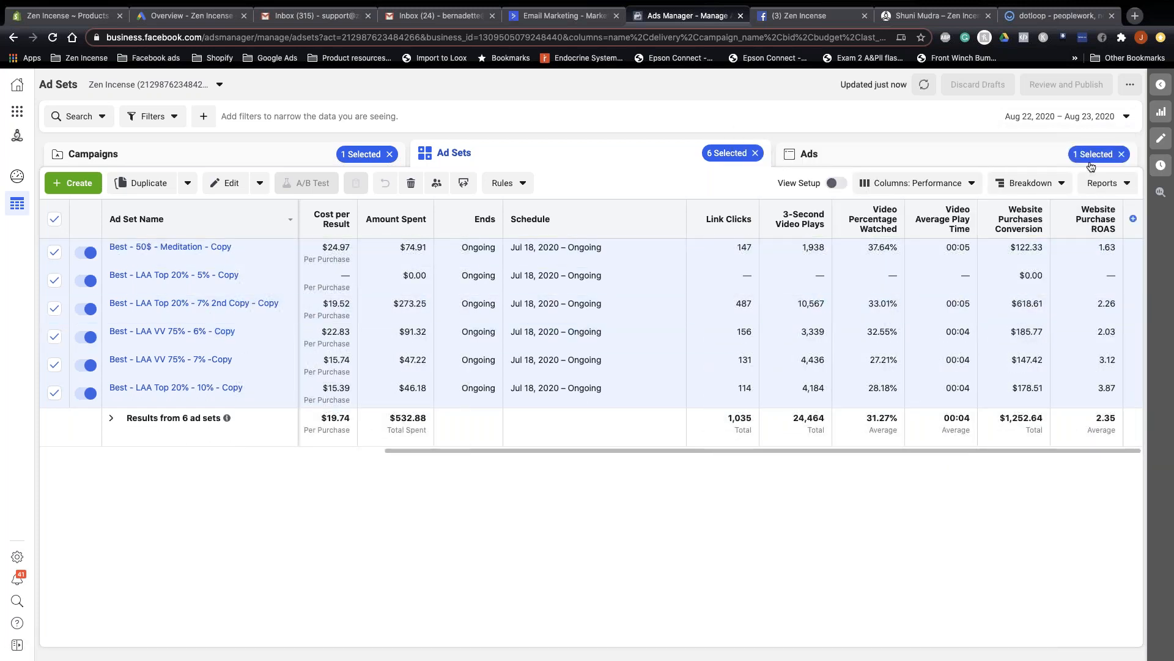
{"action": "left_click", "coordinate": [1031, 183]}
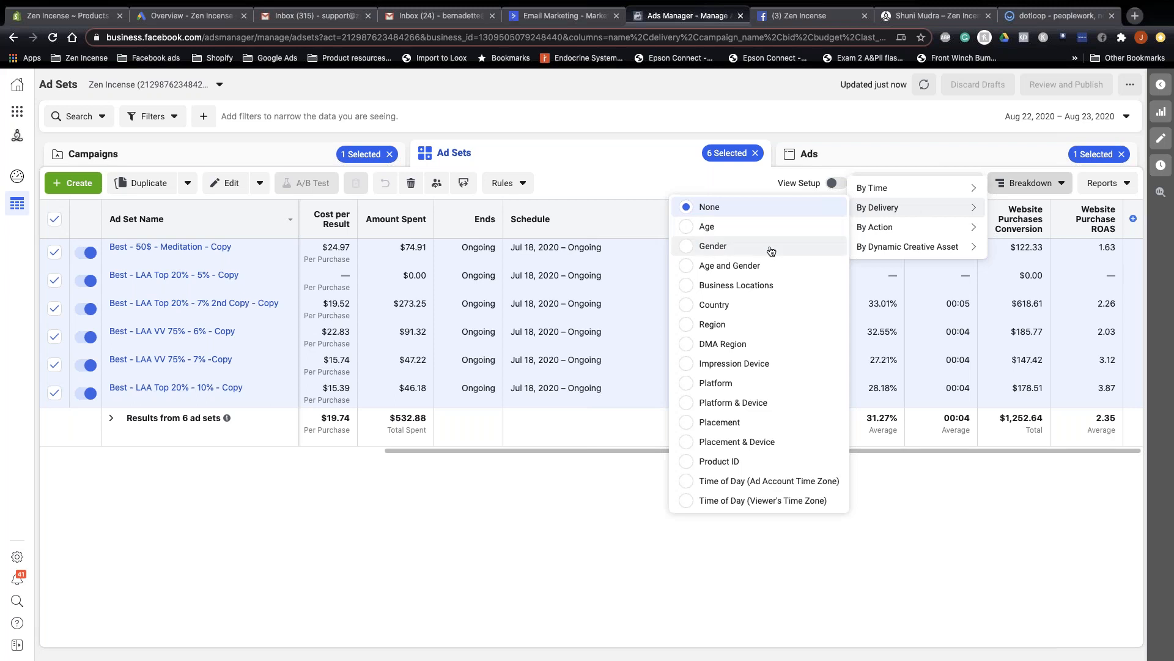
{"action": "mouse_move", "coordinate": [750, 386]}
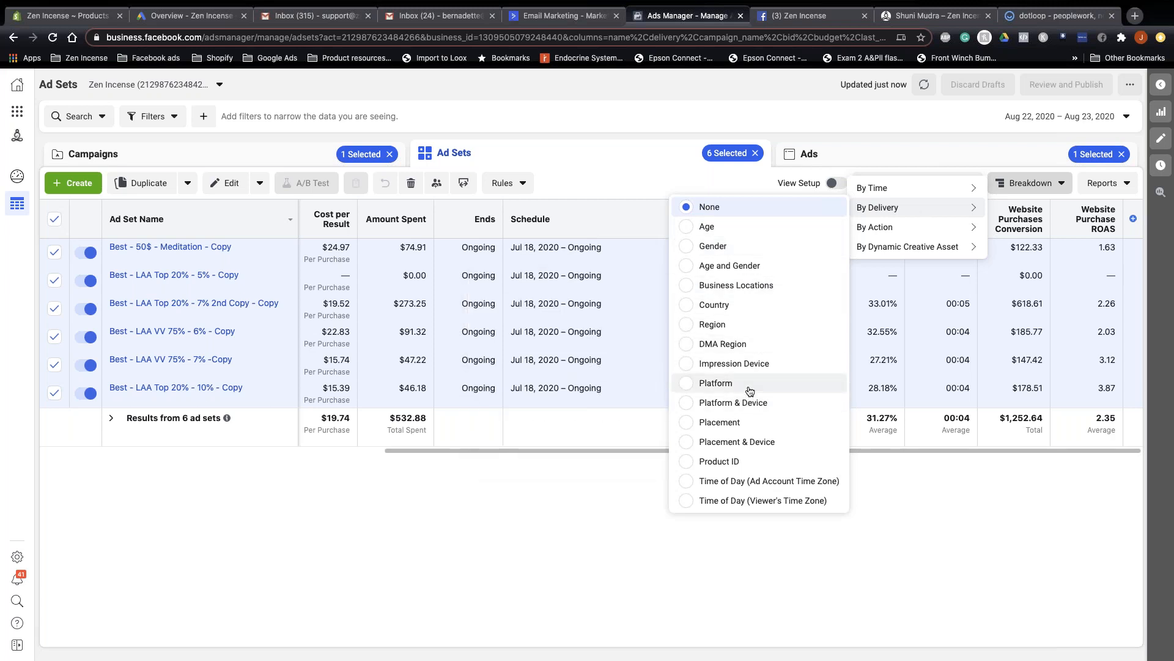
Apply the By Delivery > Platform breakdown so each ad set splits spend by platform
{"action": "left_click", "coordinate": [686, 383]}
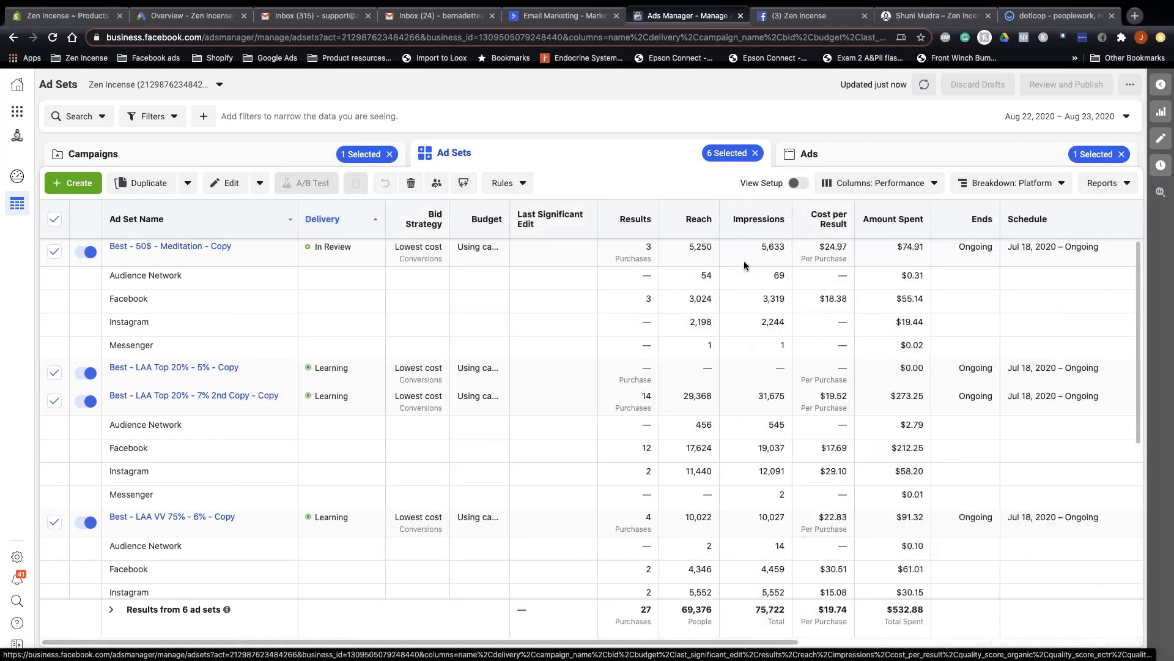
{"action": "scroll", "scroll_direction": "down", "scroll_amount": 3}
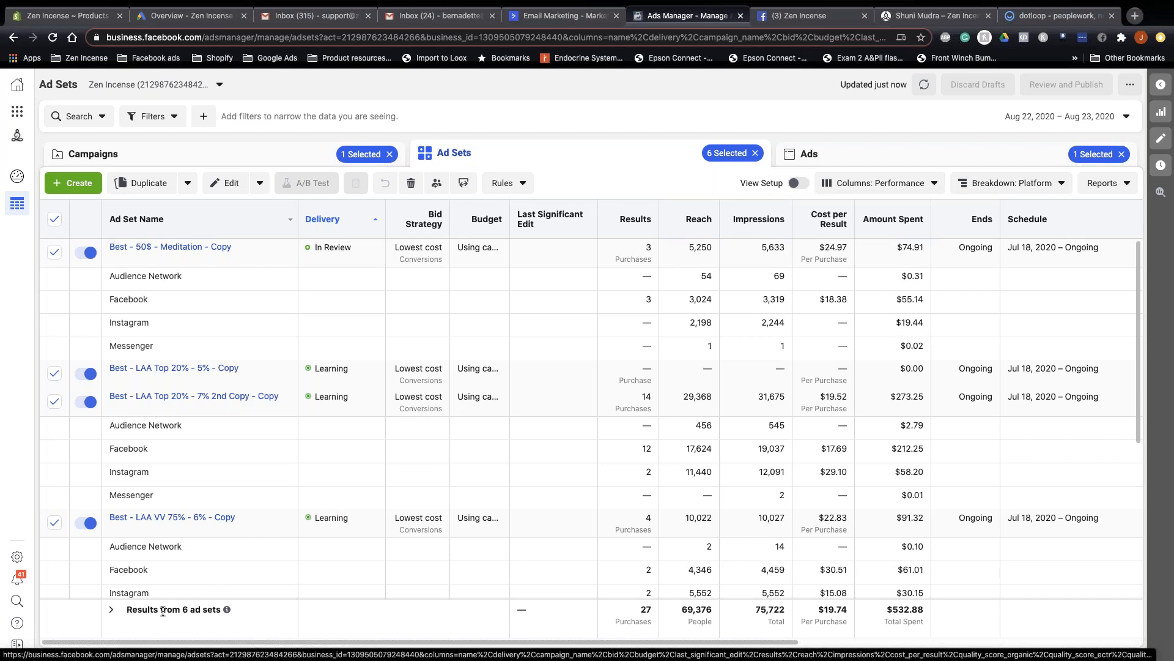
{"action": "mouse_move", "coordinate": [110, 609]}
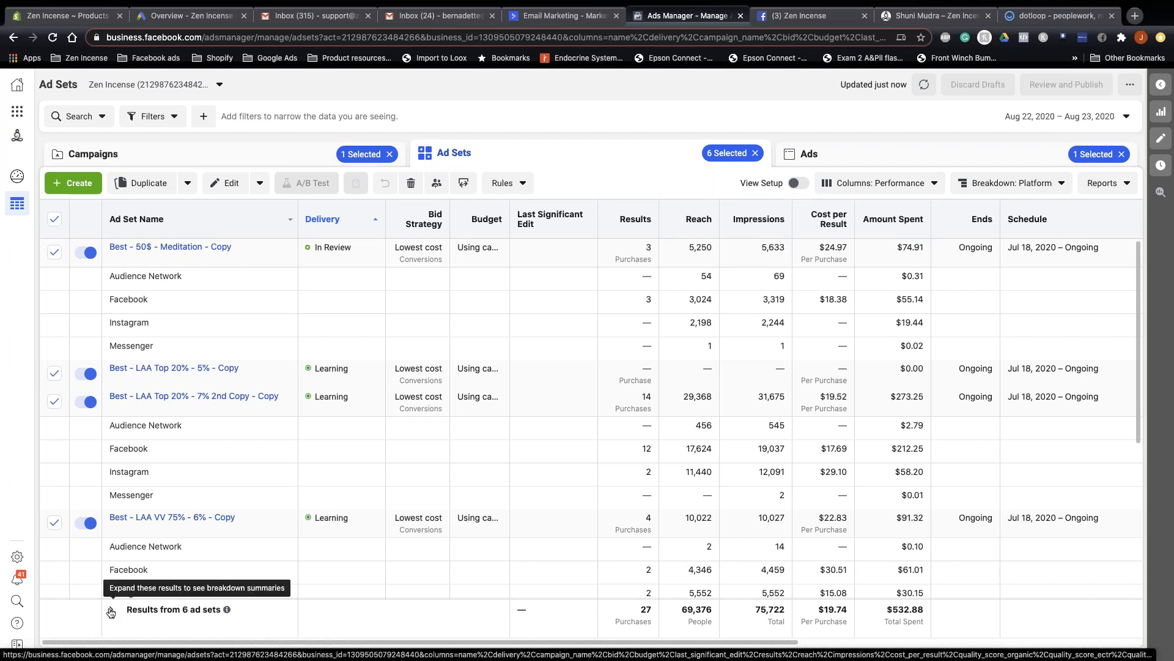
Expand 'Results from 6 ad sets' into per-platform summary rows and view the performance columns
{"action": "left_click", "coordinate": [110, 611]}
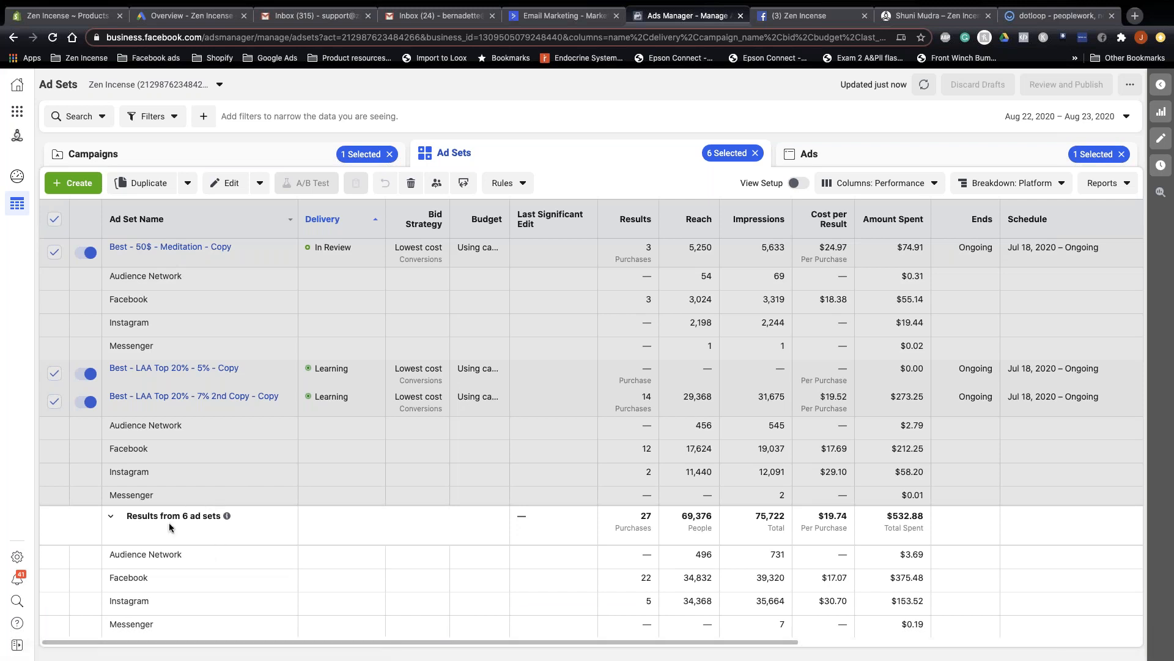
{"action": "mouse_move", "coordinate": [126, 614]}
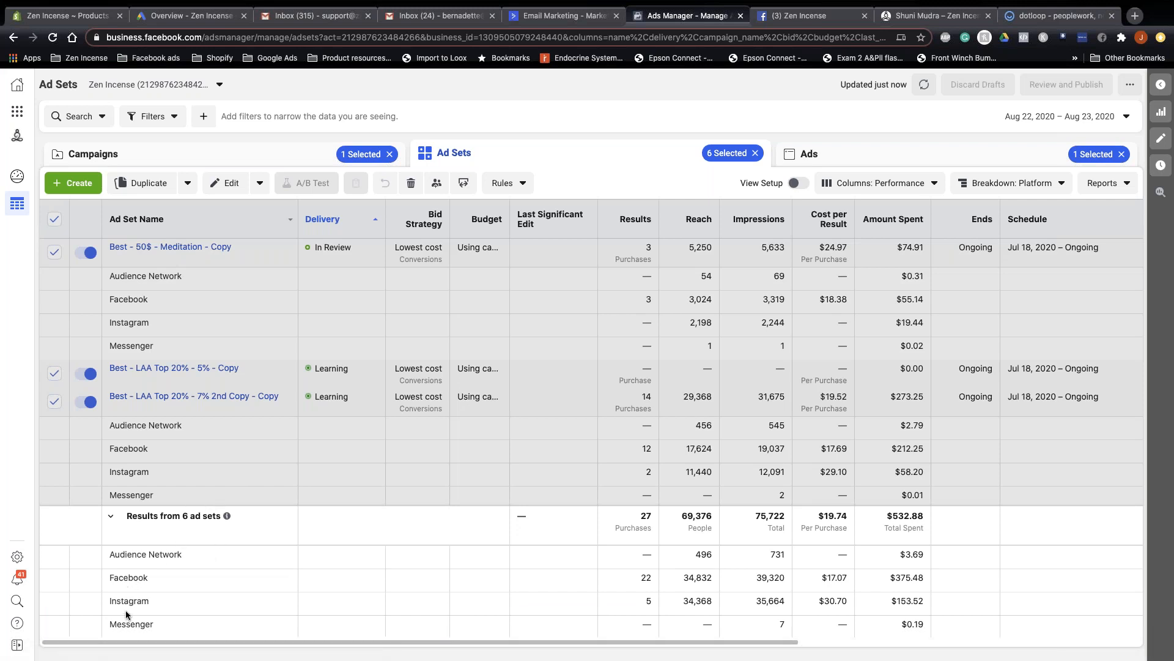
{"action": "scroll", "scroll_direction": "right", "scroll_amount": 3}
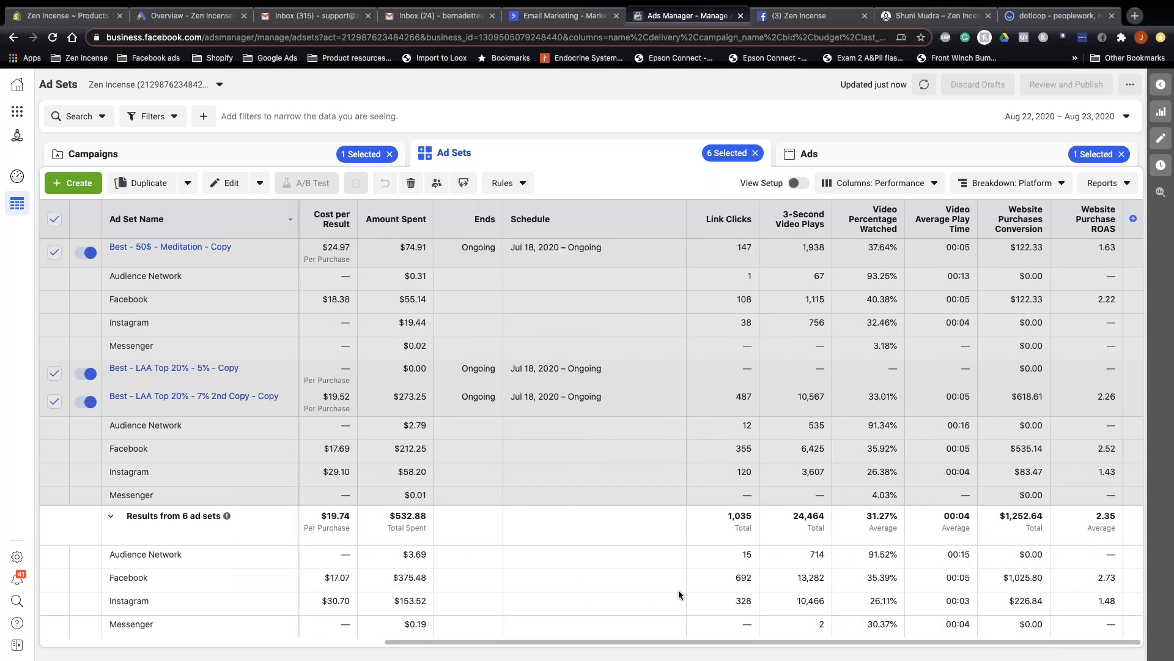
{"action": "mouse_move", "coordinate": [776, 592]}
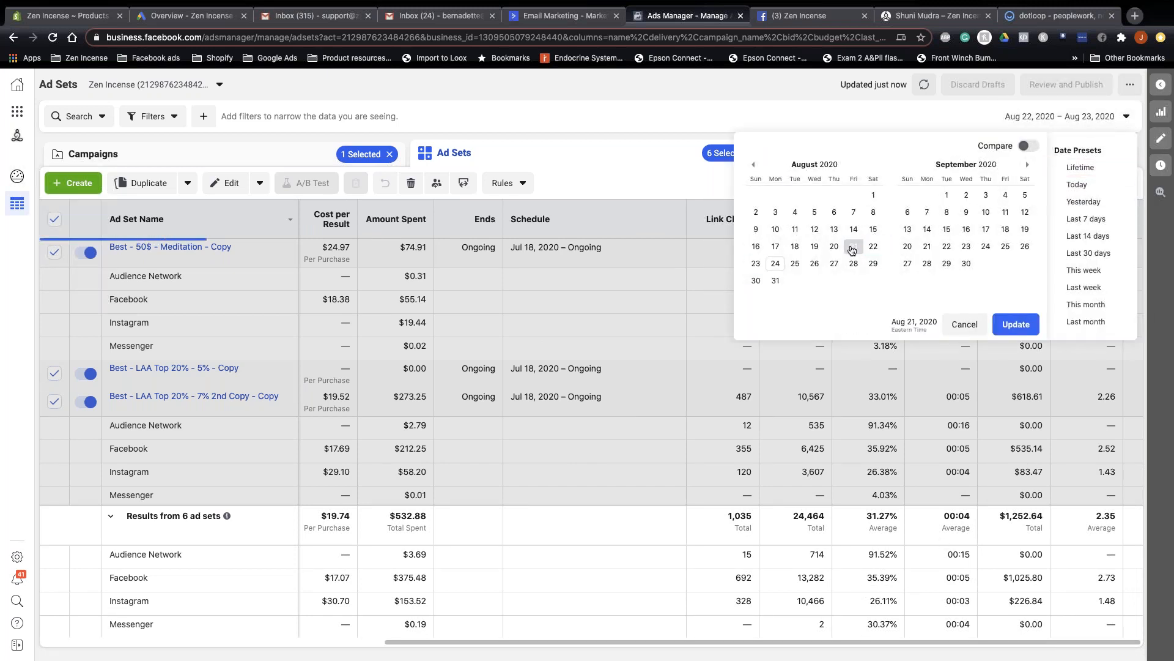
Set the reporting date range to Aug 18 – Aug 20, 2020 and update the results
{"action": "left_click", "coordinate": [854, 245]}
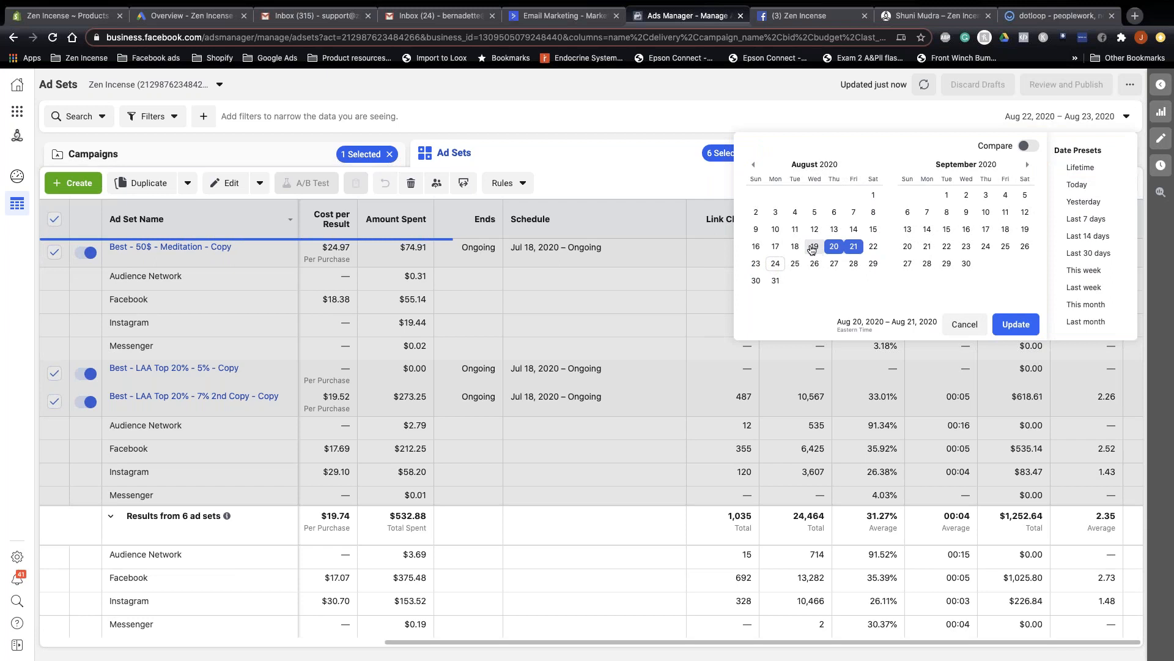
{"action": "left_click", "coordinate": [796, 246]}
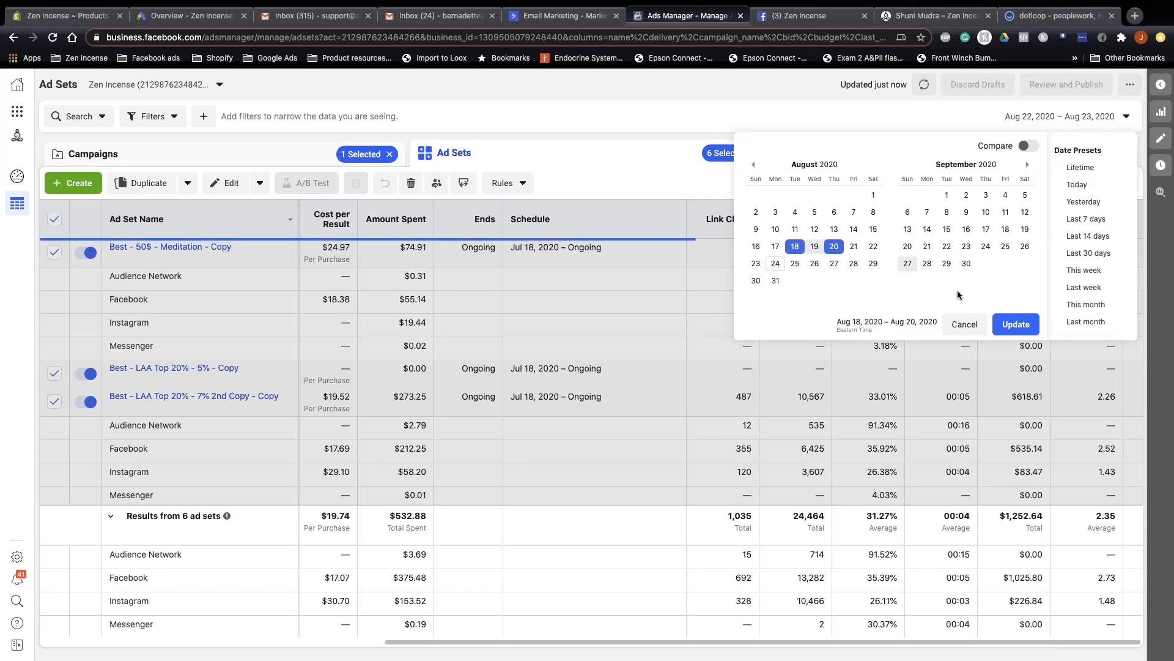
{"action": "left_click", "coordinate": [1016, 324]}
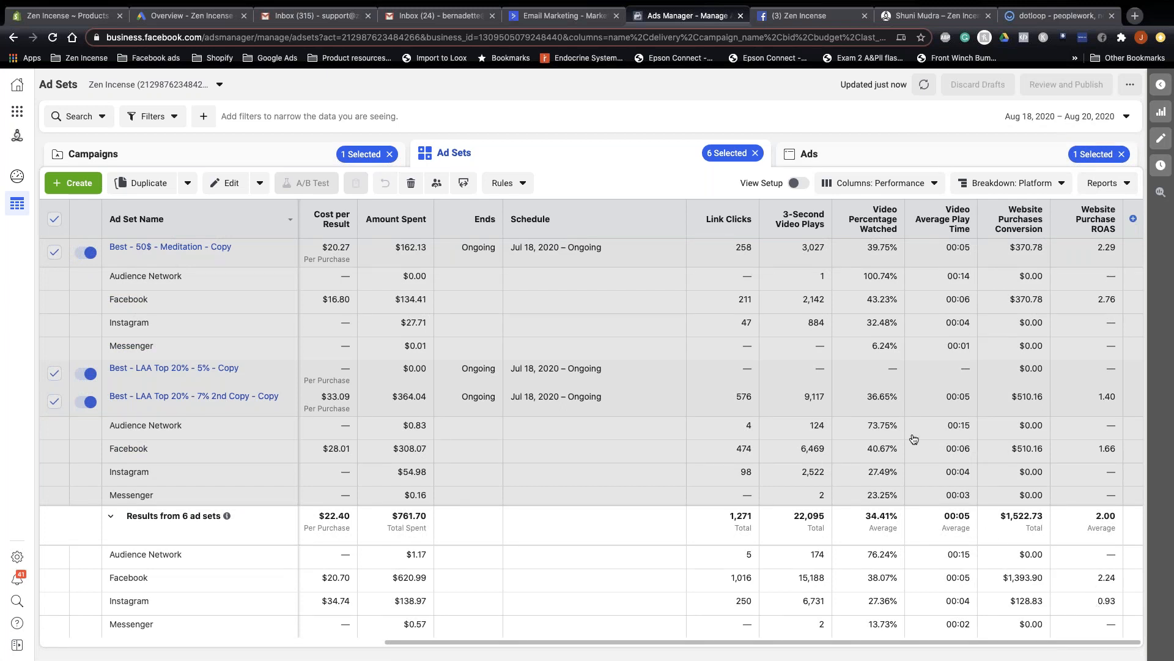
{"action": "mouse_move", "coordinate": [893, 260]}
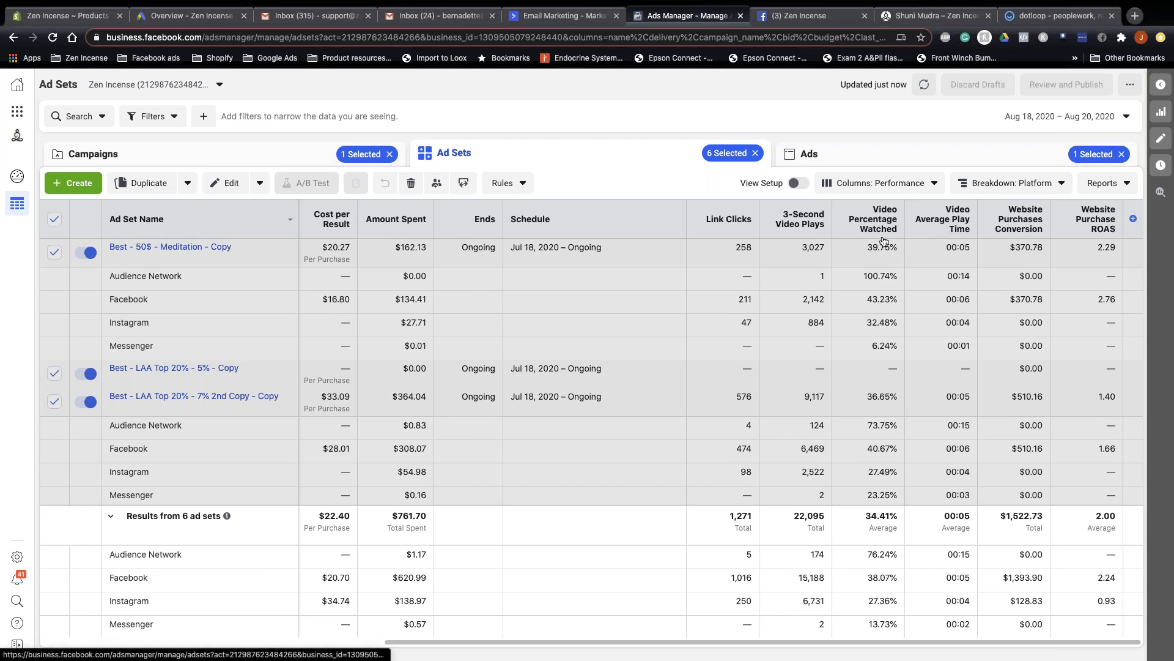
{"action": "mouse_move", "coordinate": [918, 158]}
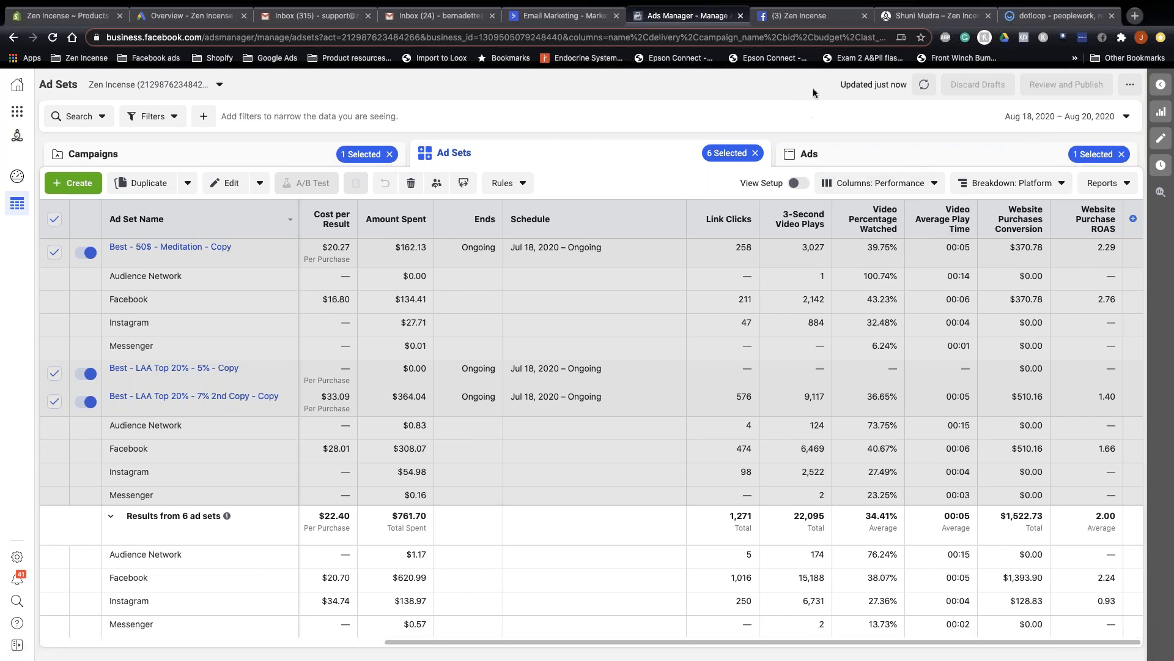
{"action": "mouse_move", "coordinate": [489, 186]}
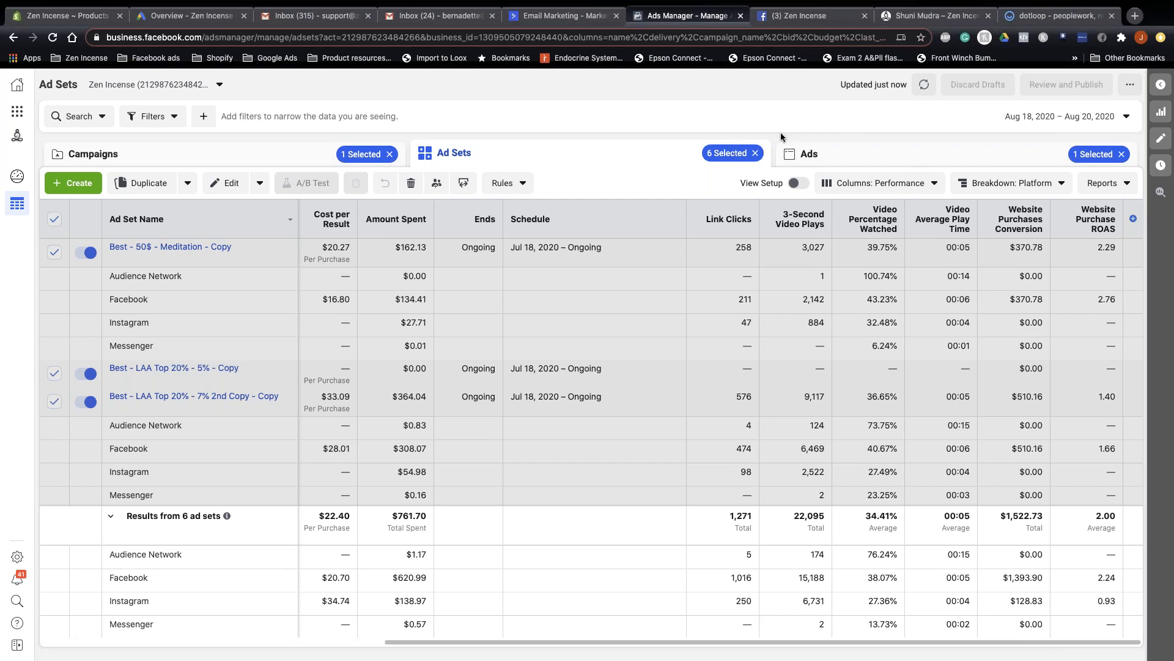
{"action": "mouse_move", "coordinate": [806, 142]}
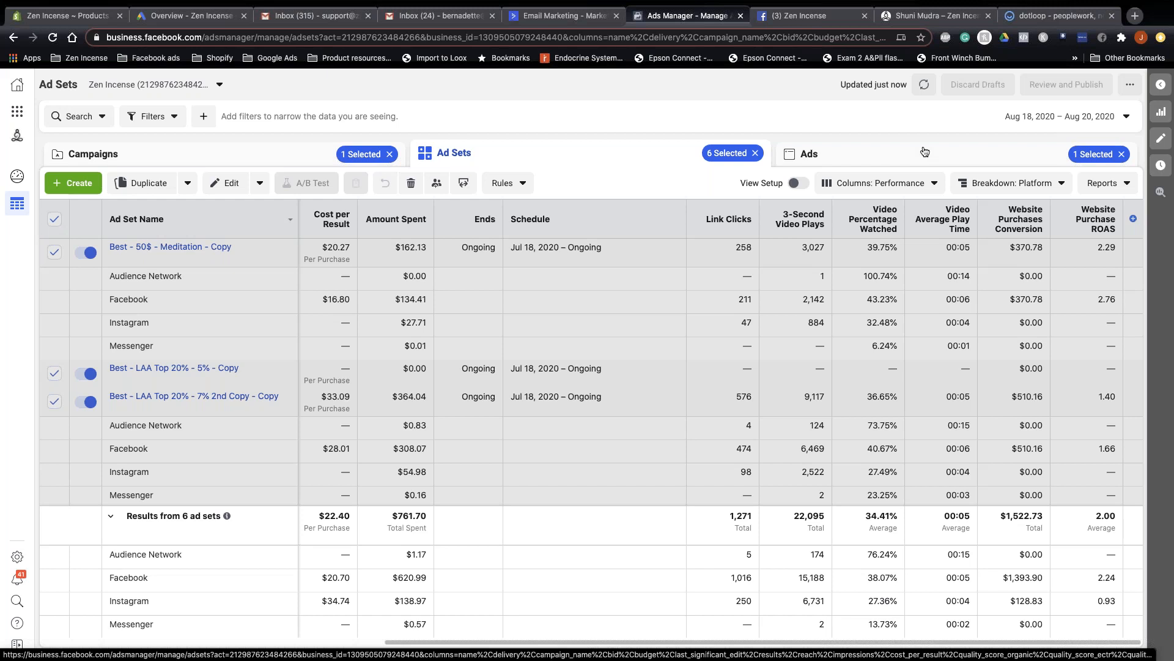
{"action": "mouse_move", "coordinate": [670, 121]}
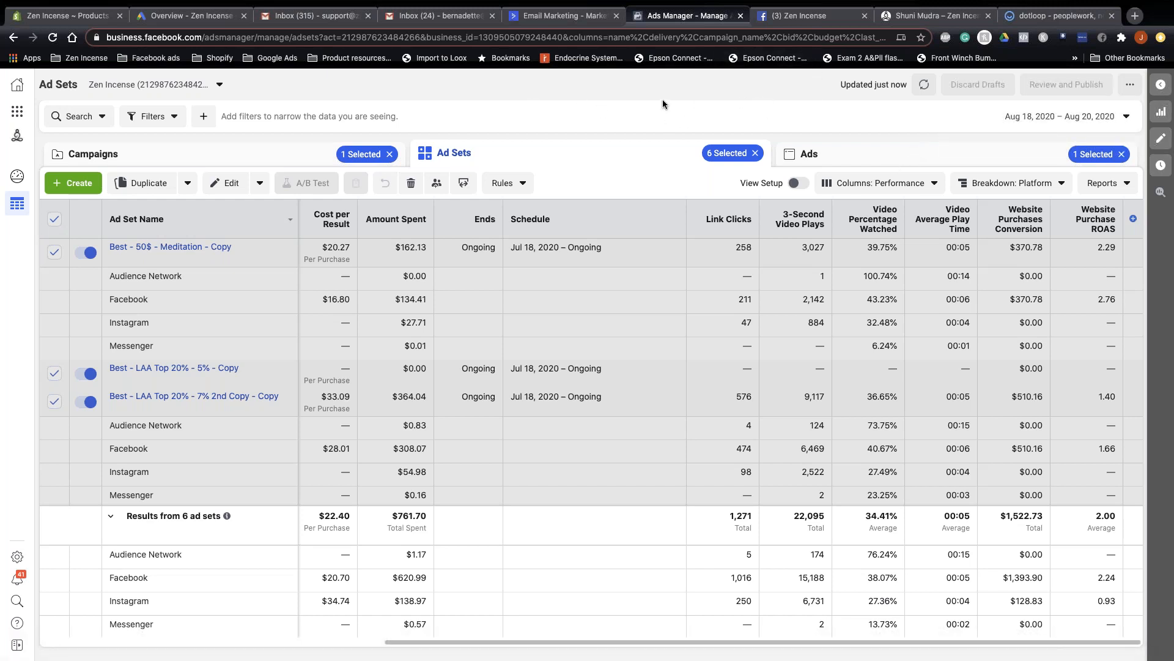
{"action": "mouse_move", "coordinate": [775, 126]}
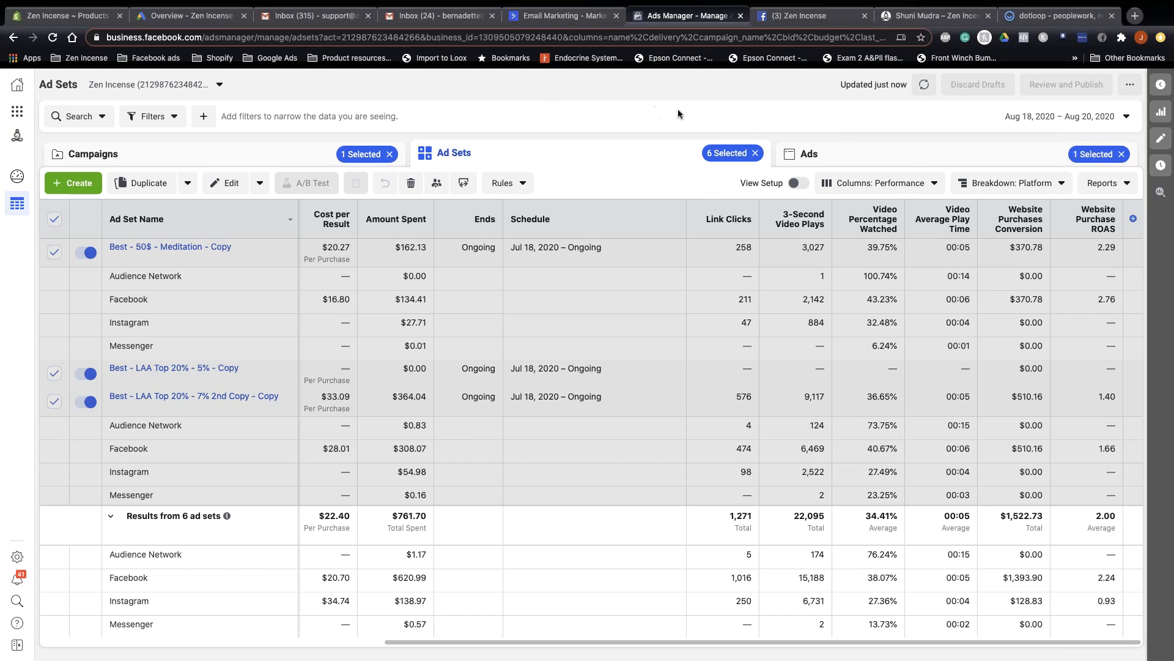
{"action": "mouse_move", "coordinate": [778, 89]}
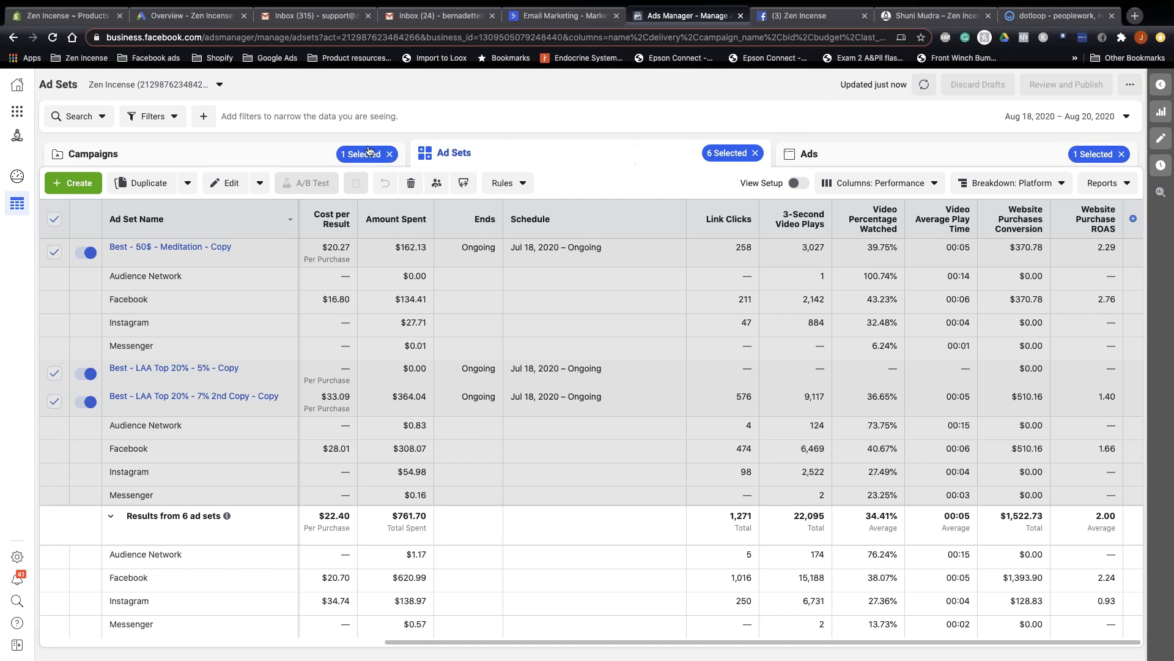
Return to the Campaigns level and clear the platform breakdown for the Retarget V69.420 12 Day ad sets
{"action": "left_click", "coordinate": [93, 154]}
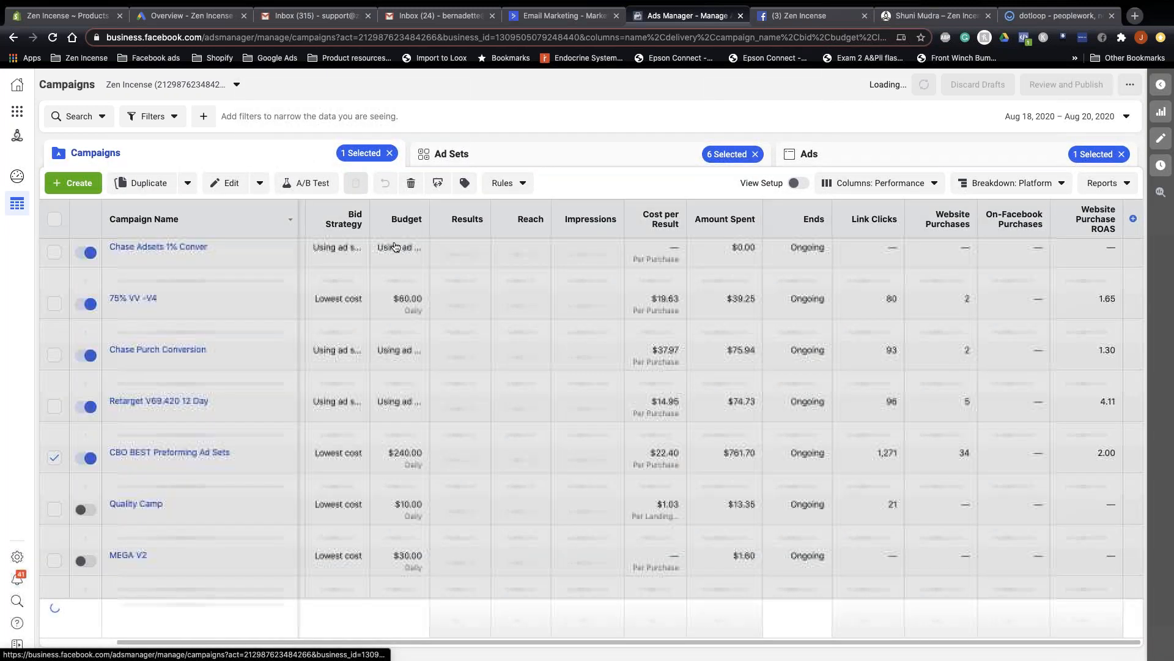
{"action": "left_click", "coordinate": [880, 184]}
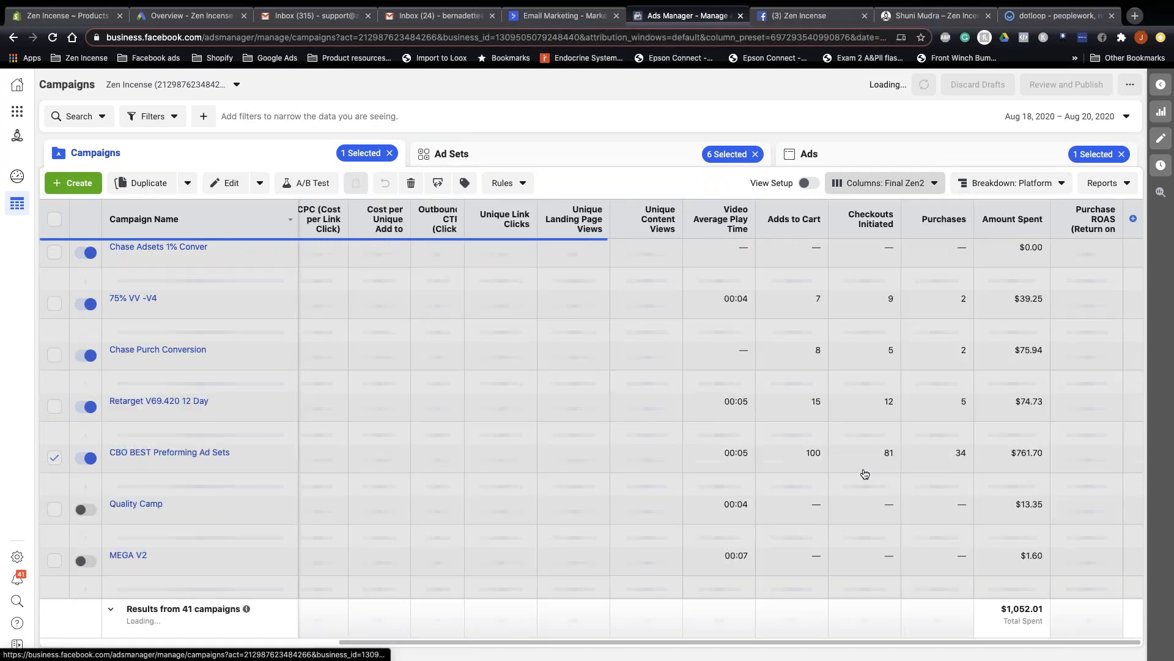
{"action": "left_click", "coordinate": [1010, 183]}
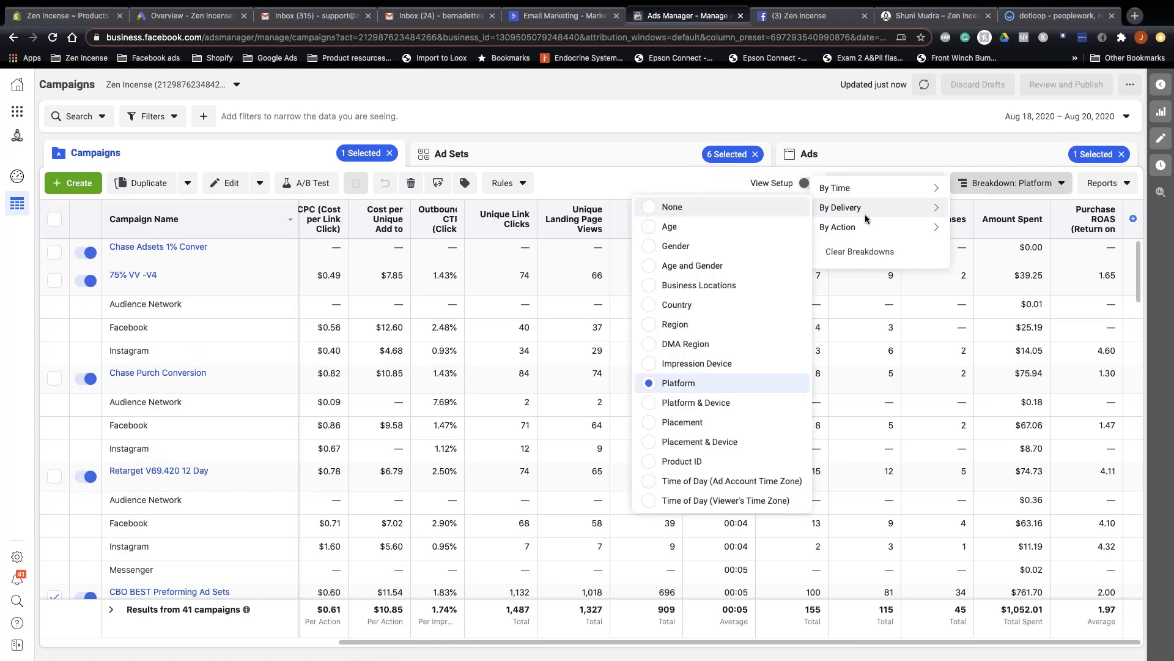
{"action": "left_click", "coordinate": [672, 206]}
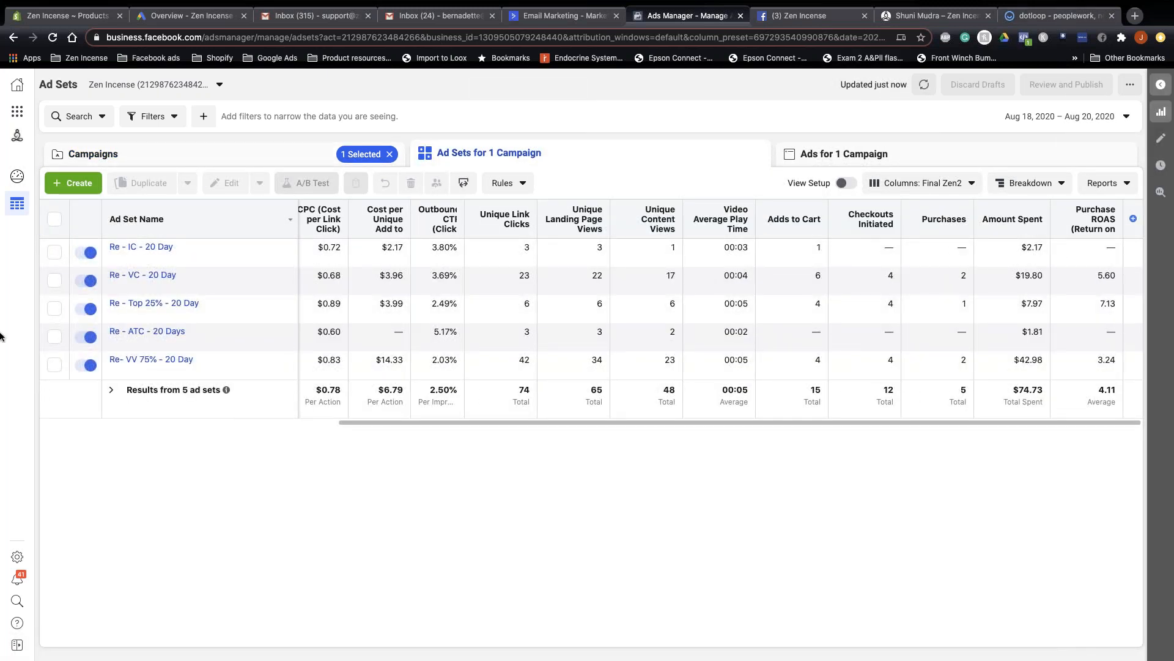
Select all five retargeting ad sets and list their 14 ads
{"action": "left_click", "coordinate": [54, 218]}
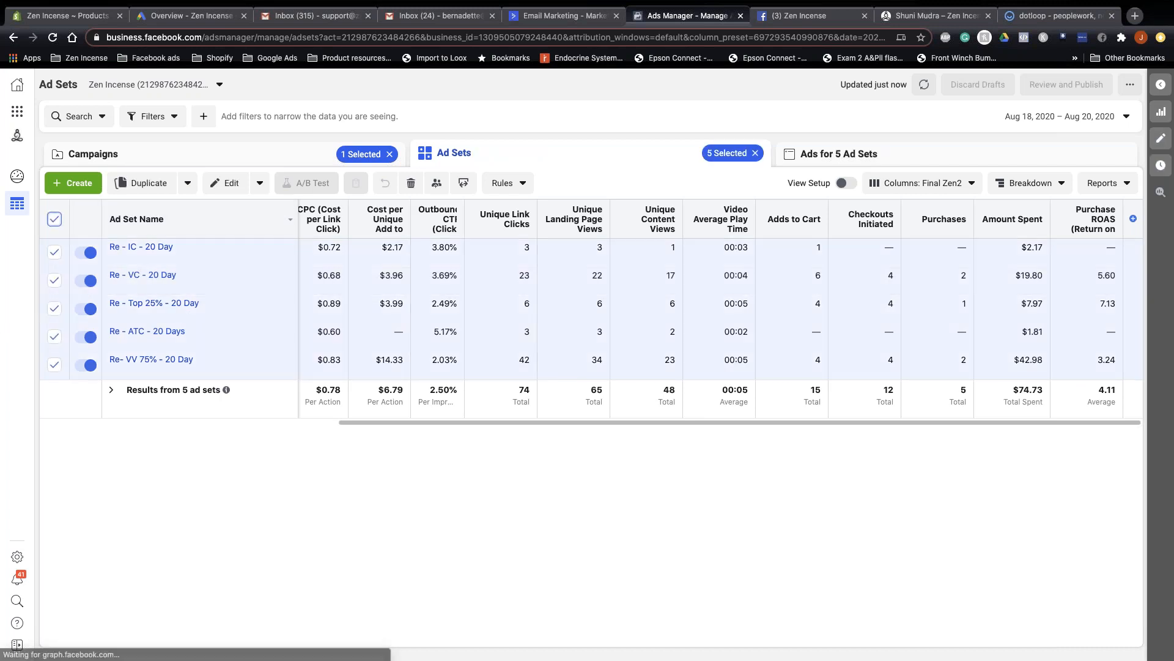
{"action": "left_click", "coordinate": [839, 154]}
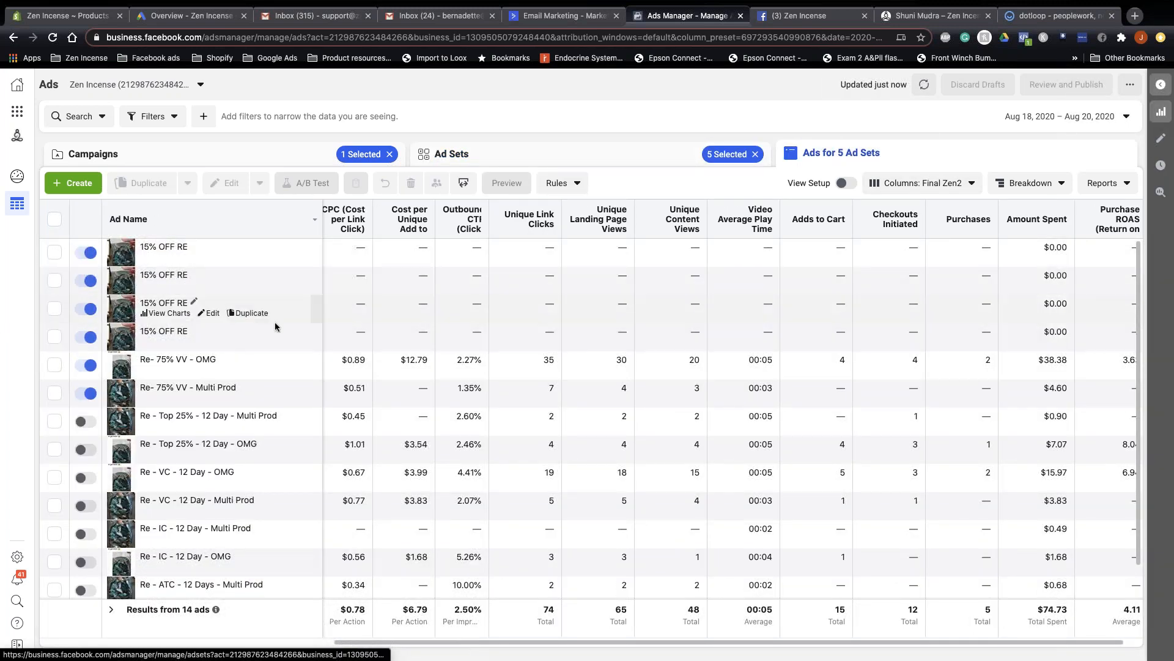
{"action": "scroll", "scroll_direction": "down", "scroll_amount": 3}
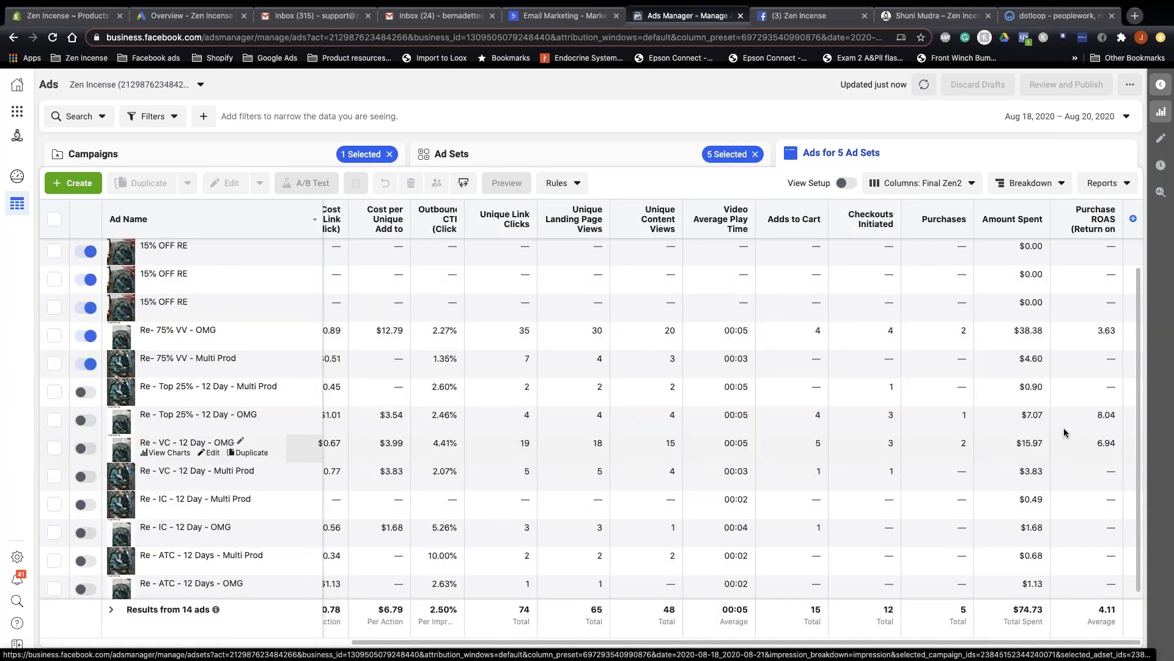
{"action": "mouse_move", "coordinate": [970, 411]}
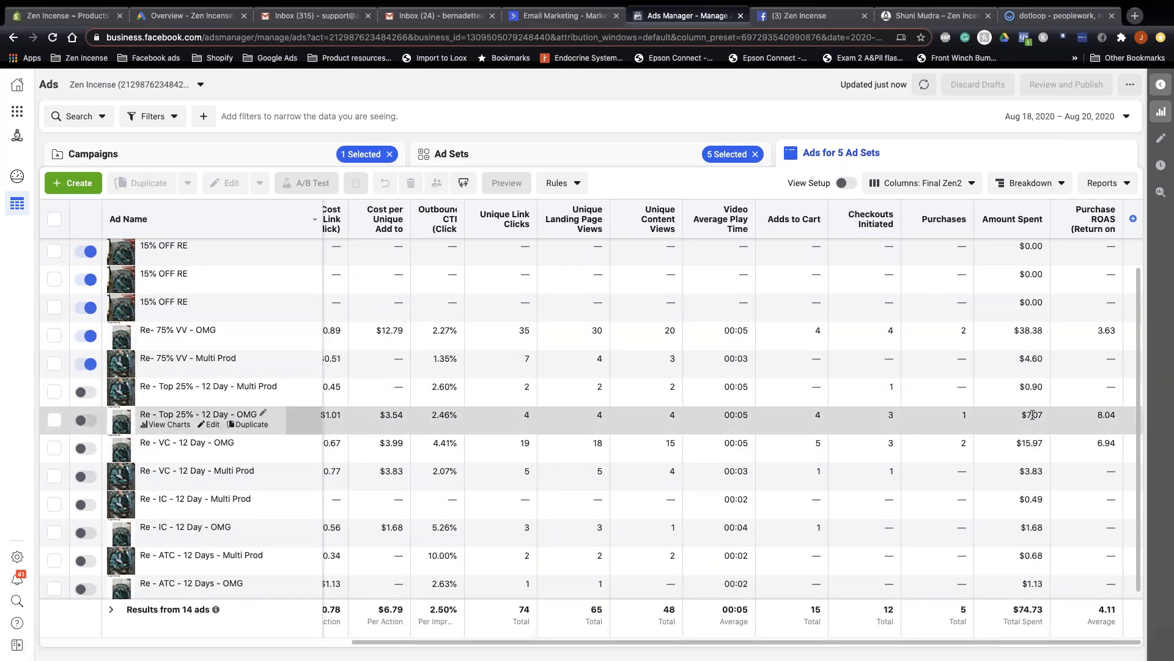
{"action": "scroll", "scroll_direction": "down", "scroll_amount": 3}
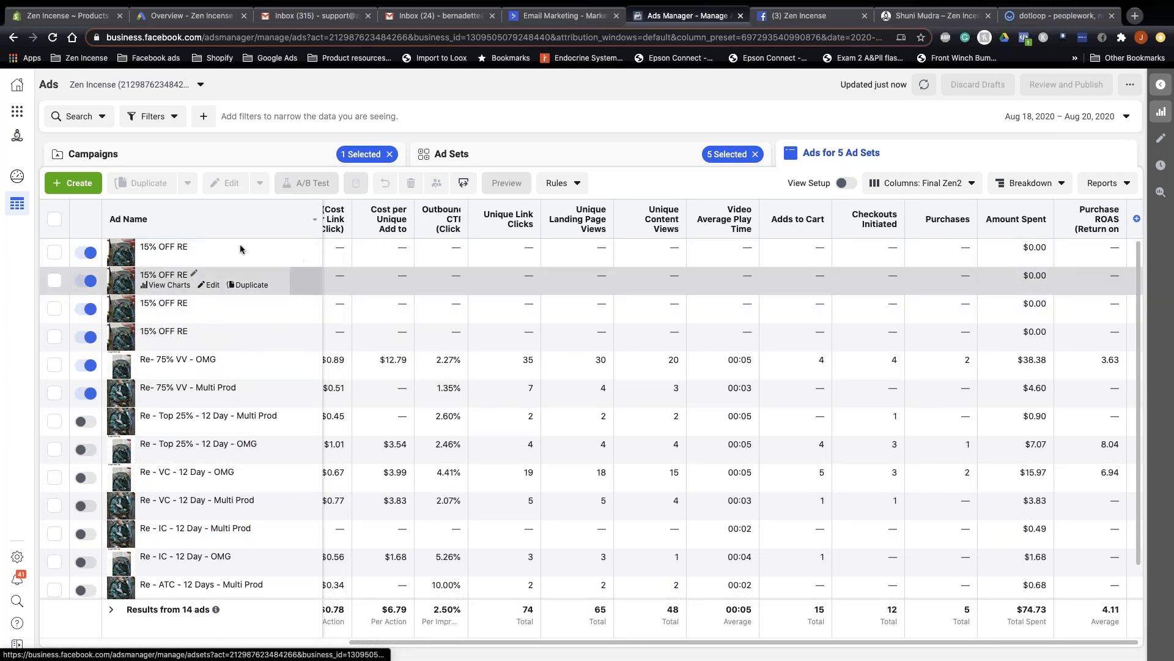
{"action": "mouse_move", "coordinate": [304, 304]}
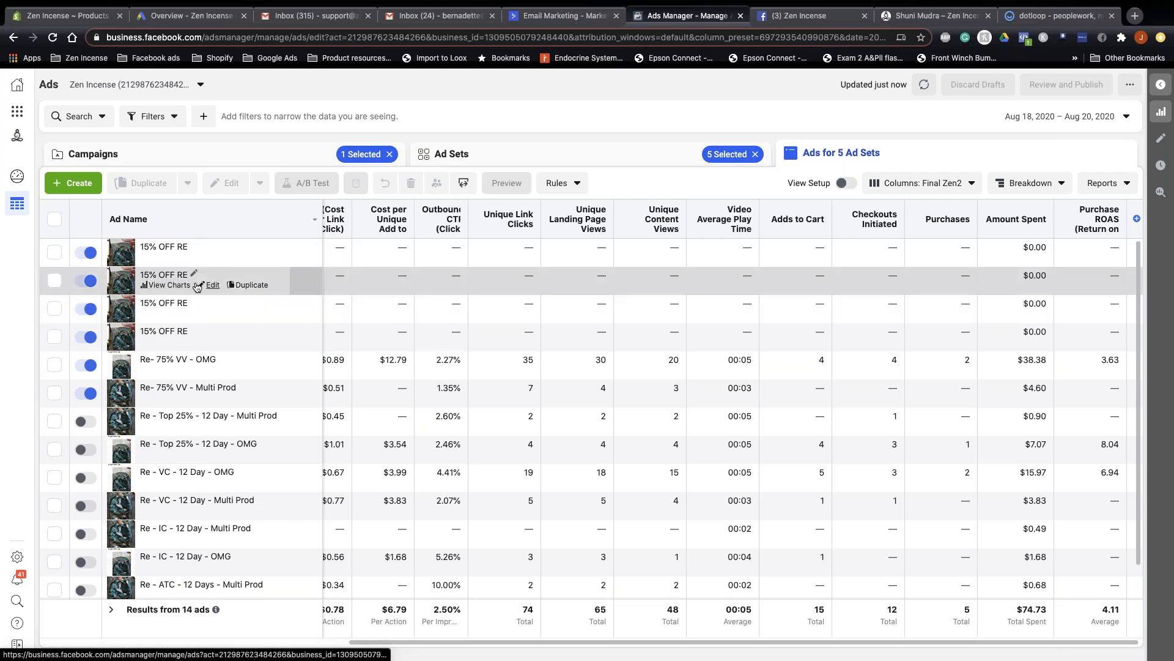
Briefly view the 15% OFF RE ad in the editor and return to the 14-ad list
{"action": "left_click", "coordinate": [213, 285]}
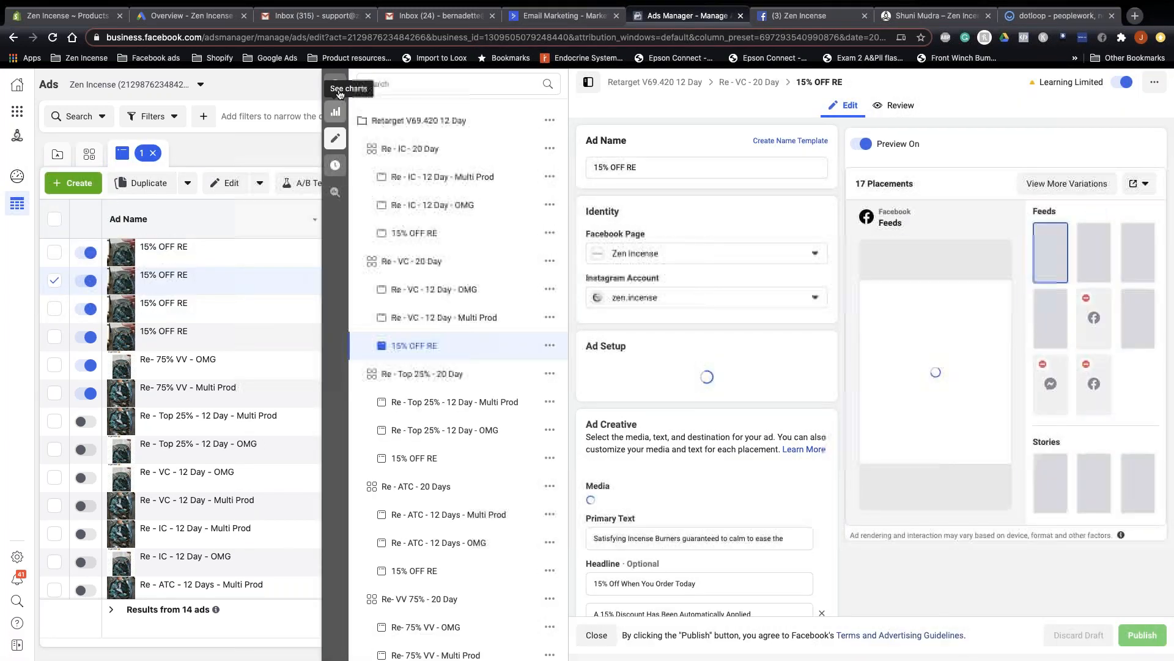
{"action": "left_click", "coordinate": [595, 635]}
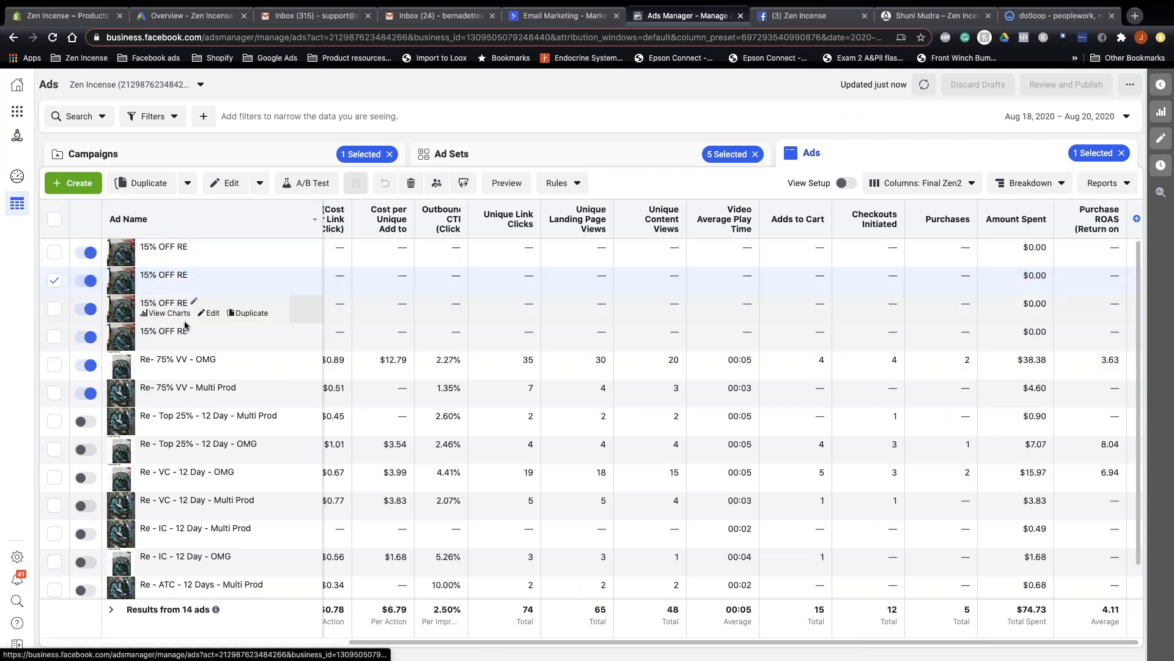
{"action": "mouse_move", "coordinate": [374, 350]}
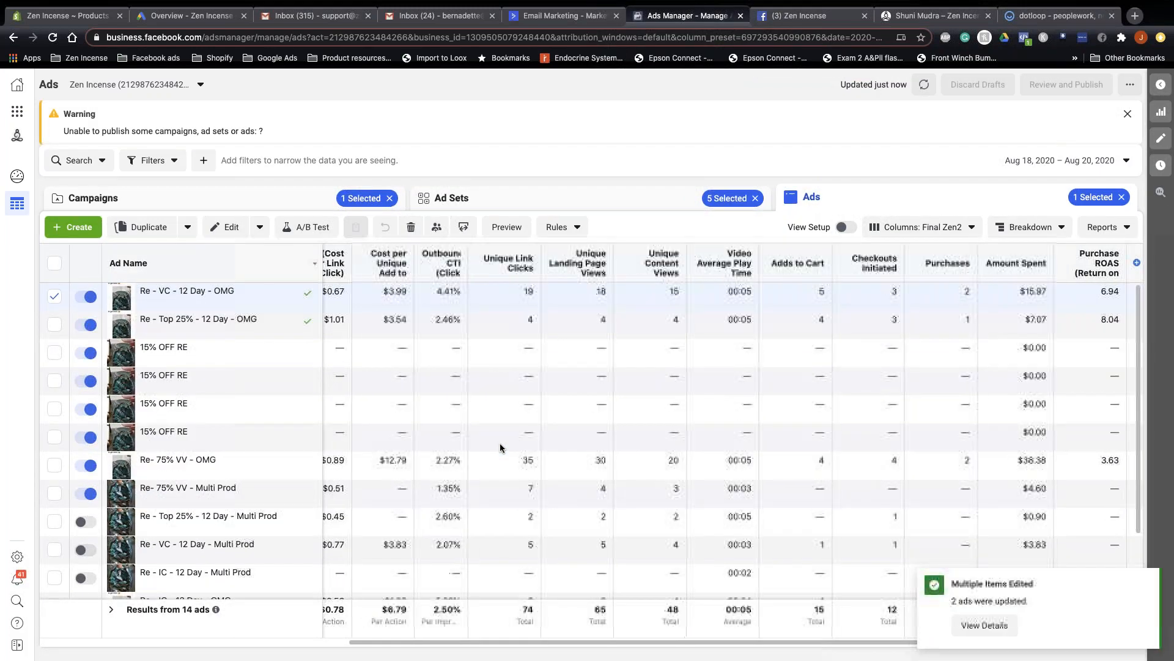
Set the date range to Aug 21 – Aug 24, 2020 and show the five ad sets' results
{"action": "left_click", "coordinate": [1066, 160]}
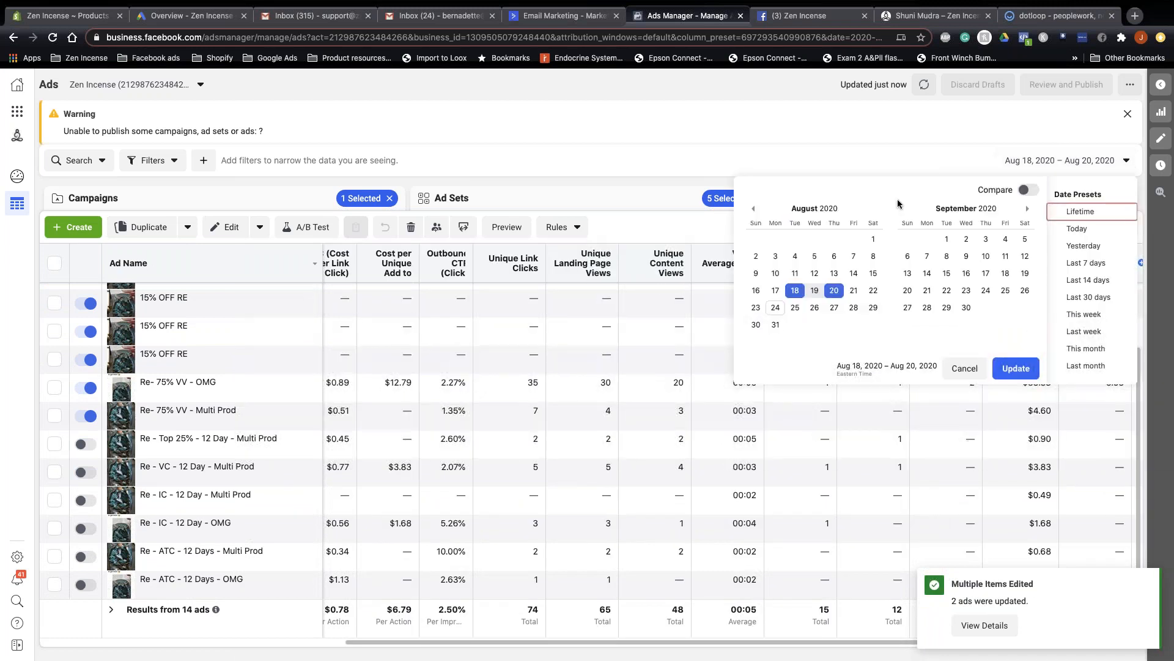
{"action": "left_click", "coordinate": [854, 290]}
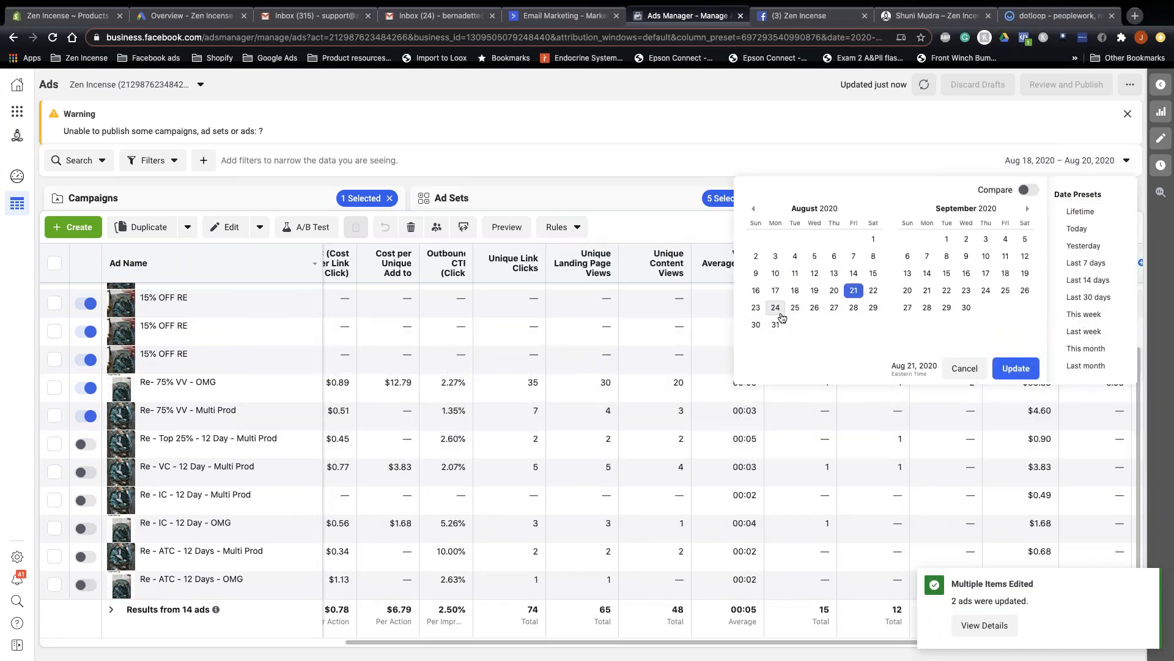
{"action": "left_click", "coordinate": [1016, 368]}
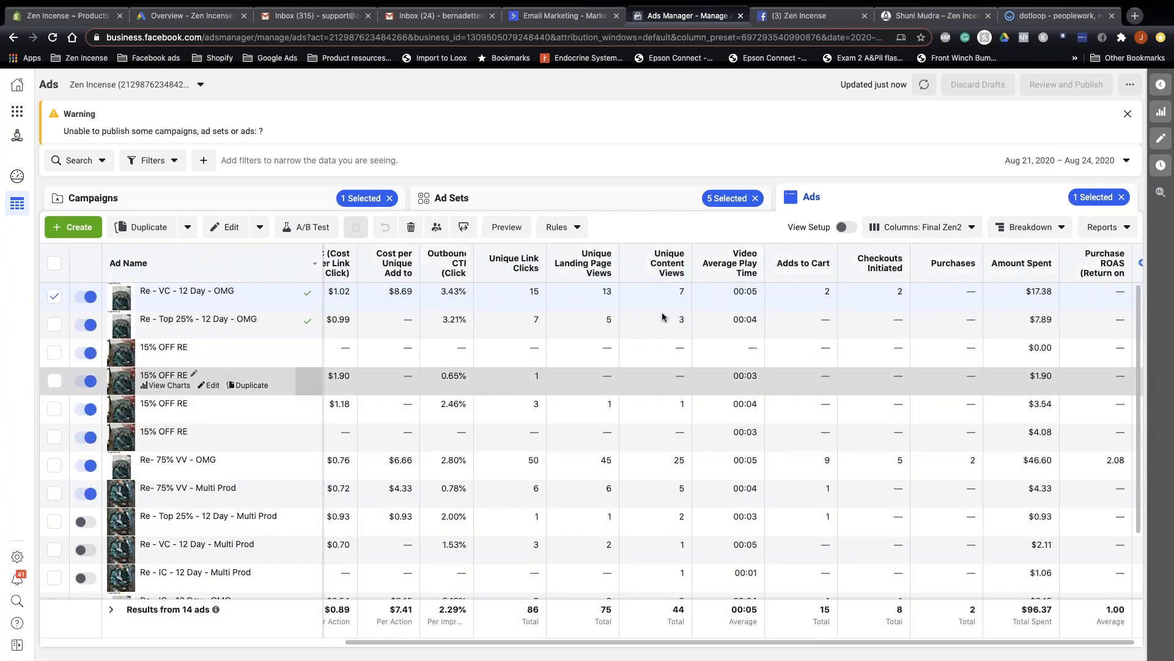
{"action": "left_click", "coordinate": [453, 197]}
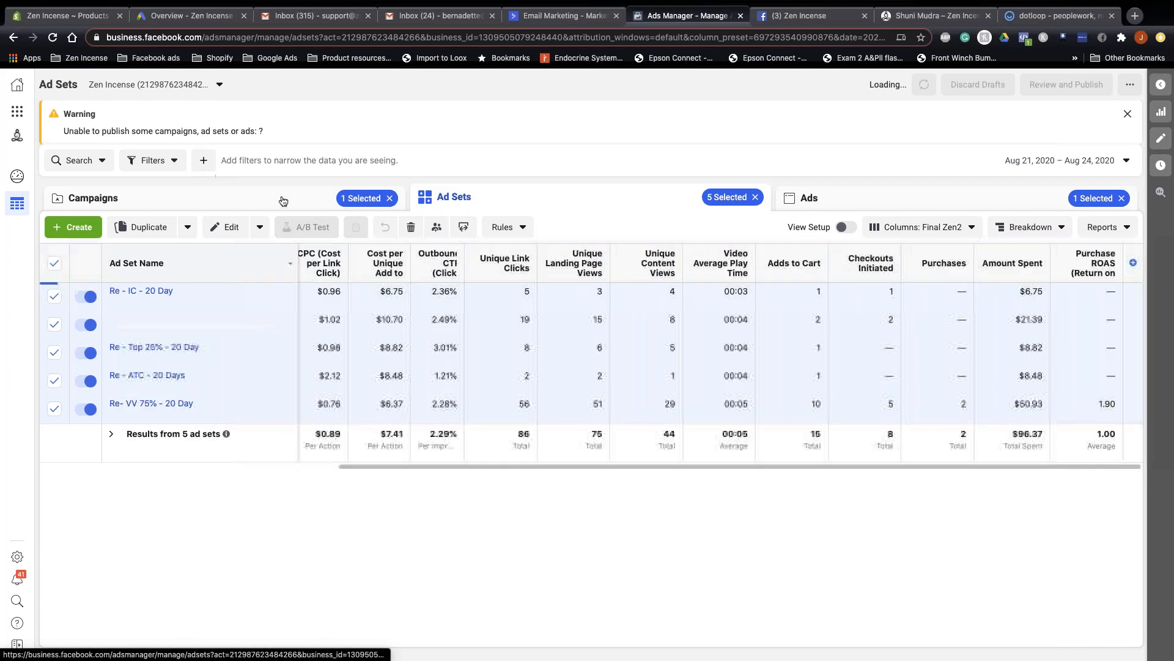
Go back to the 41-campaign list, uncheck Retarget V69.420 12 Day, and review the performance columns
{"action": "left_click", "coordinate": [94, 198]}
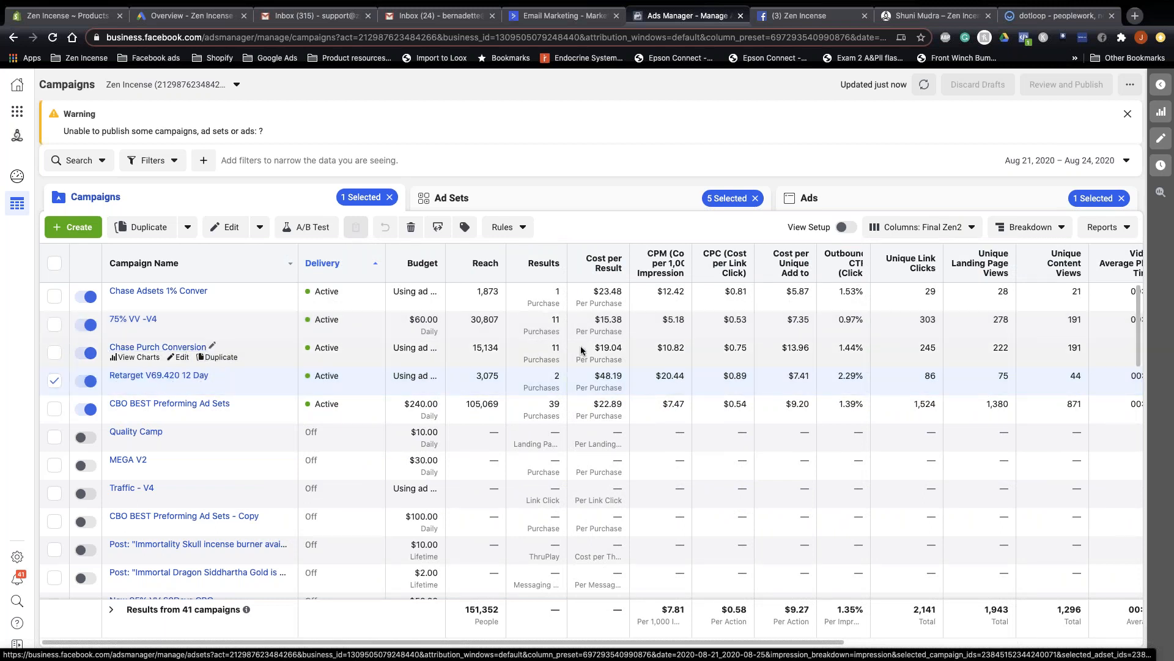
{"action": "scroll", "scroll_direction": "right", "scroll_amount": 3}
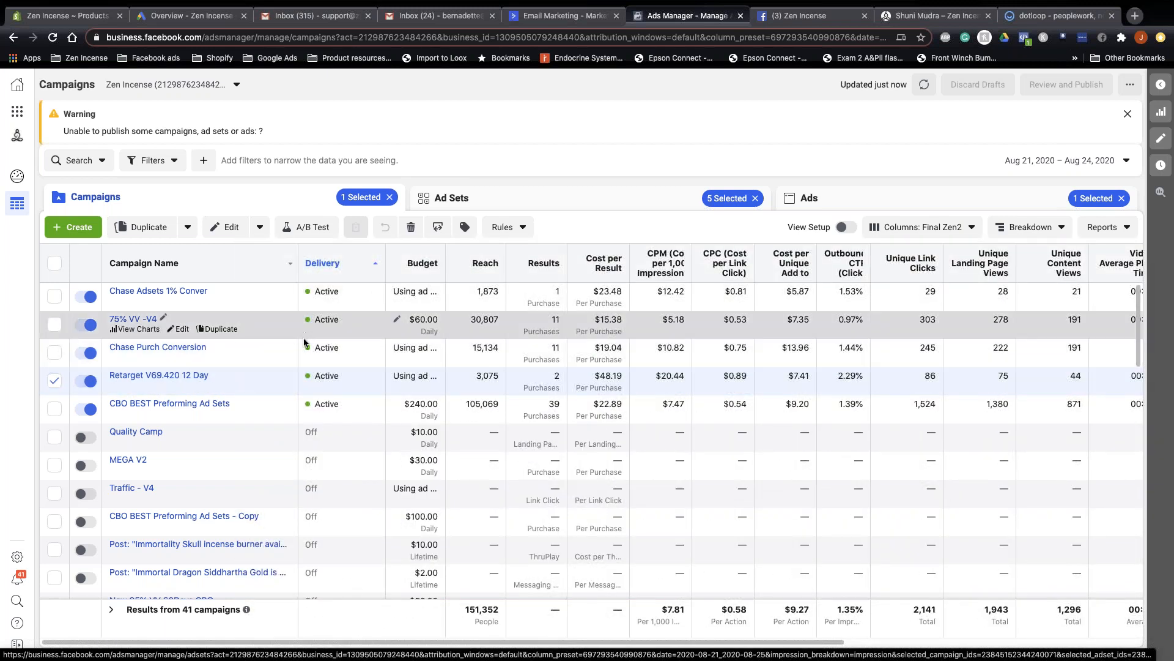
{"action": "mouse_move", "coordinate": [365, 357]}
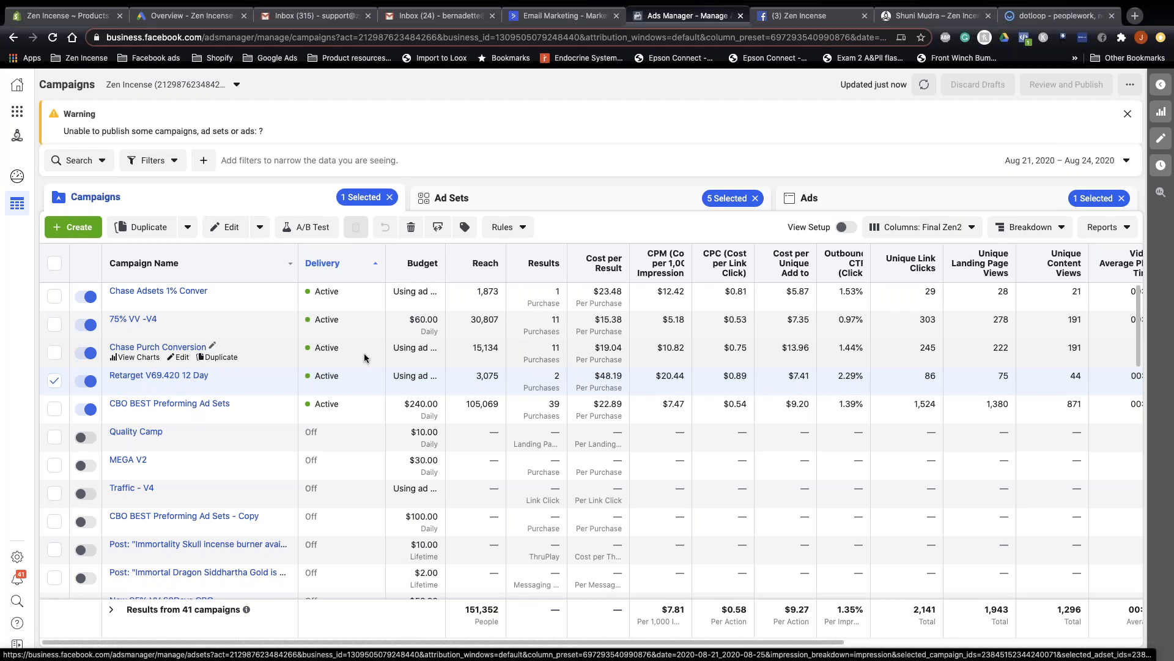
{"action": "mouse_move", "coordinate": [369, 361]}
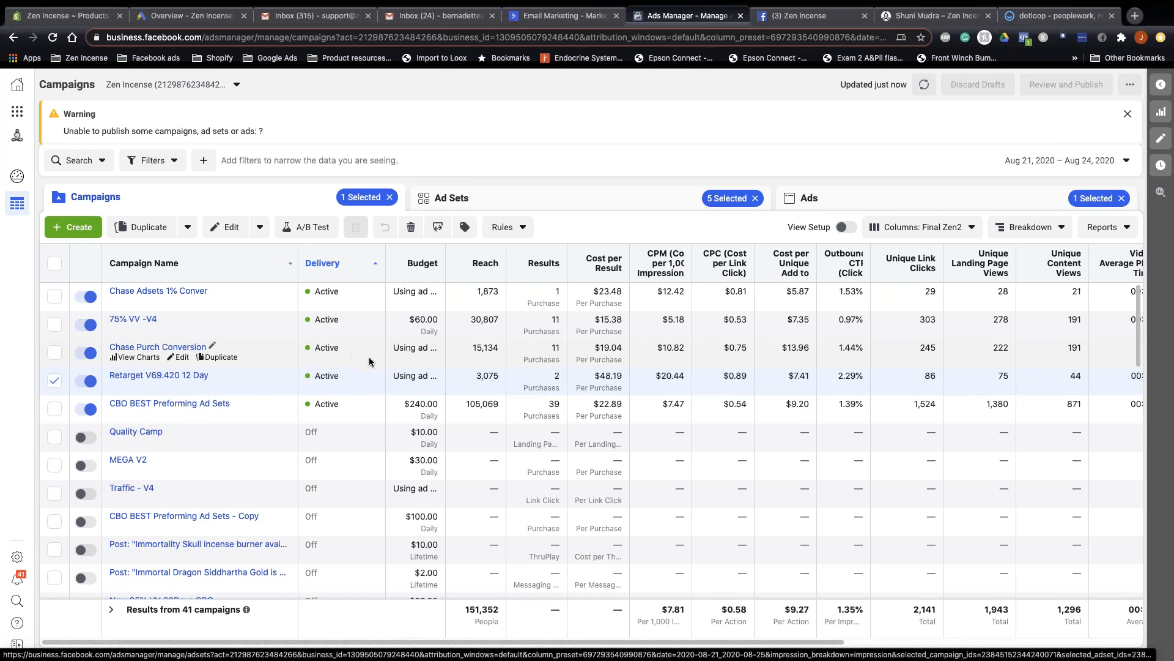
{"action": "mouse_move", "coordinate": [344, 359]}
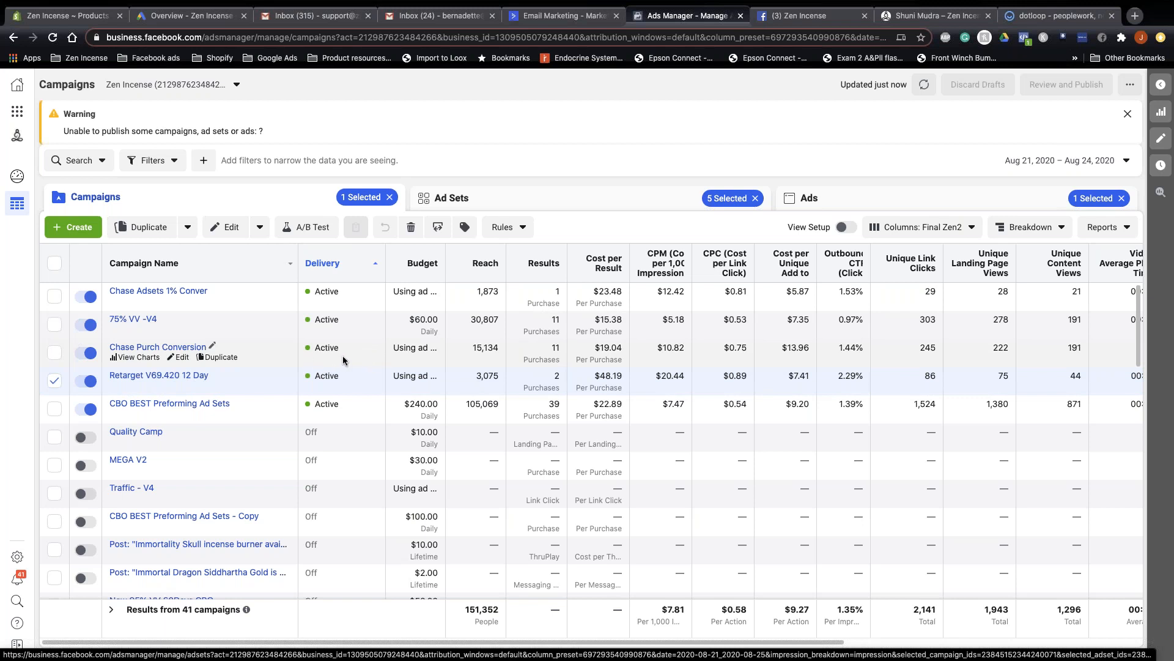
{"action": "left_click", "coordinate": [54, 380]}
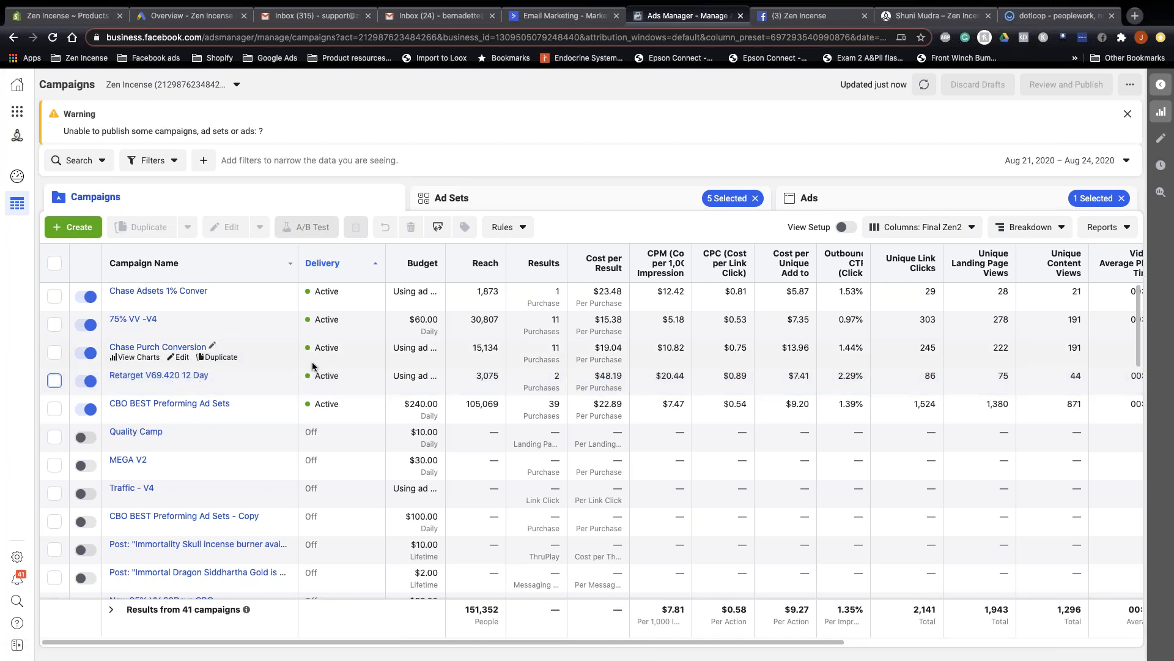
{"action": "mouse_move", "coordinate": [309, 364]}
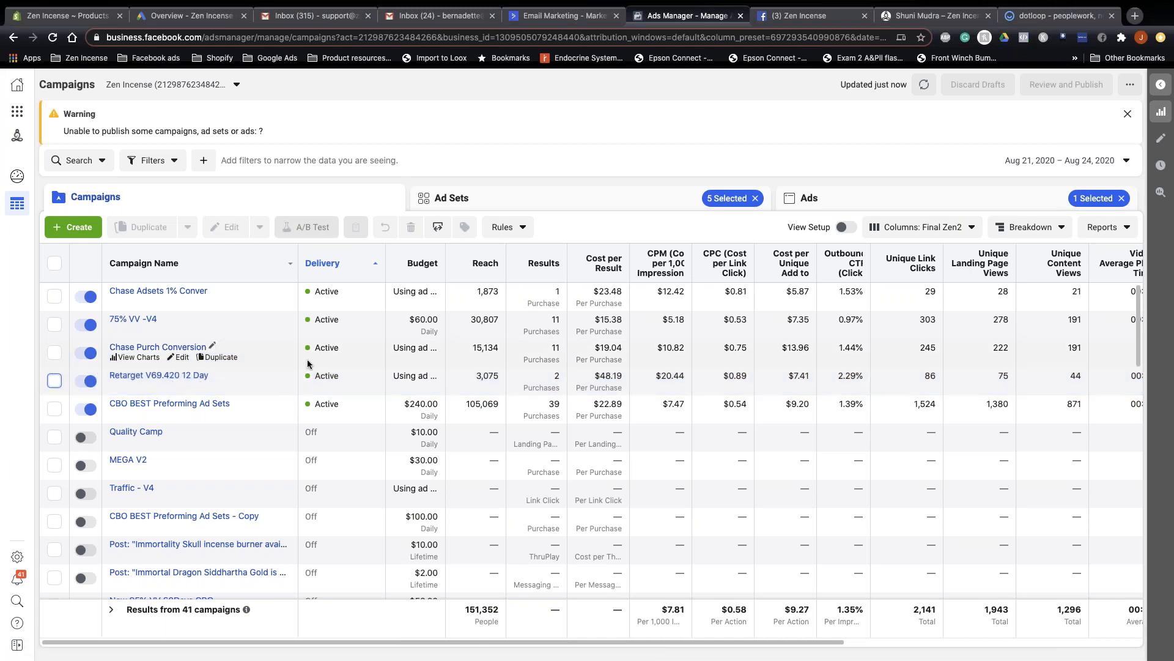
{"action": "mouse_move", "coordinate": [271, 390]}
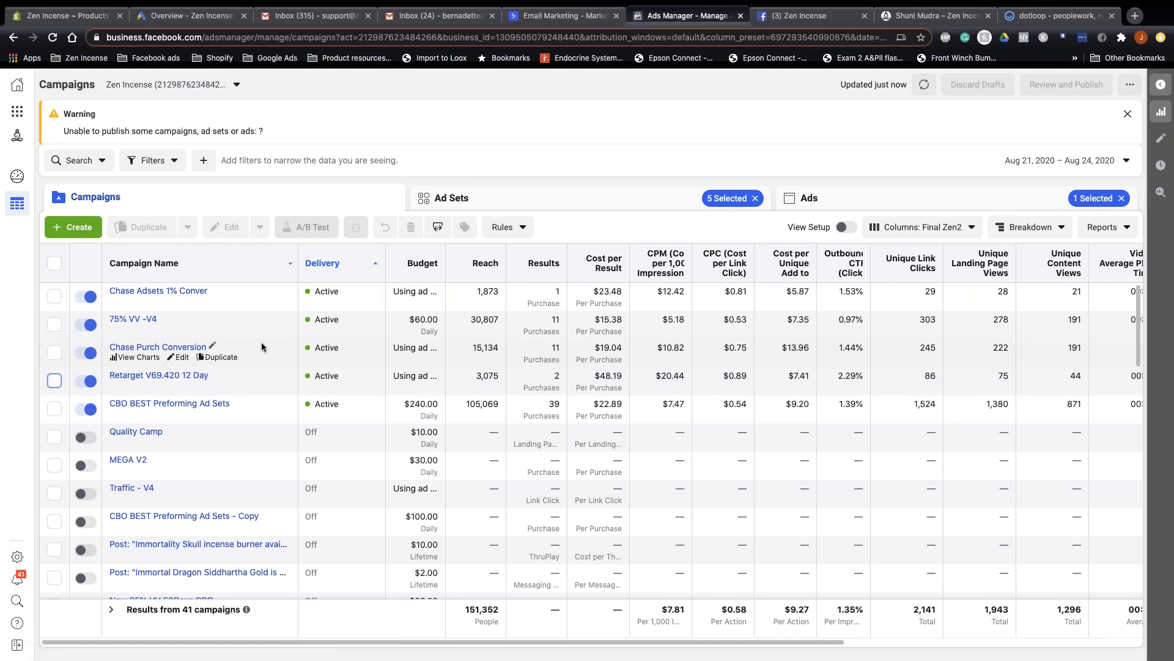
{"action": "mouse_move", "coordinate": [616, 357]}
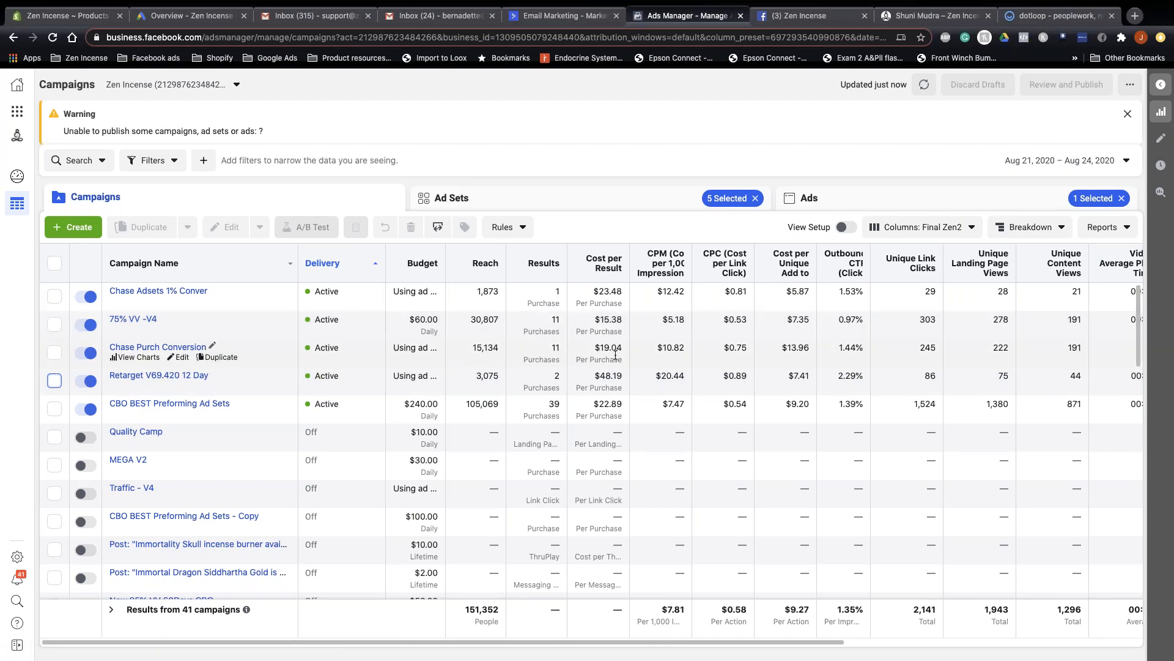
{"action": "scroll", "scroll_direction": "right", "scroll_amount": 3}
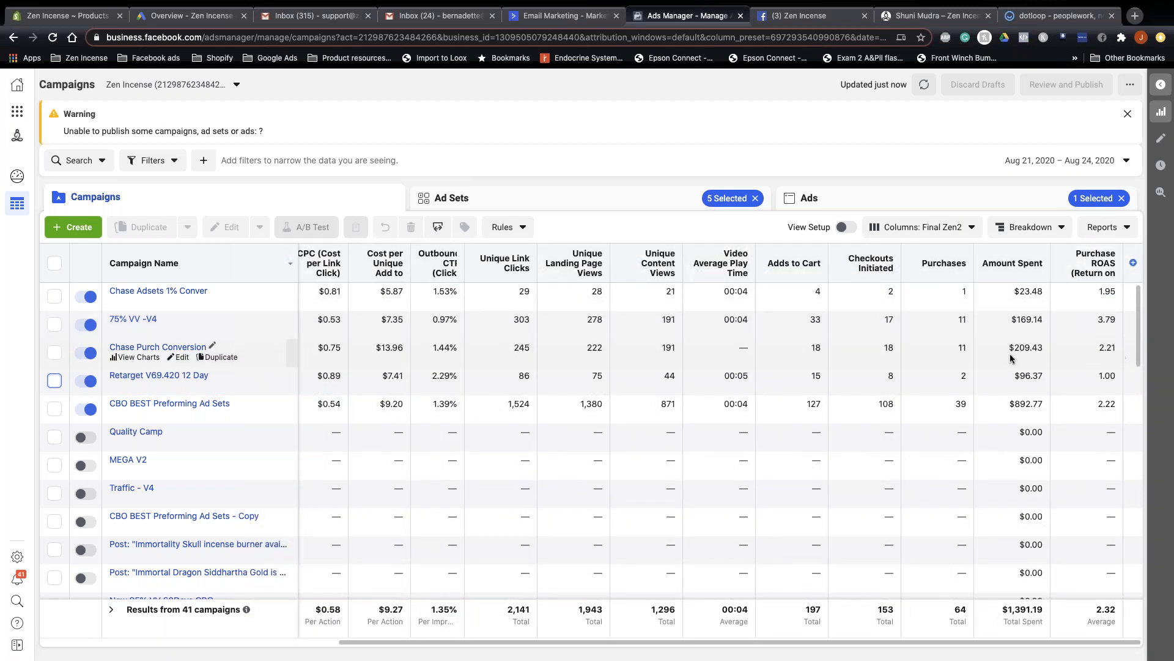